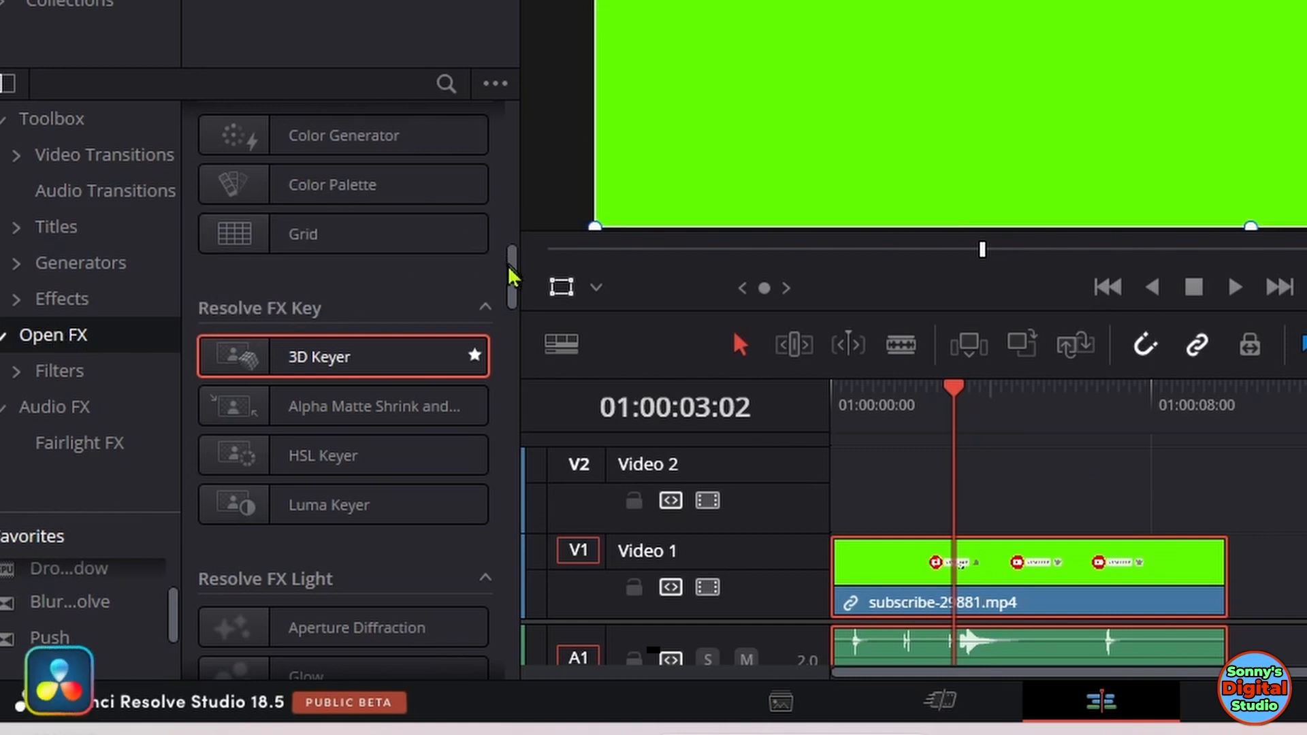
# - Switch the viewer overlay to Open FX Overlay so the 3D Keyer's on-screen controls show
pyautogui.scroll(-3)
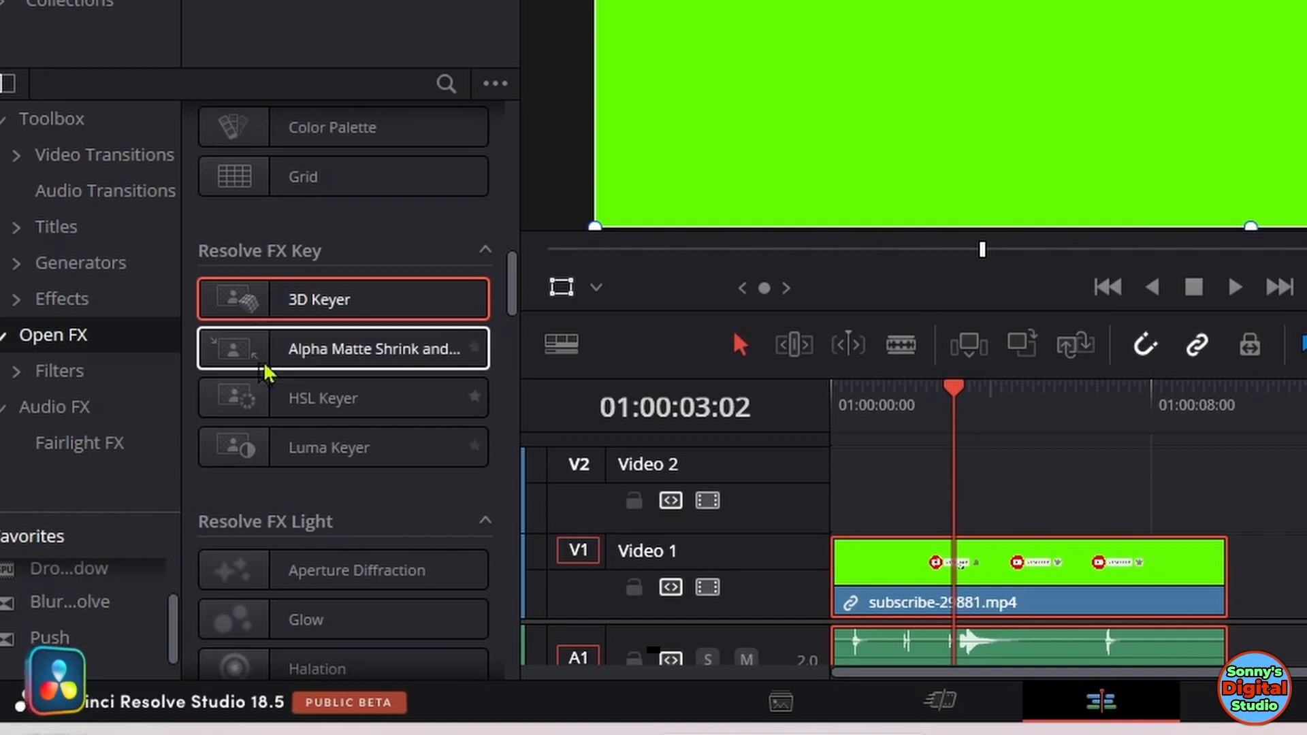
pyautogui.moveTo(389, 324)
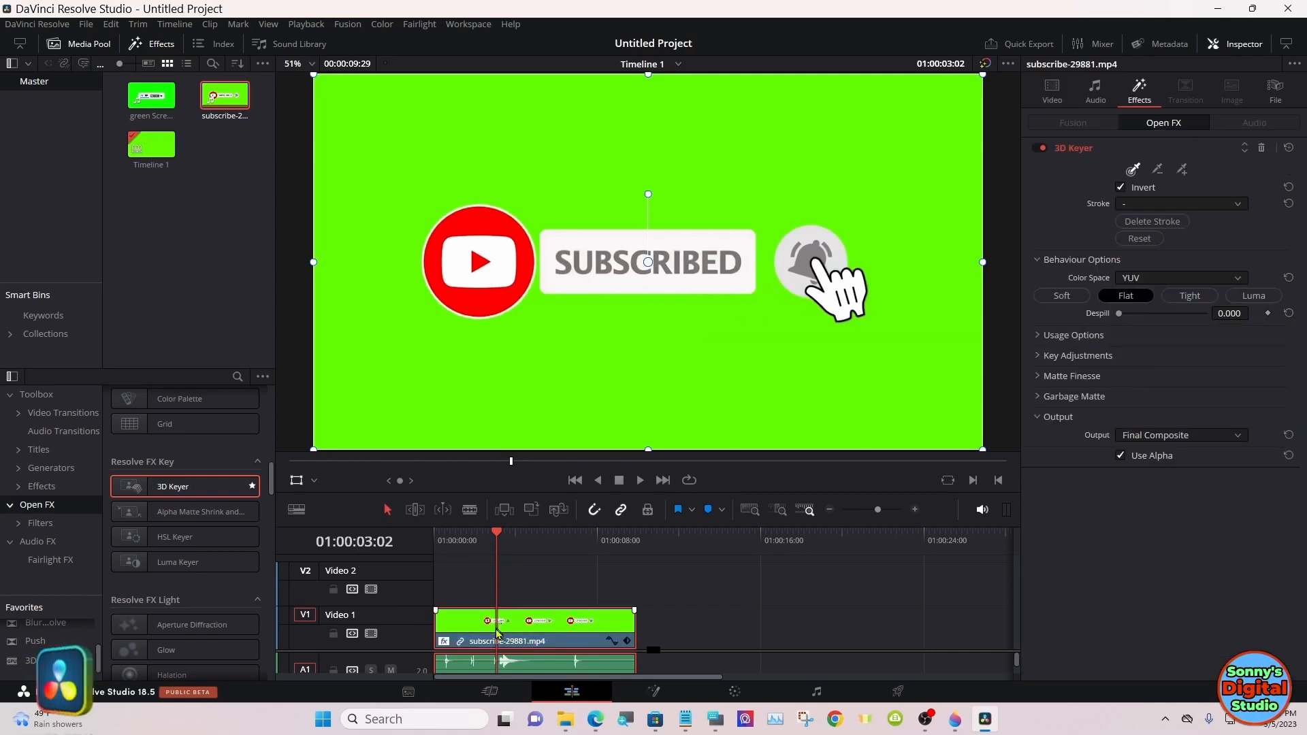
pyautogui.moveTo(298, 534)
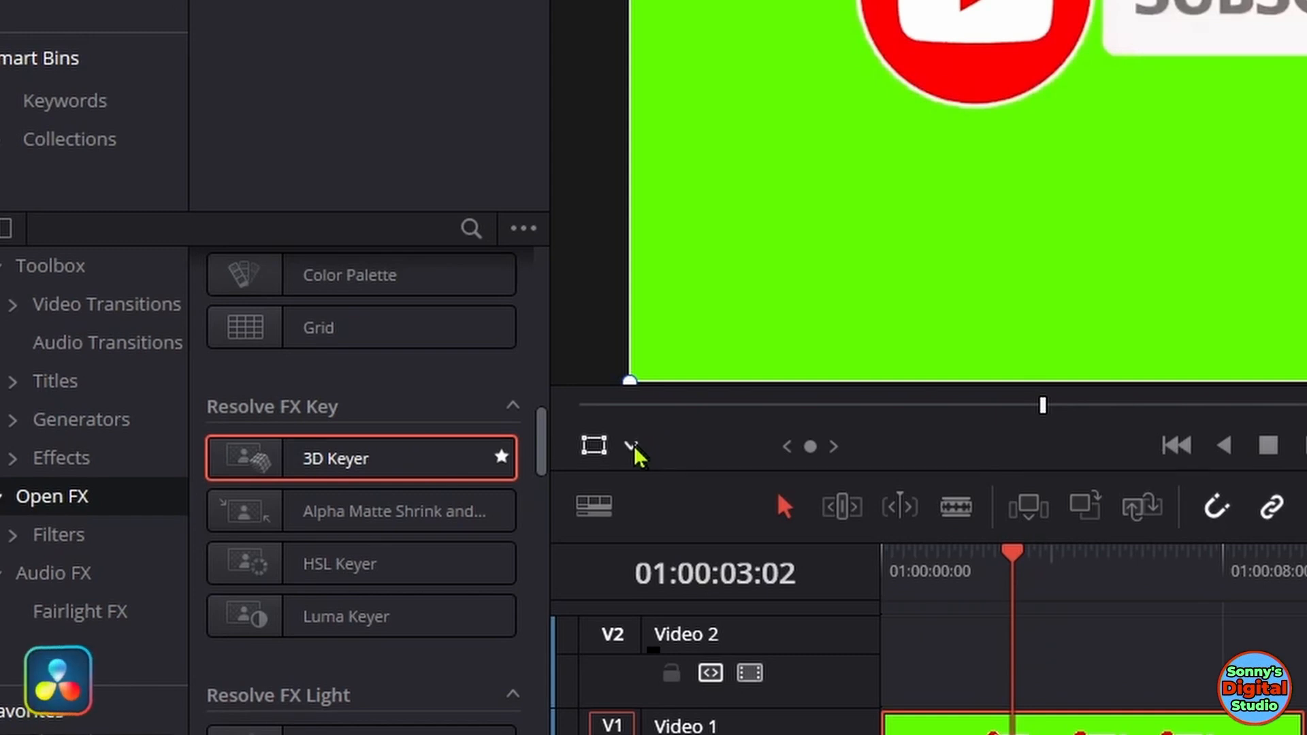
pyautogui.moveTo(640, 454)
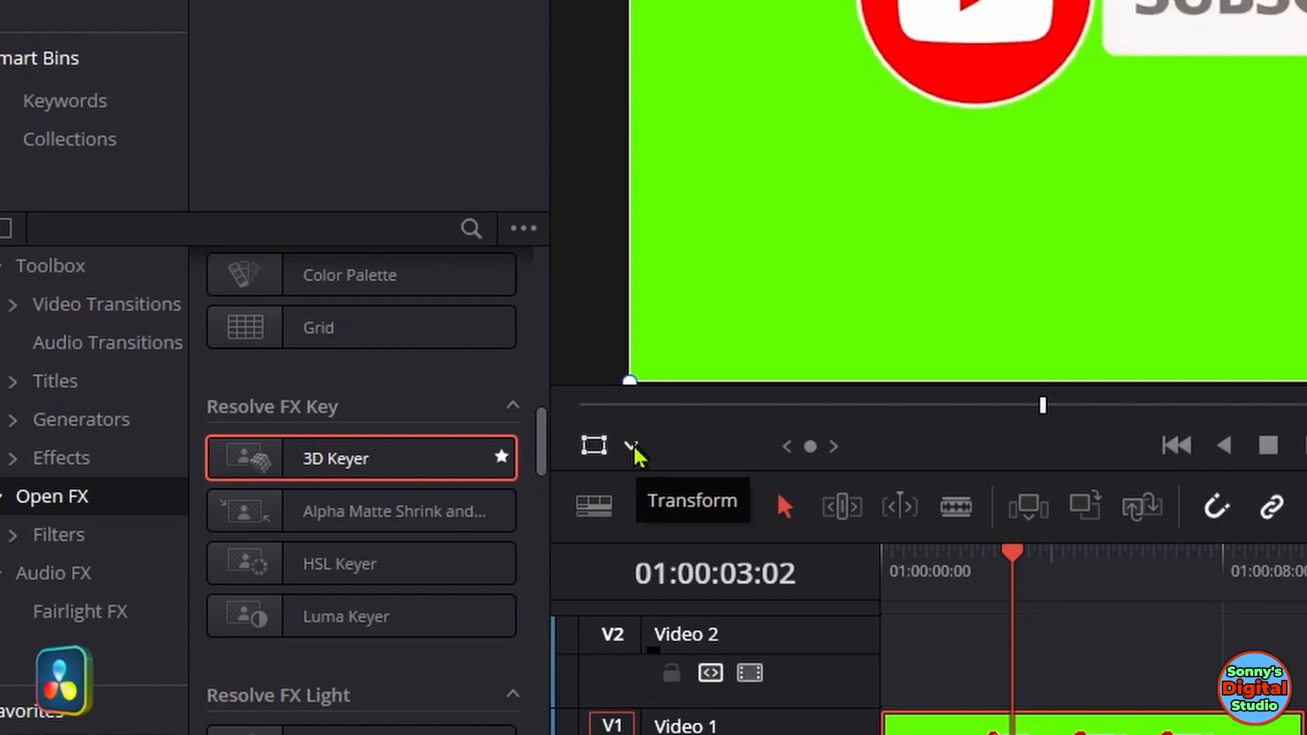
pyautogui.click(630, 446)
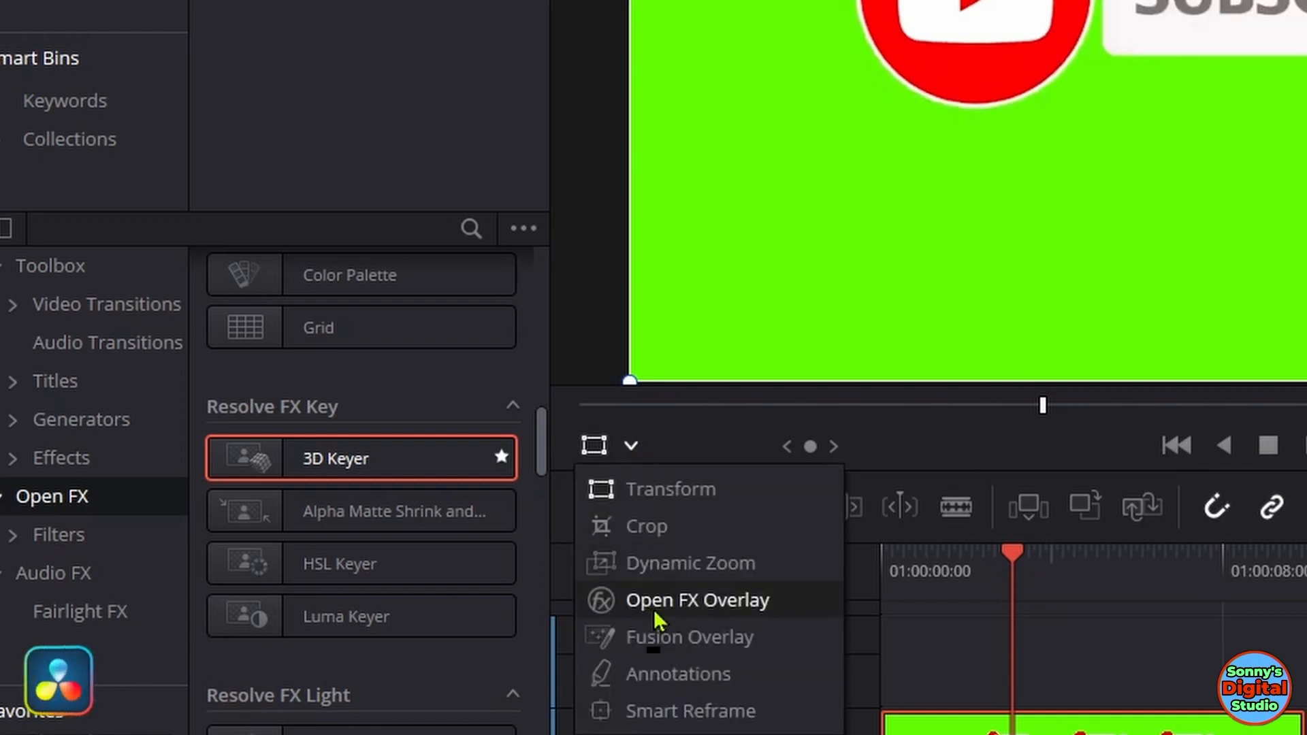
pyautogui.click(698, 601)
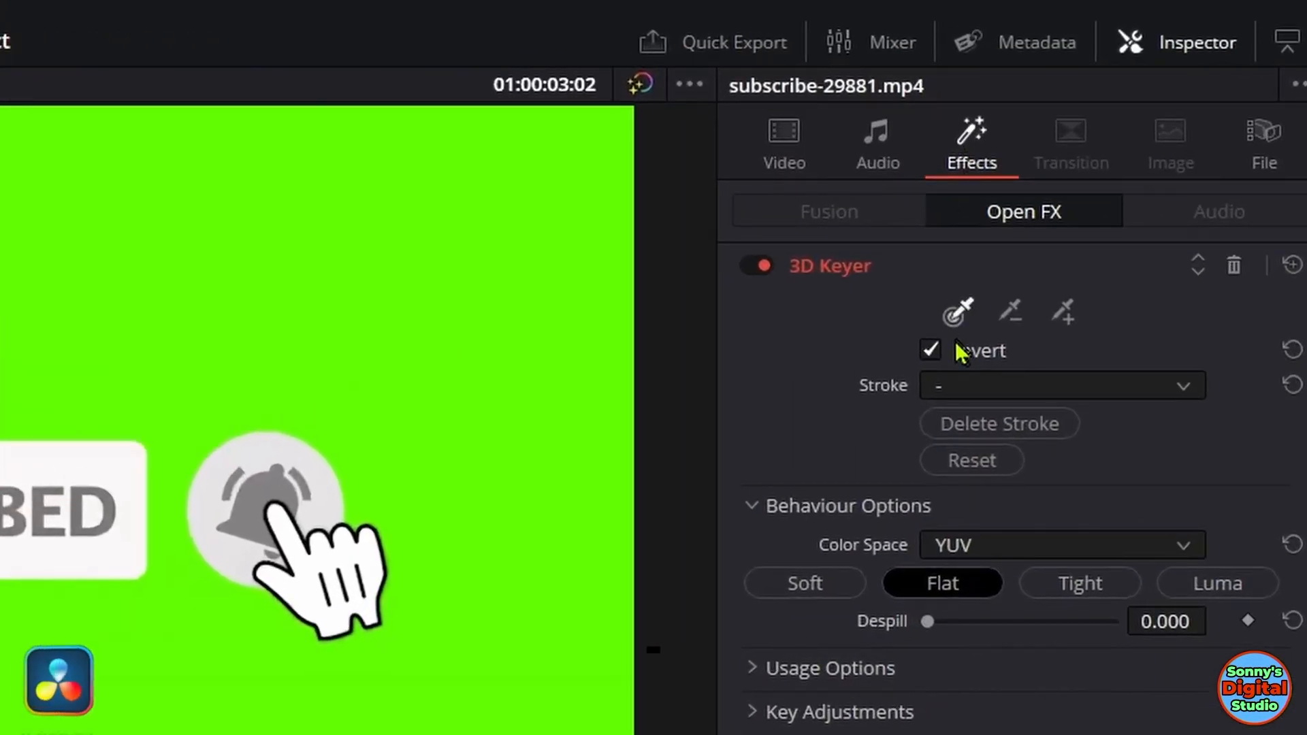
pyautogui.moveTo(961, 351)
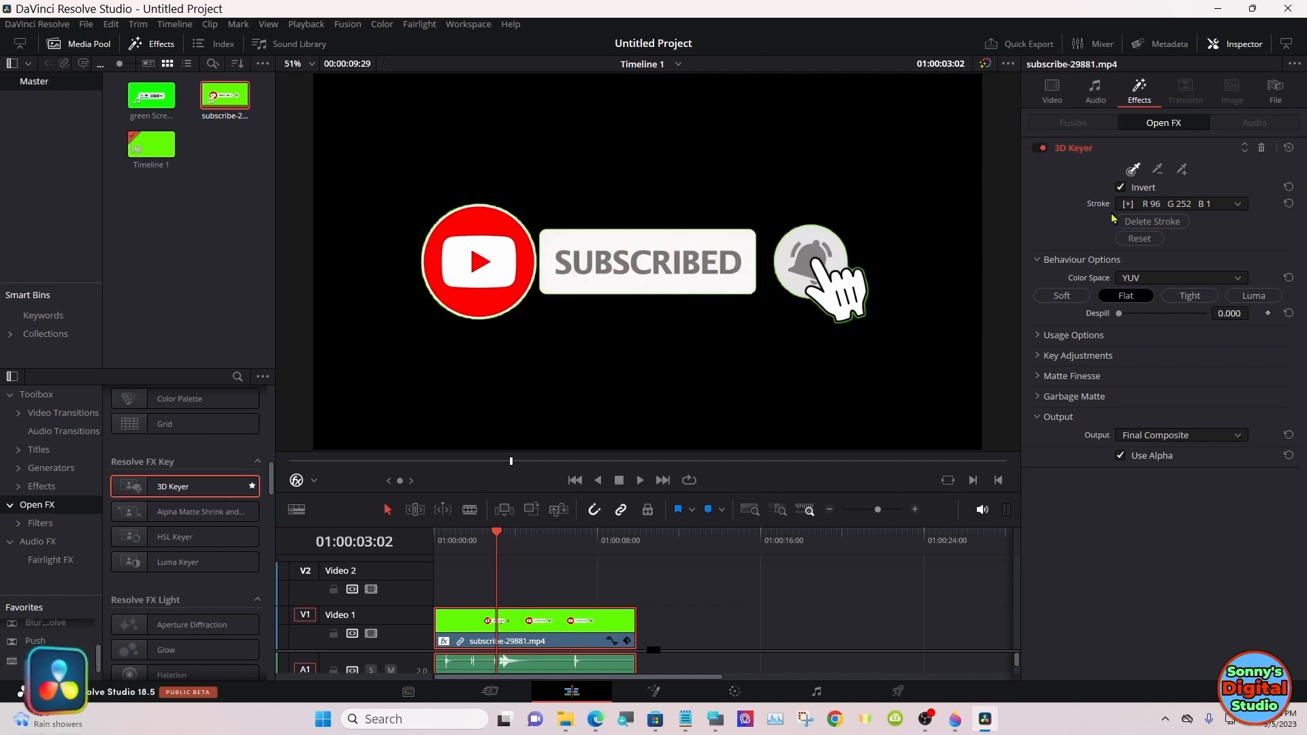
pyautogui.moveTo(1085, 226)
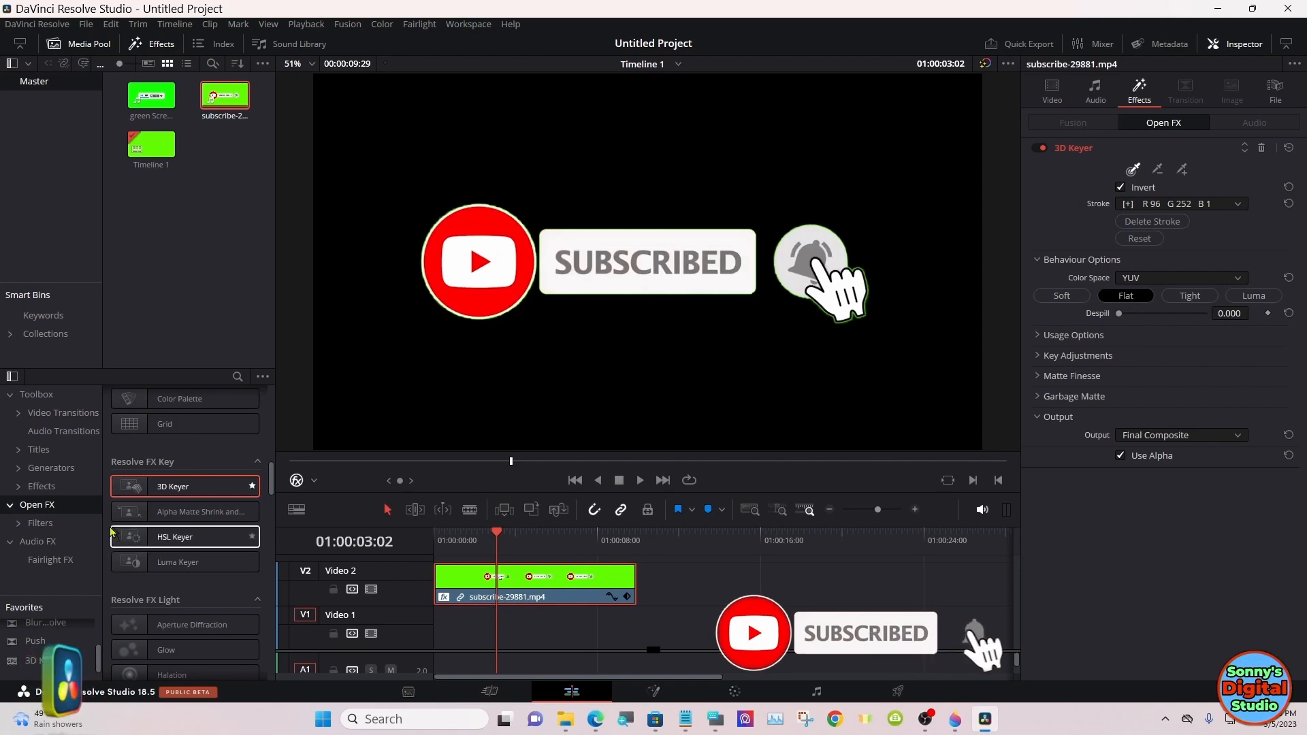
# - Add a Solid Color generator on V1 and set its colour to blue under the keyed clip
pyautogui.click(50, 469)
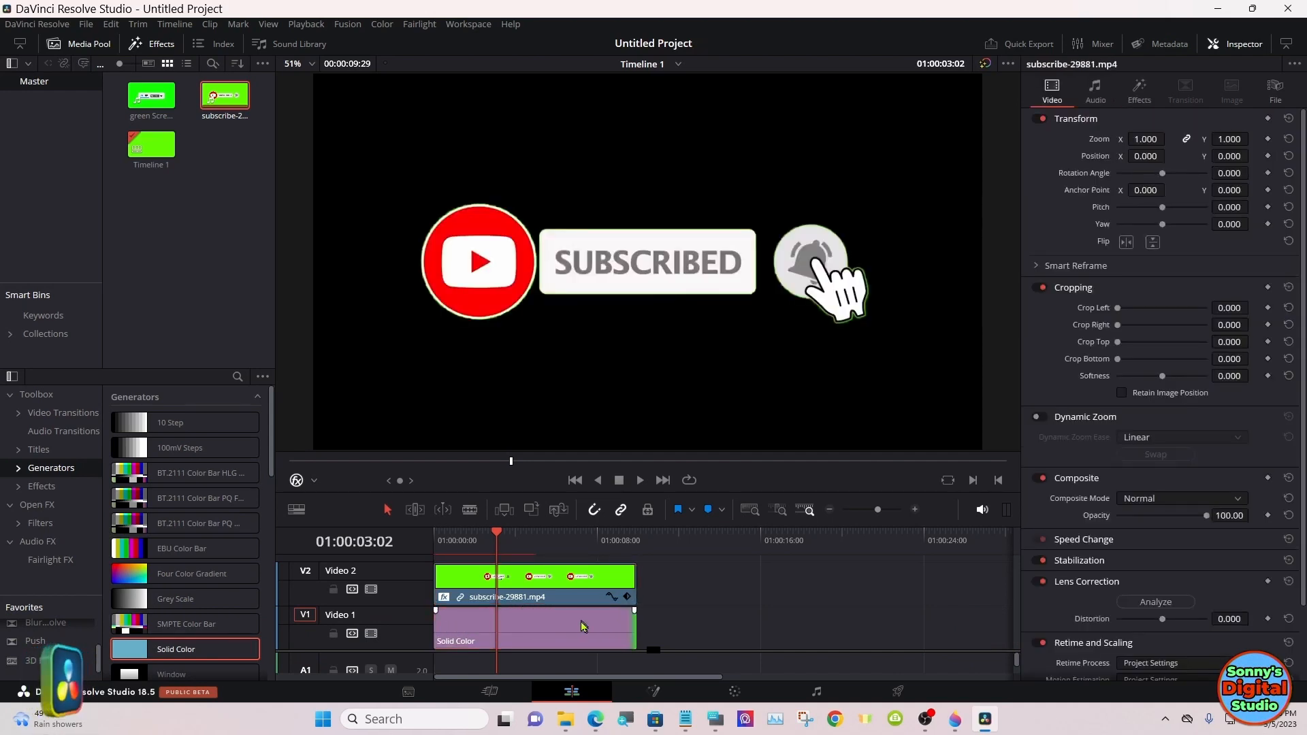
pyautogui.click(533, 628)
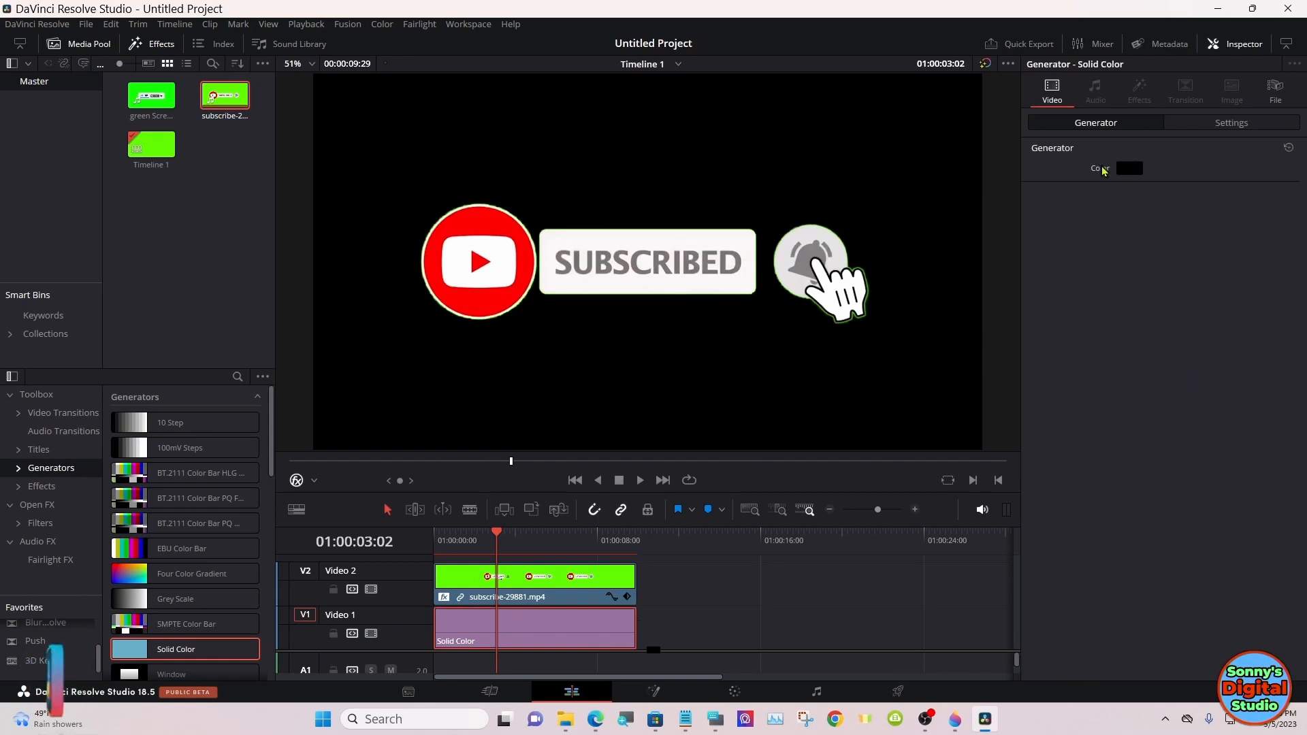
pyautogui.click(1128, 169)
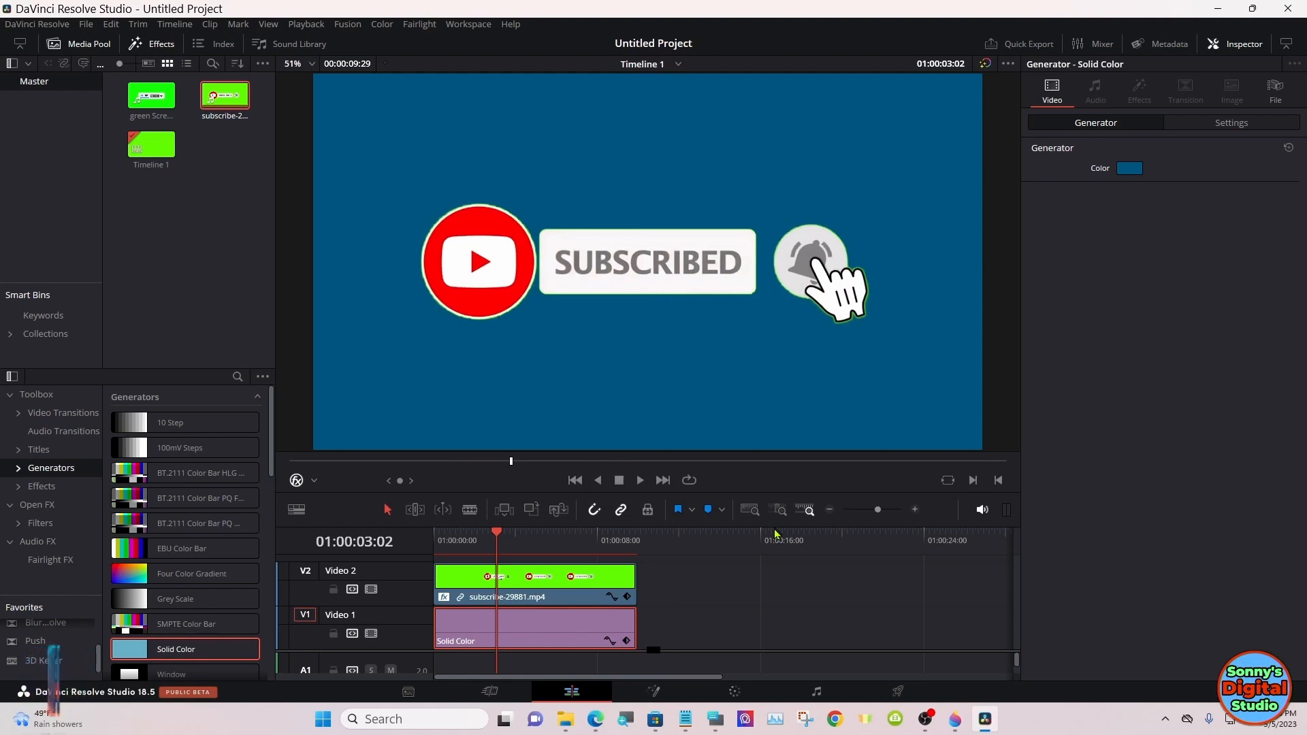
pyautogui.click(566, 577)
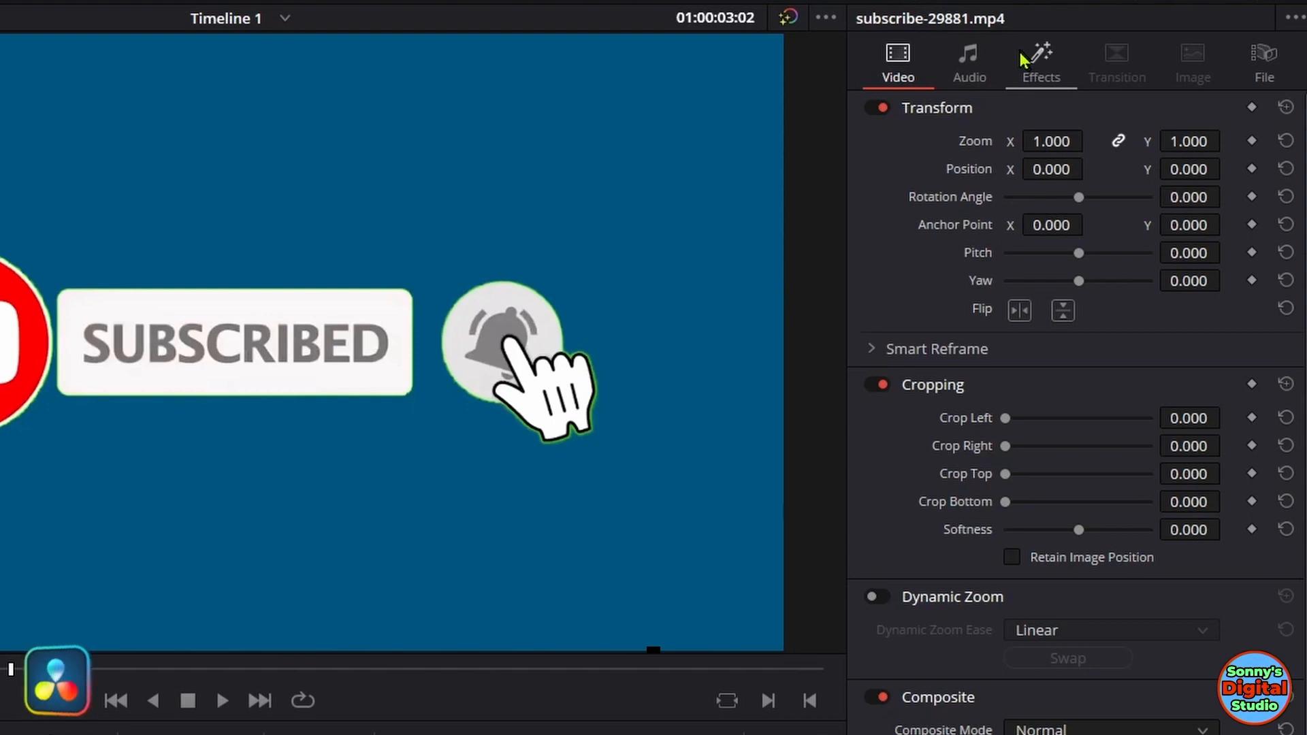
# - In the 3D Keyer's Matte Finesse, adjust Clean Black back and forth and settle it at 27.1
pyautogui.click(1040, 62)
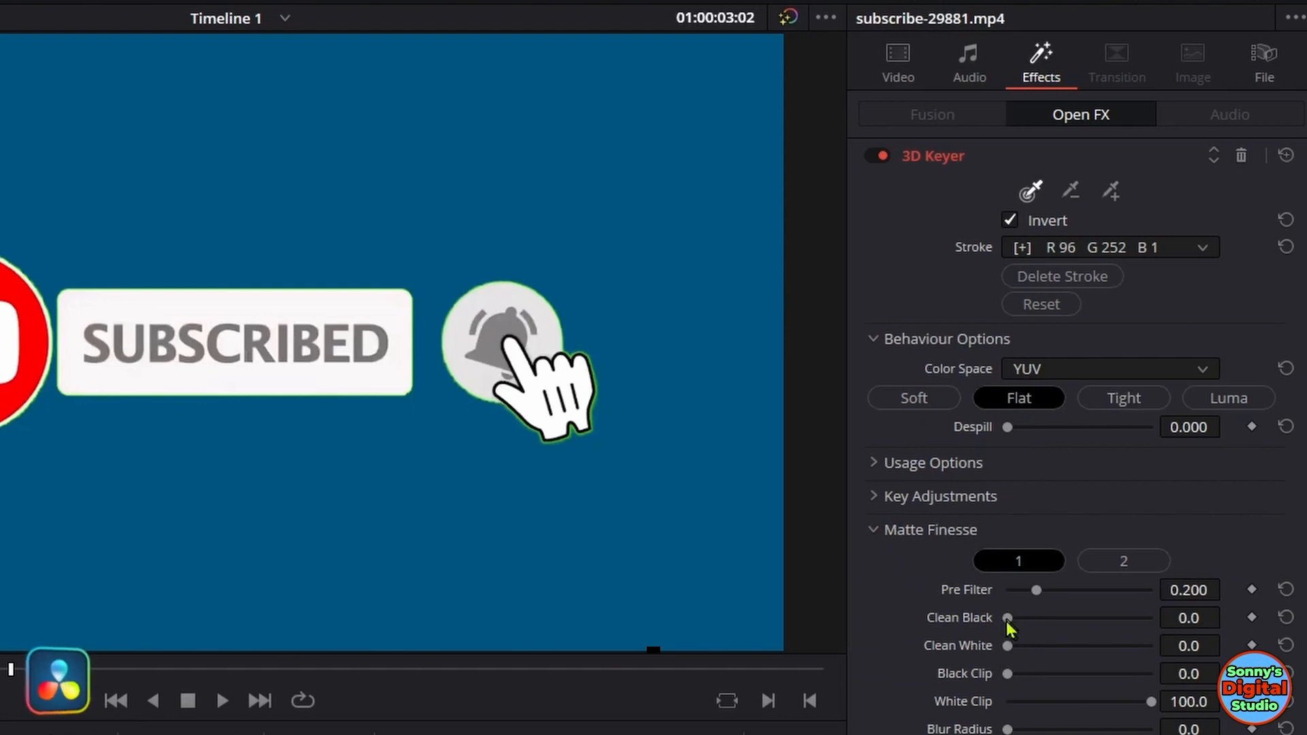
pyautogui.moveTo(1007, 618); pyautogui.dragTo(1072, 618)
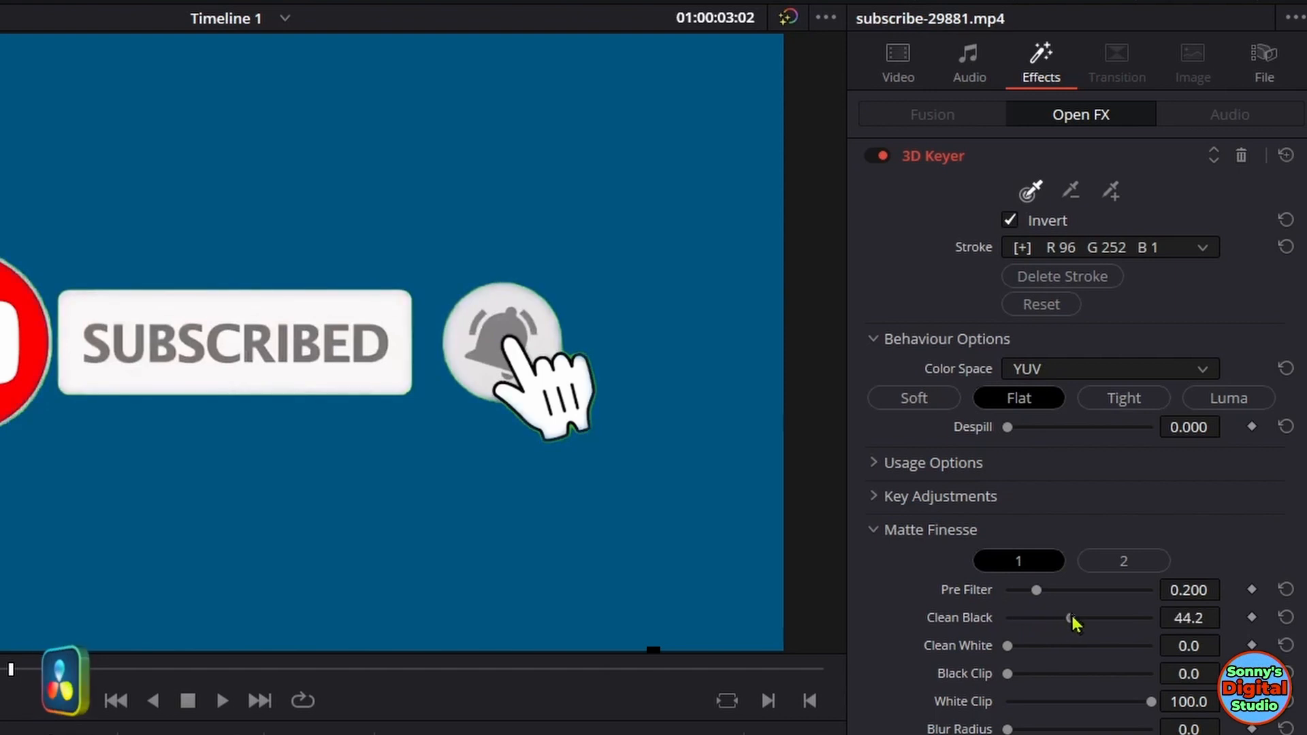
pyautogui.moveTo(1070, 618); pyautogui.dragTo(1100, 618)
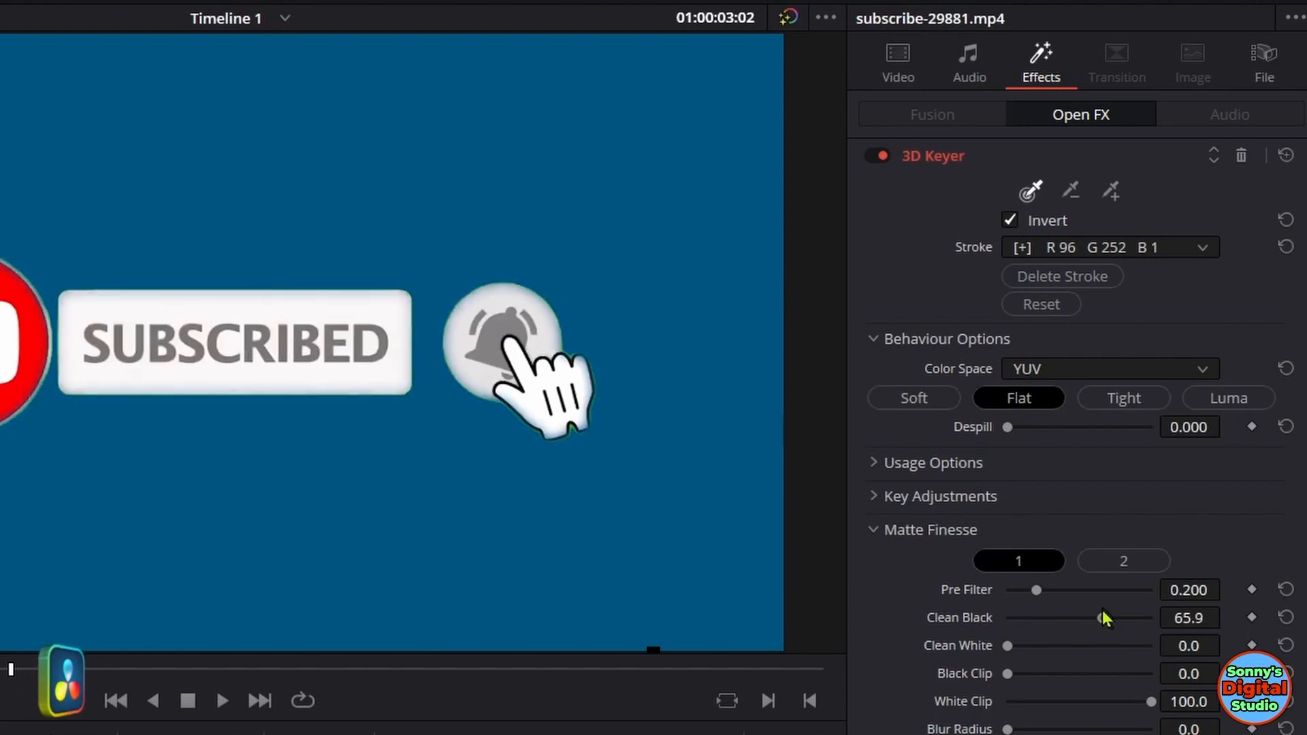
pyautogui.moveTo(1104, 617); pyautogui.dragTo(1153, 617)
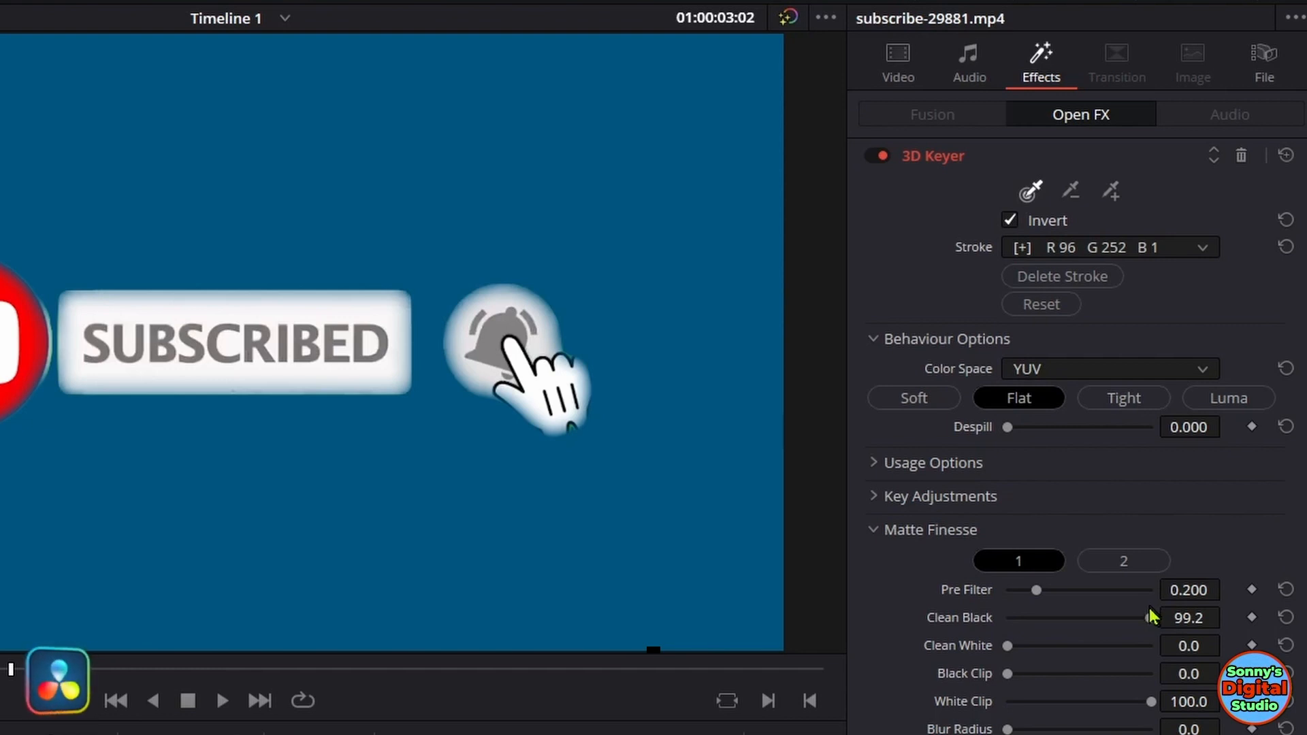
pyautogui.moveTo(1150, 617); pyautogui.dragTo(1112, 621)
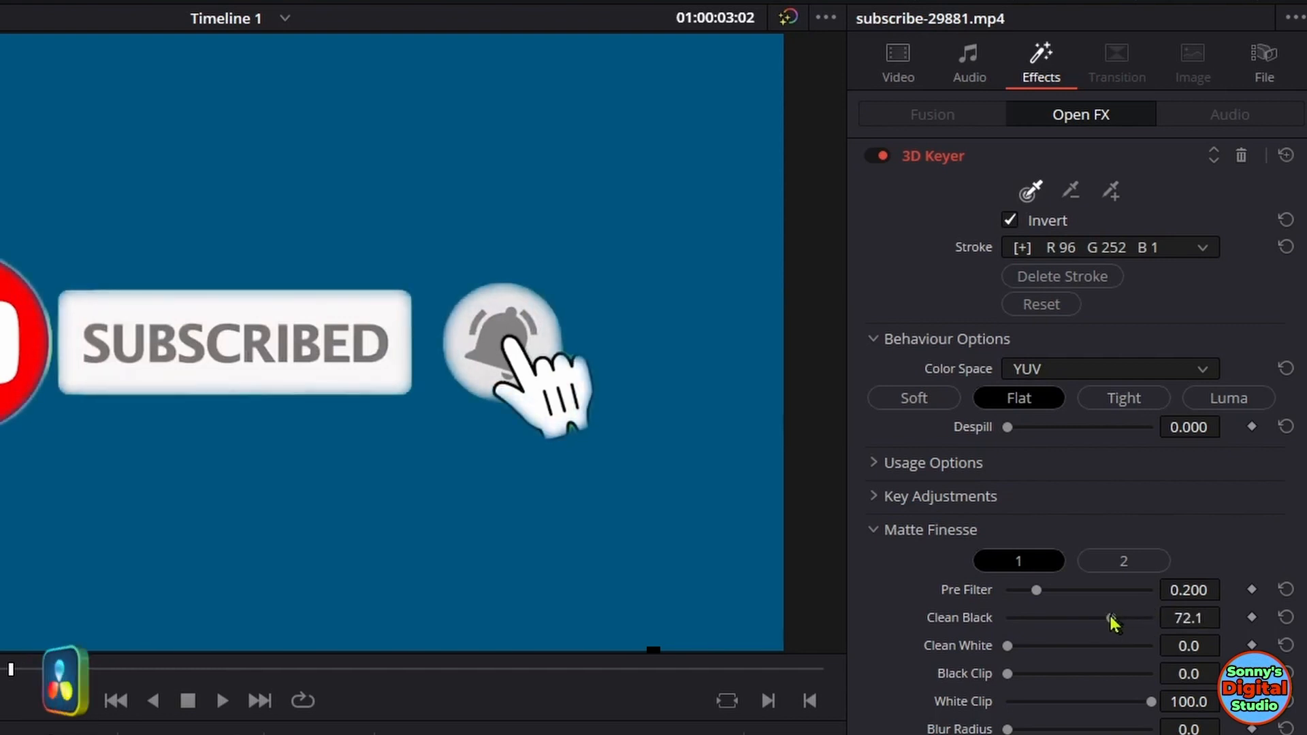
pyautogui.moveTo(1115, 618); pyautogui.dragTo(1073, 618)
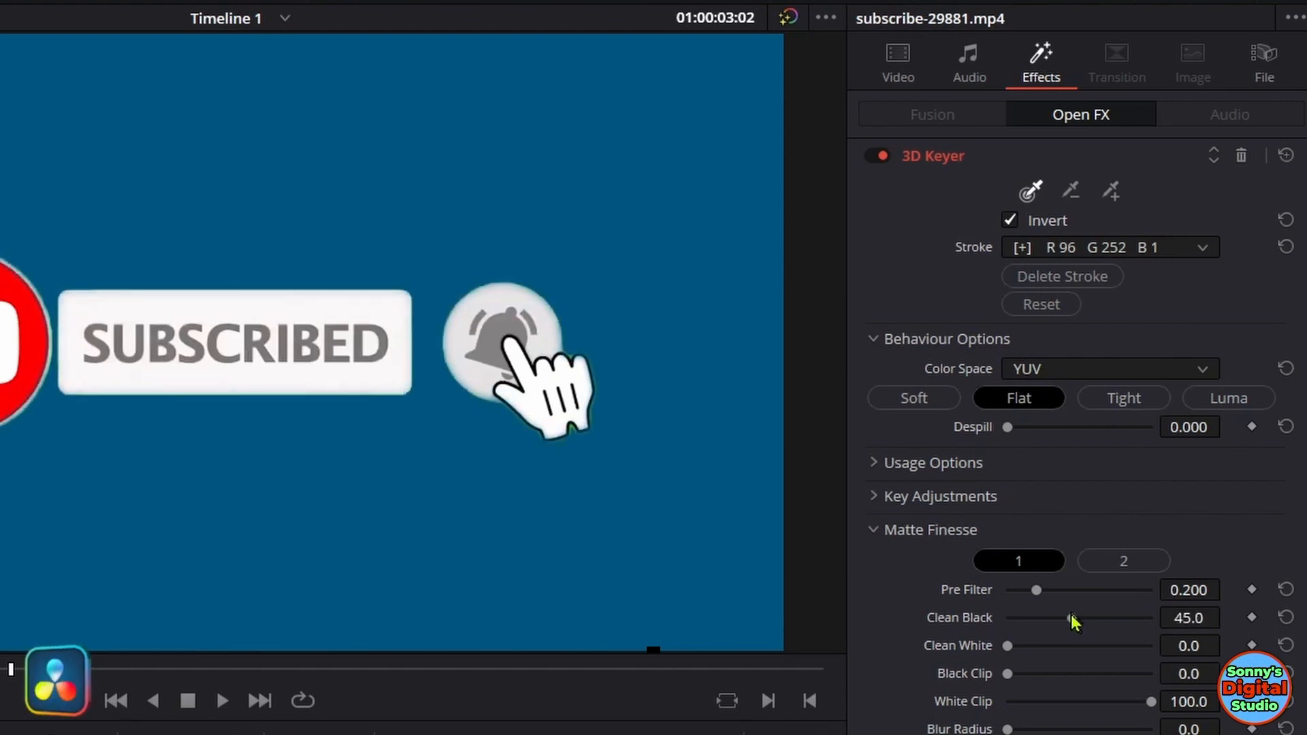
pyautogui.moveTo(1072, 617); pyautogui.dragTo(1099, 617)
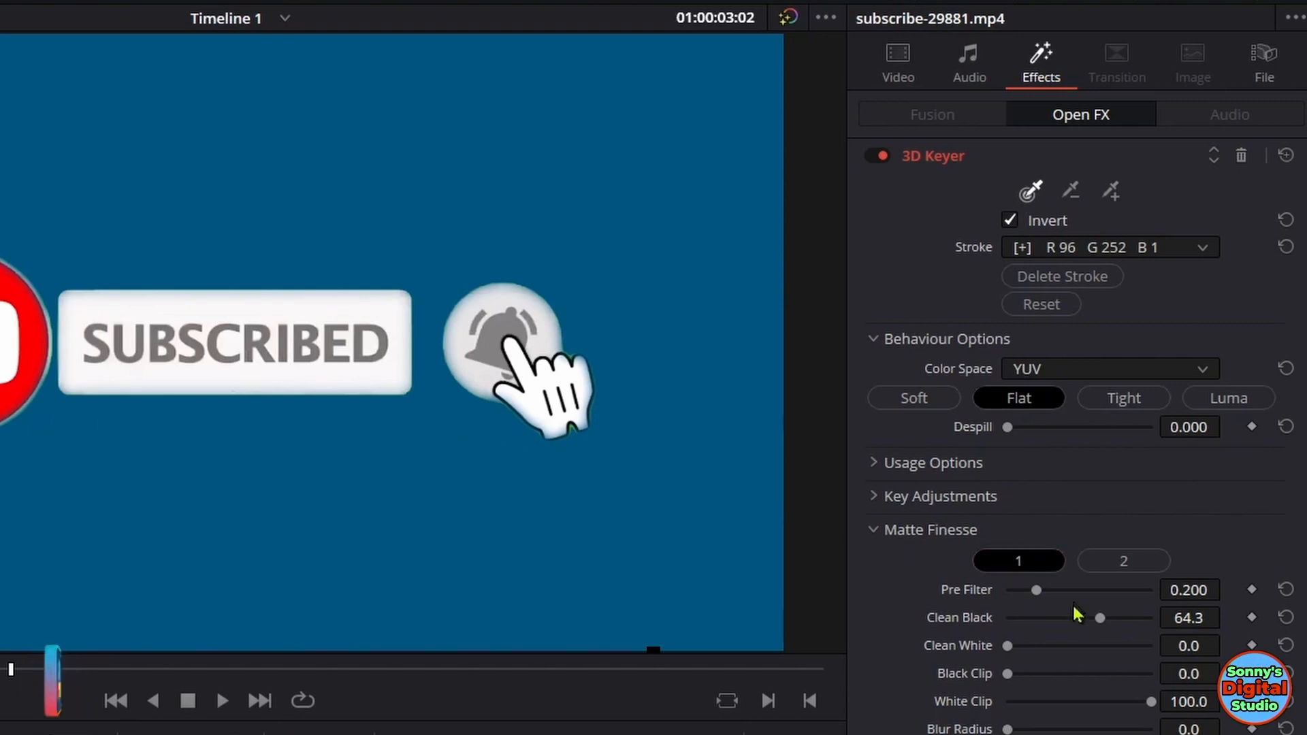
pyautogui.moveTo(1099, 616); pyautogui.dragTo(1090, 617)
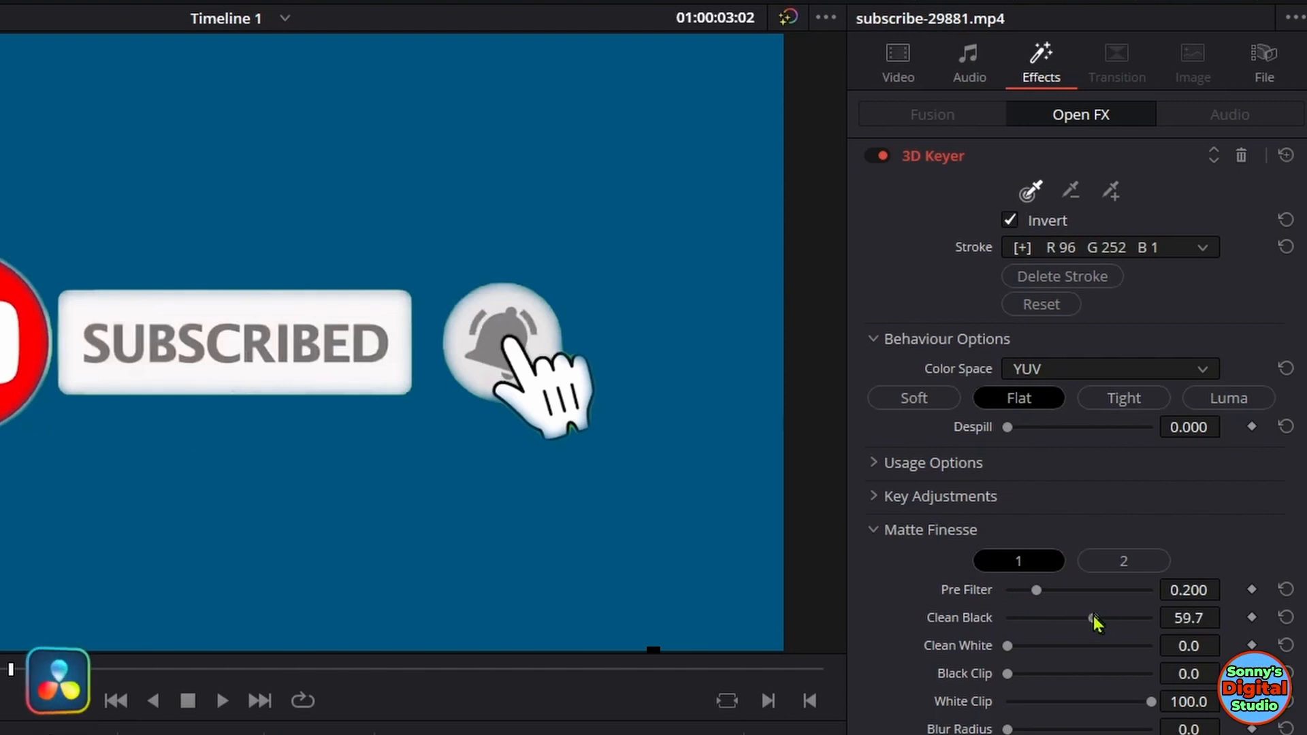
pyautogui.moveTo(1092, 618); pyautogui.dragTo(1063, 618)
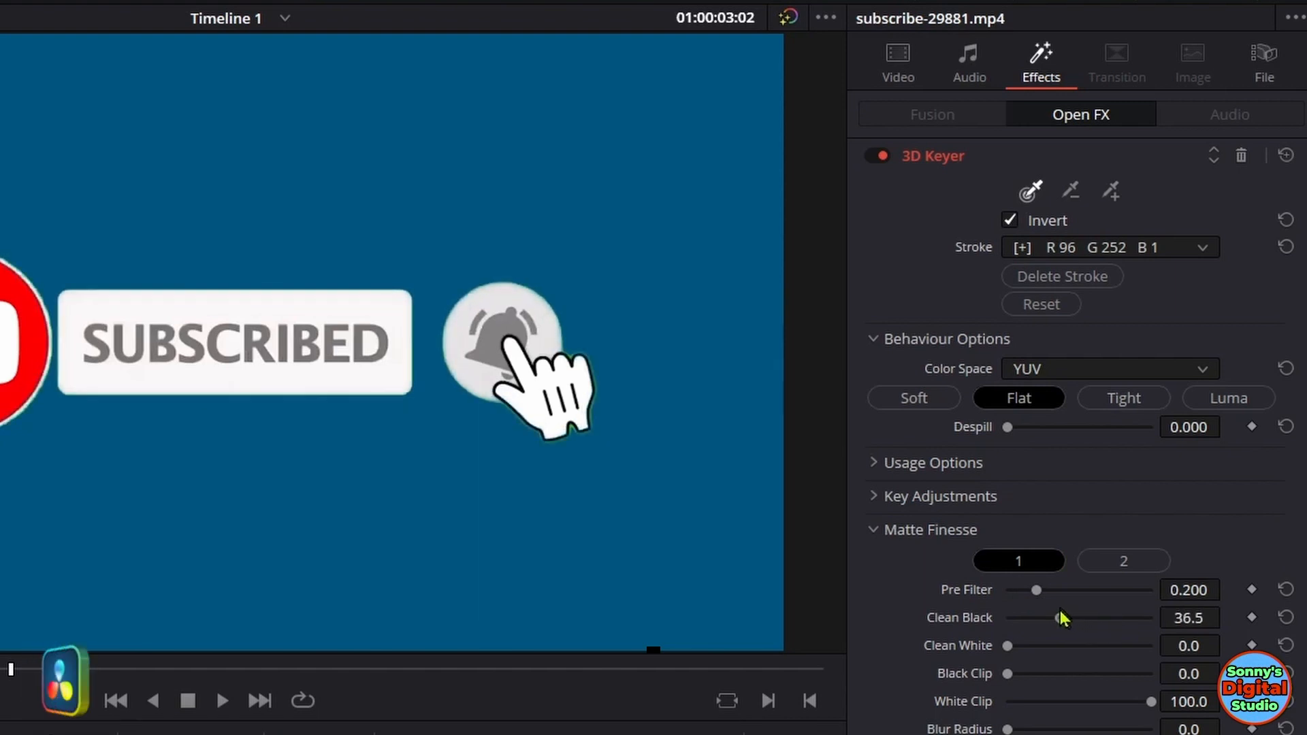
pyautogui.moveTo(1075, 617); pyautogui.dragTo(1067, 617)
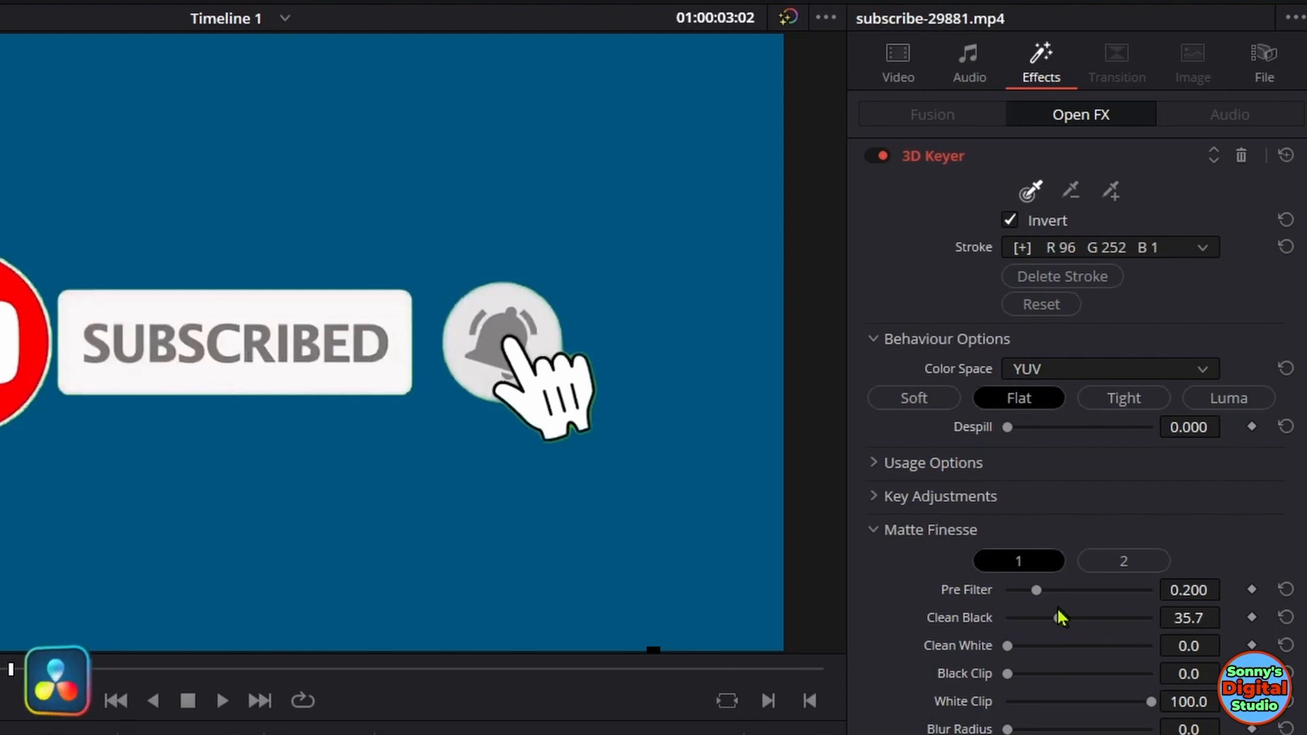
pyautogui.moveTo(1067, 618); pyautogui.dragTo(1052, 618)
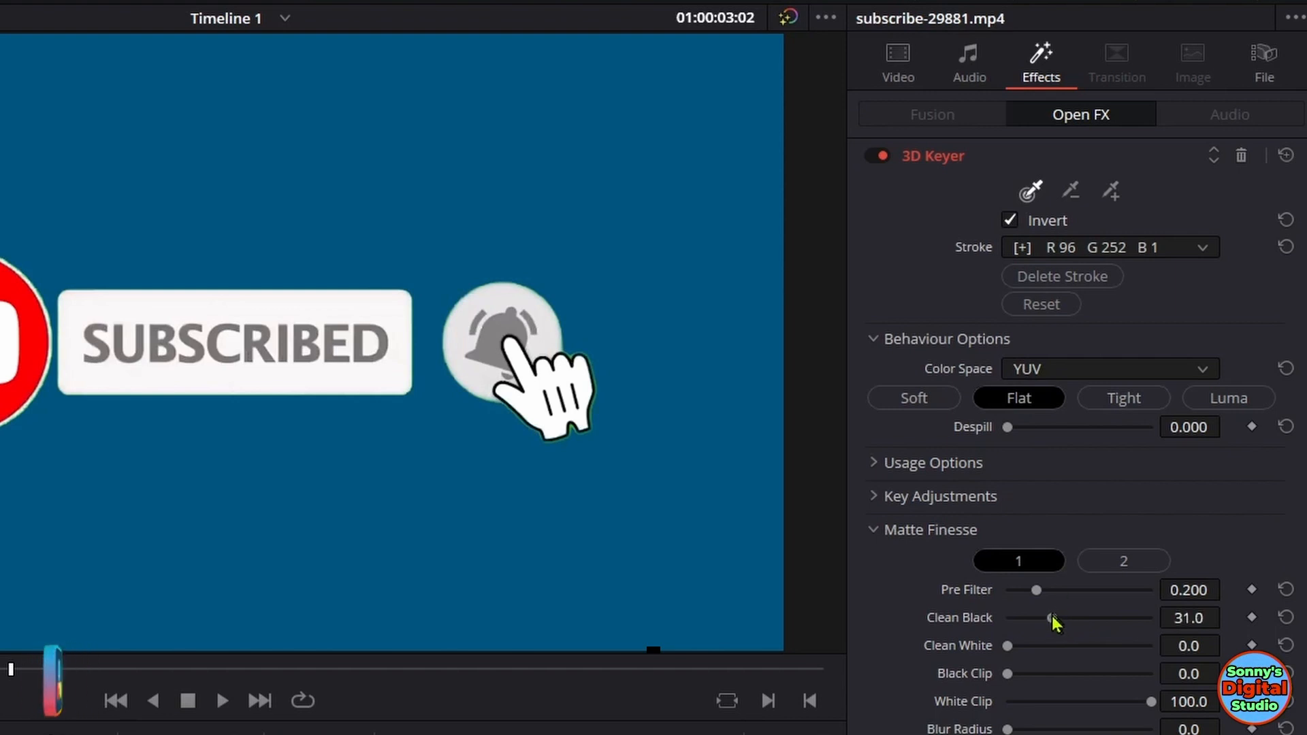
pyautogui.moveTo(1053, 616); pyautogui.dragTo(1045, 616)
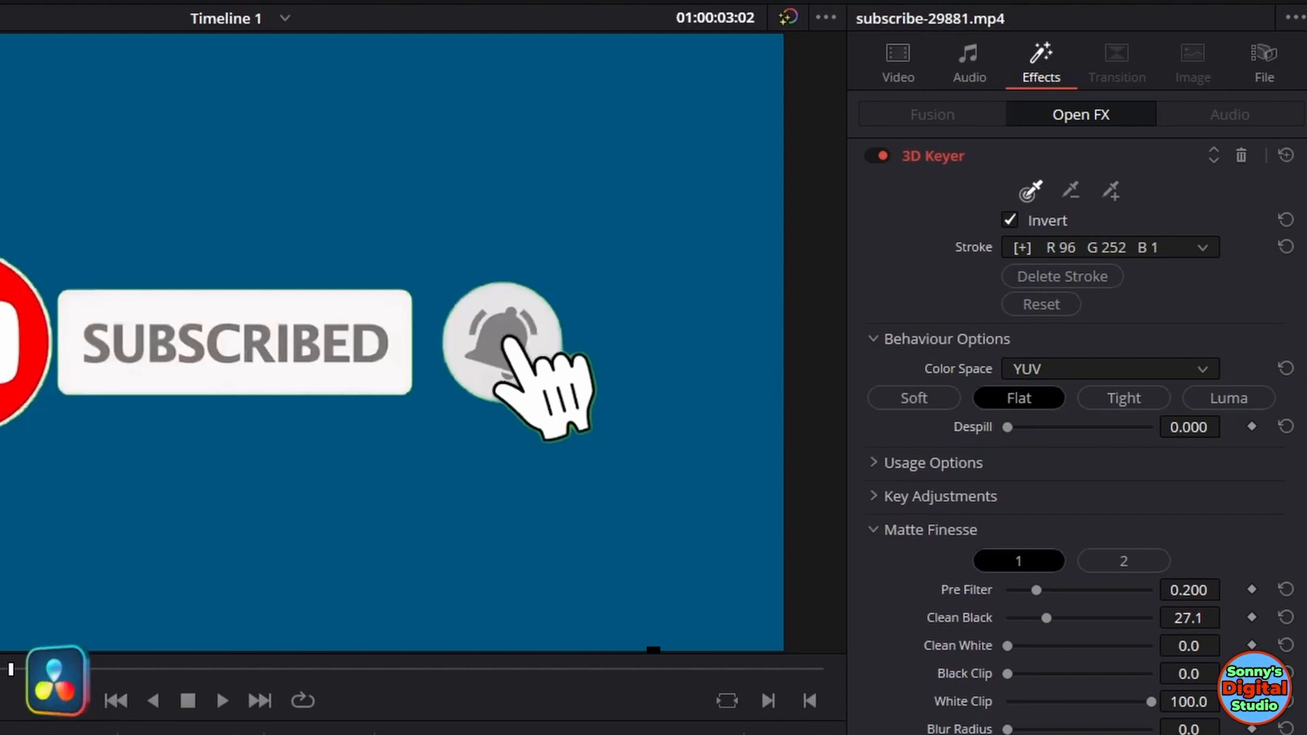
# - On a blurred-hand frame set Despill to 1.000, then play the animation over the blue background
pyautogui.click(224, 700)
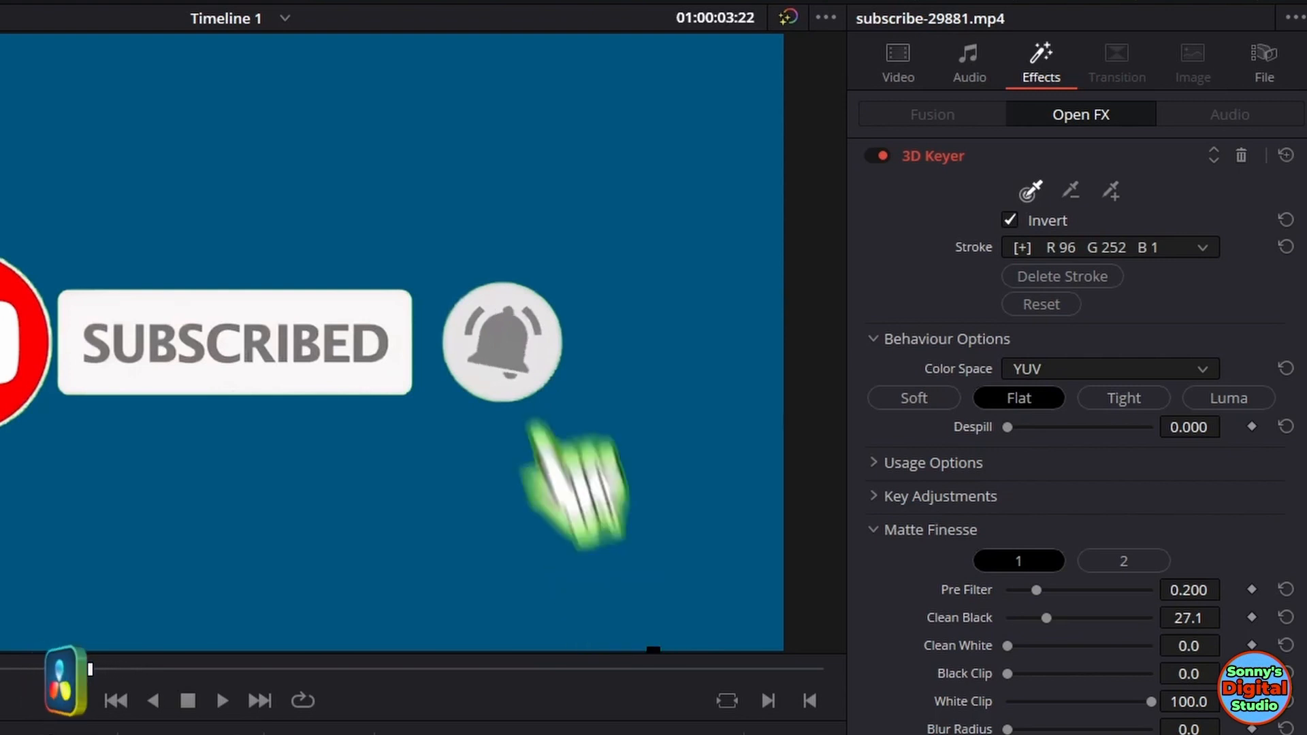
pyautogui.moveTo(501, 510)
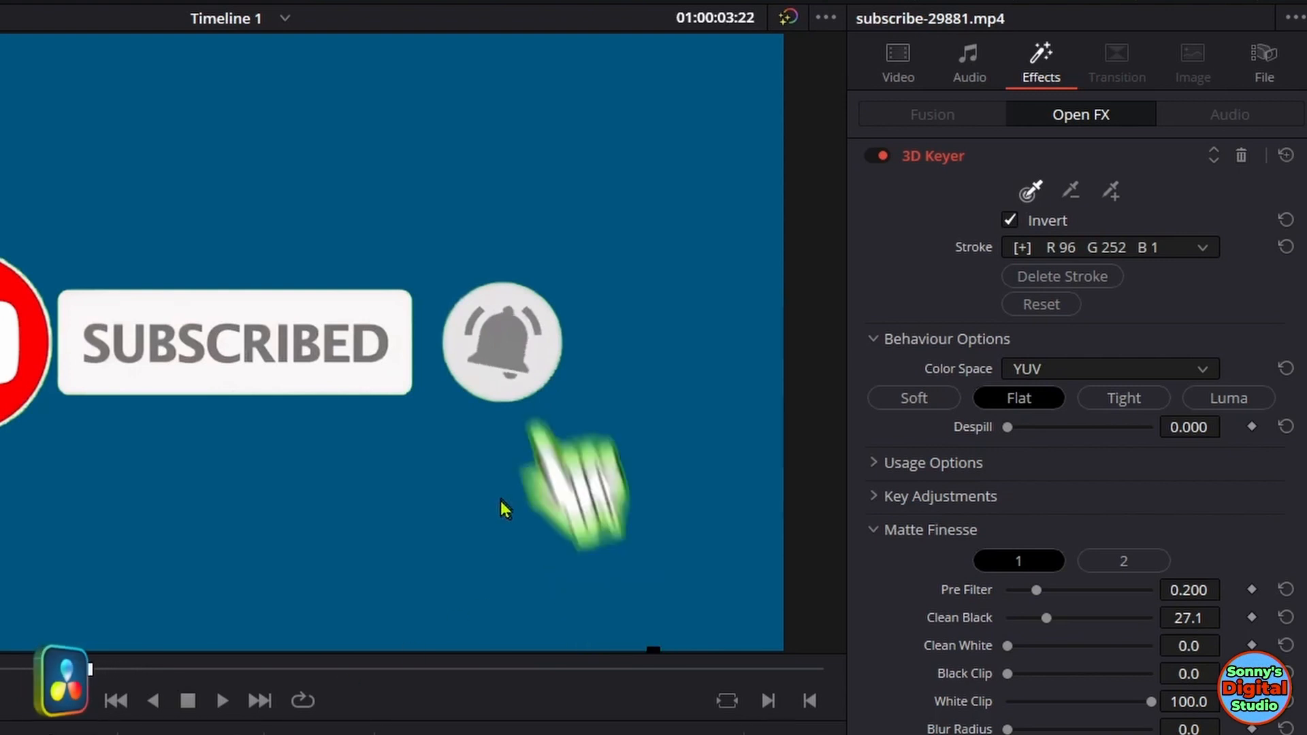
pyautogui.moveTo(961, 485)
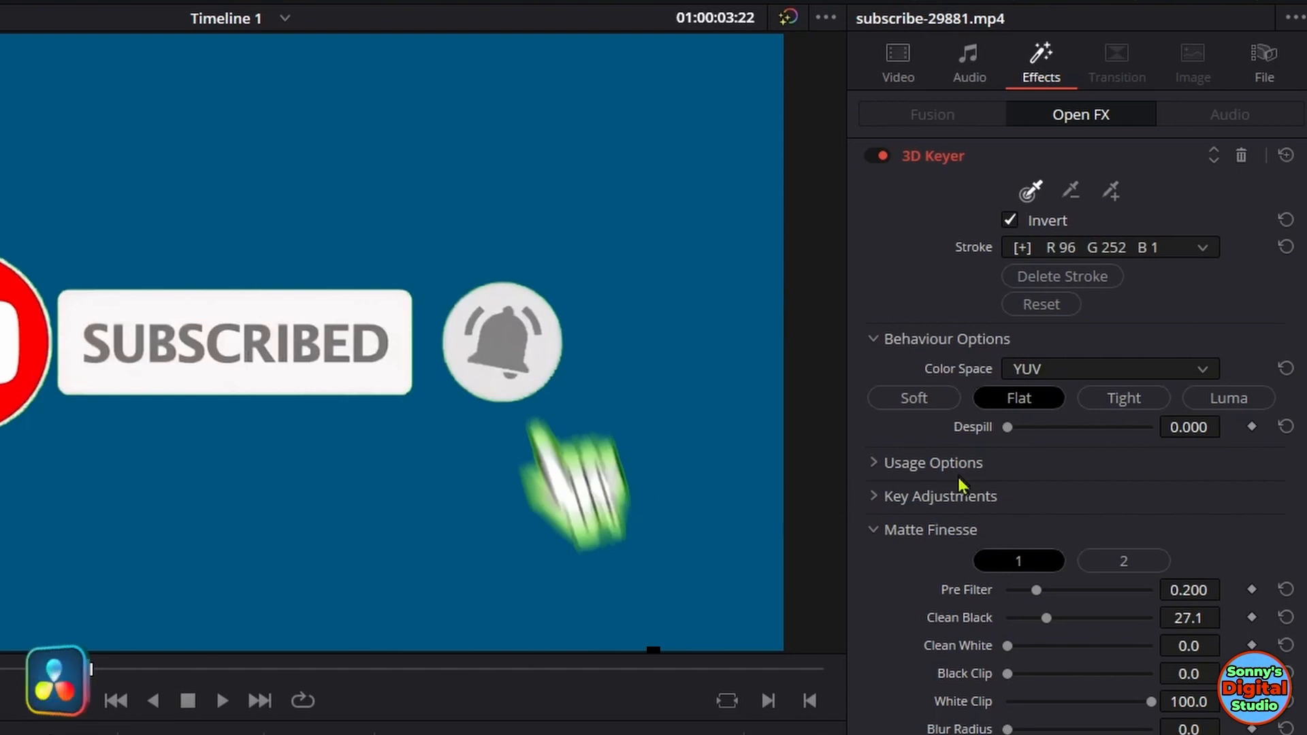
pyautogui.moveTo(1010, 435)
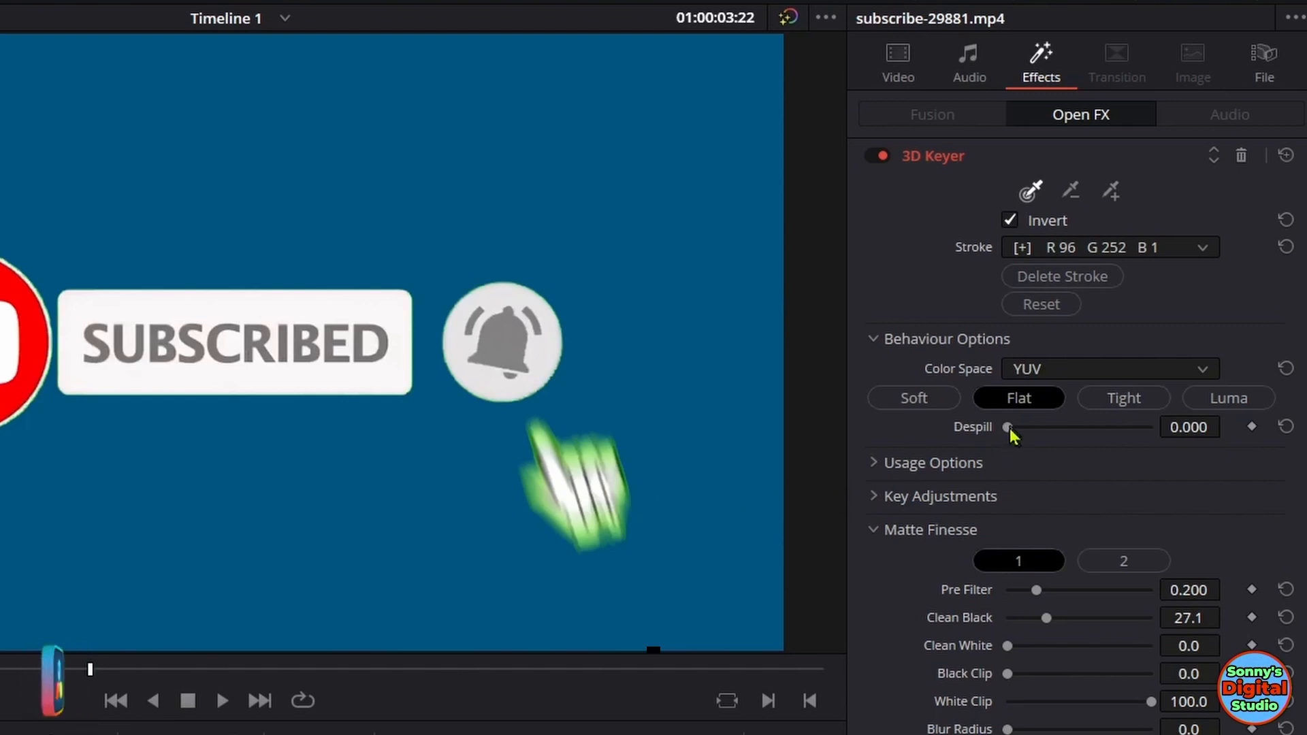
pyautogui.moveTo(1008, 426); pyautogui.dragTo(1108, 426)
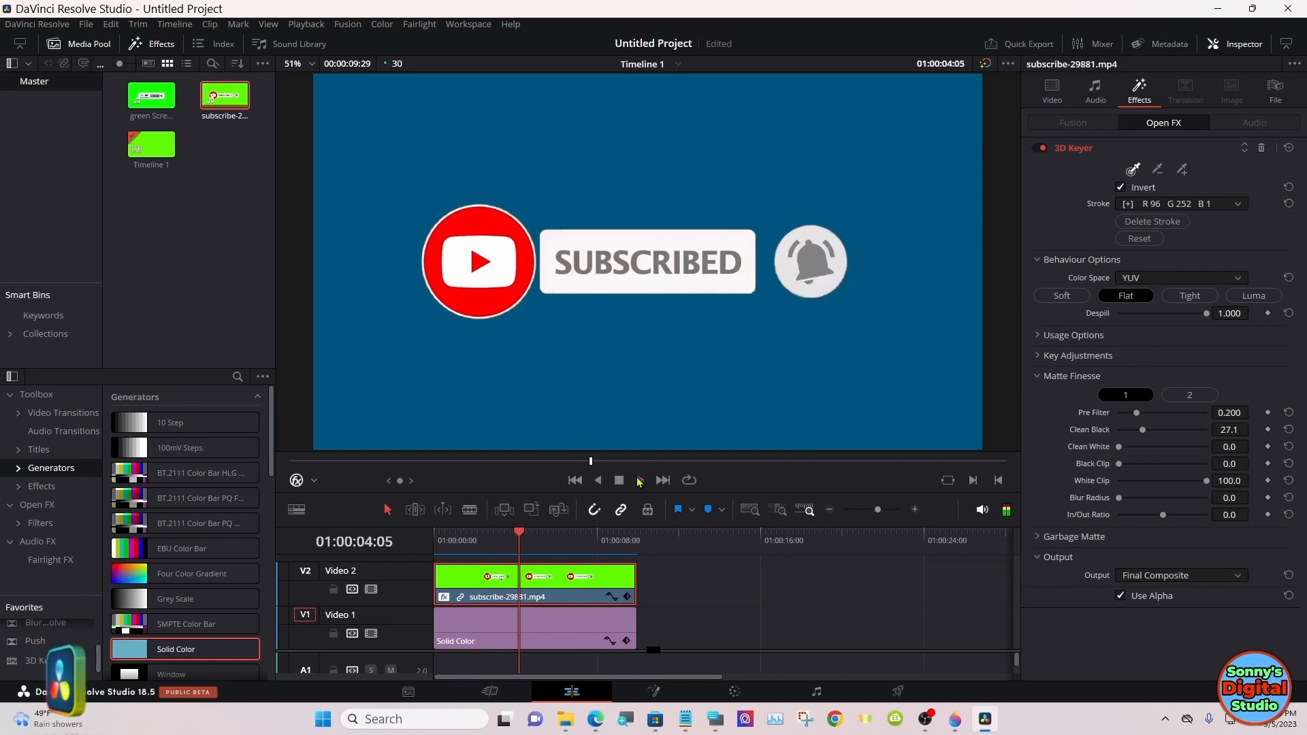
pyautogui.click(640, 481)
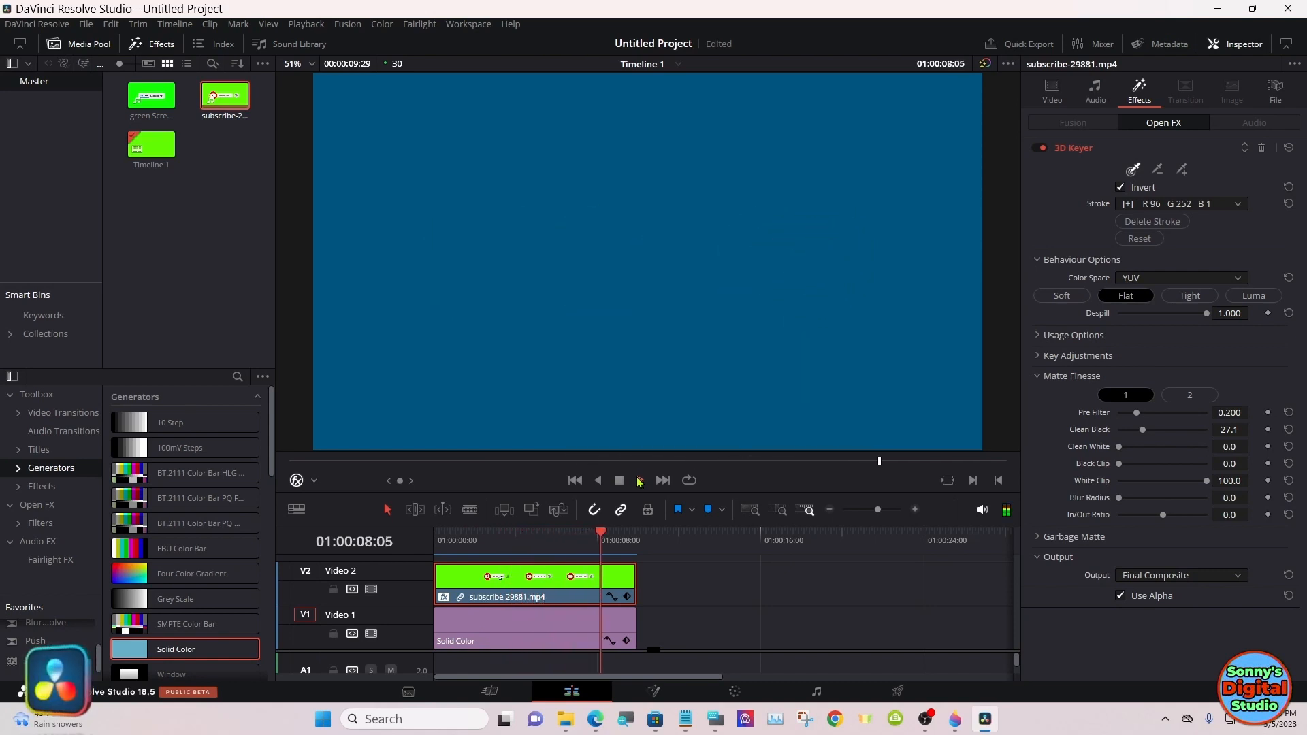
pyautogui.click(640, 481)
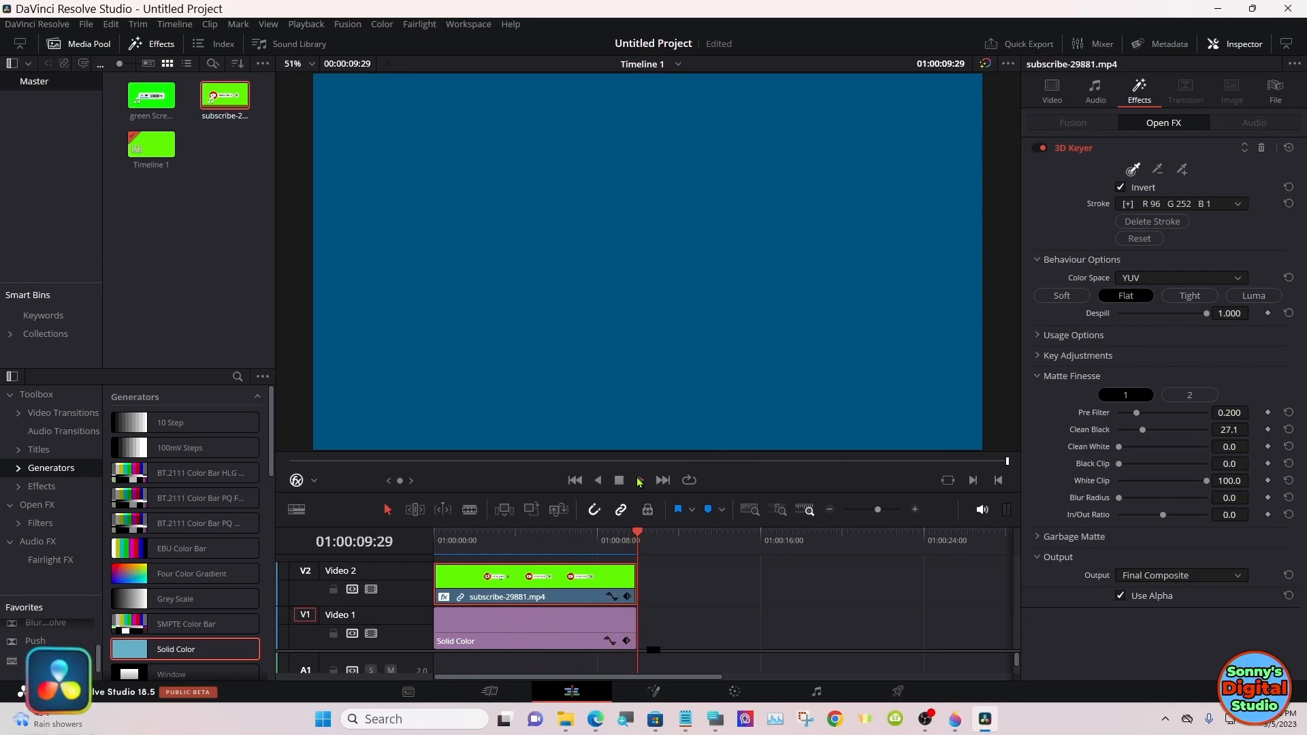
# - Place green Screen 1.mp4 on Video 2 at the start and trim the blue solid to its length
pyautogui.rightClick(533, 577)
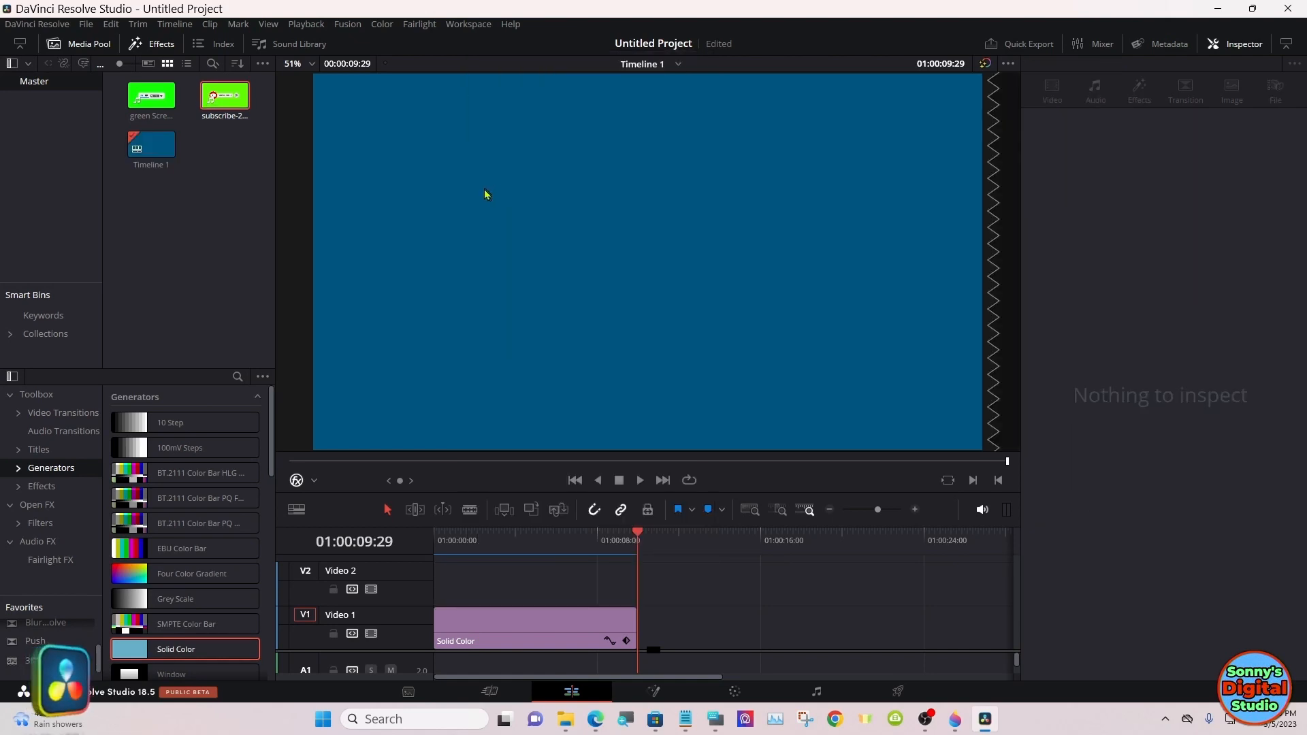
pyautogui.moveTo(152, 95); pyautogui.dragTo(283, 211)
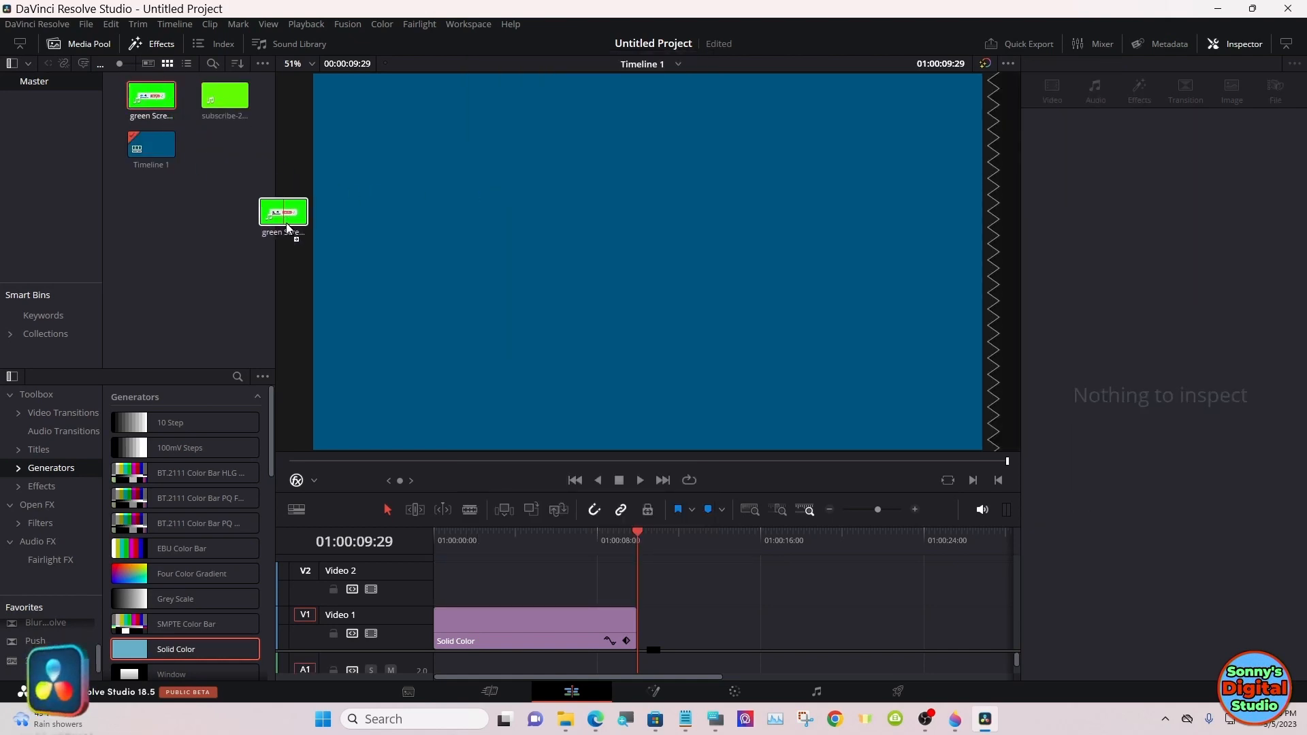
pyautogui.moveTo(283, 212); pyautogui.dragTo(530, 579)
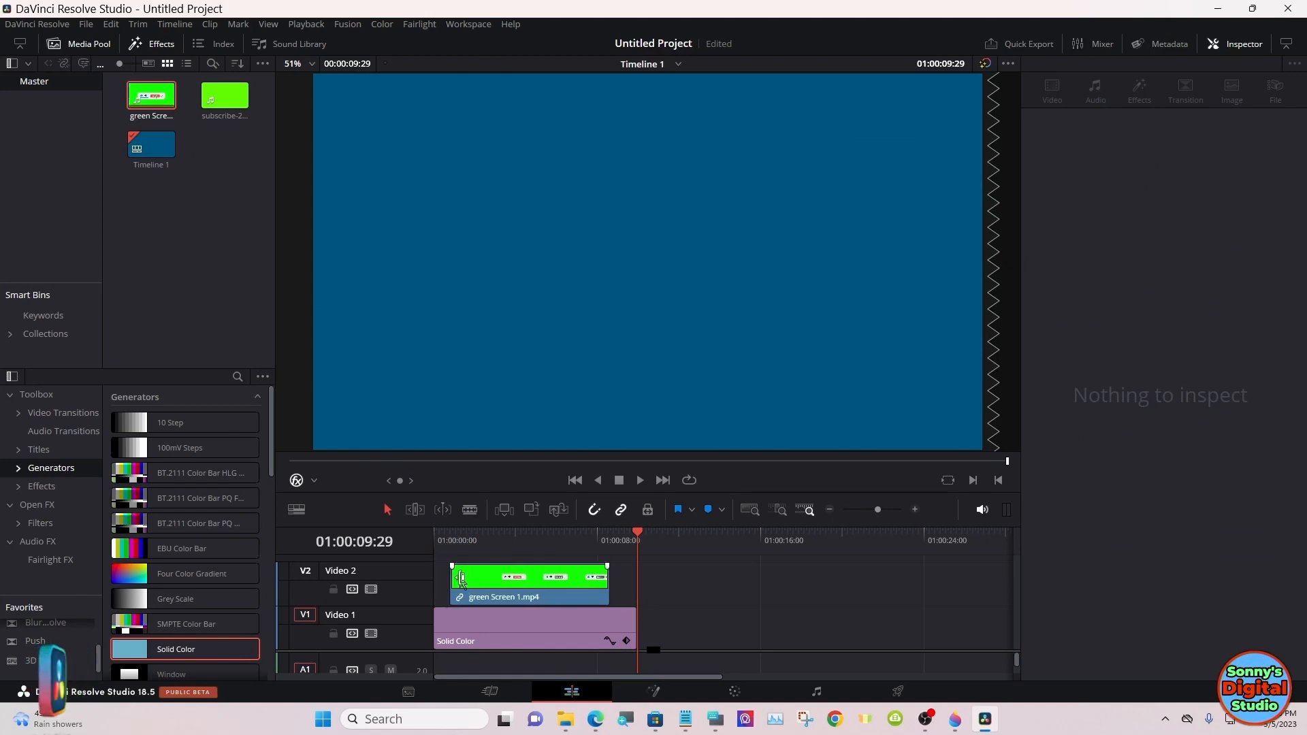
pyautogui.click(487, 583)
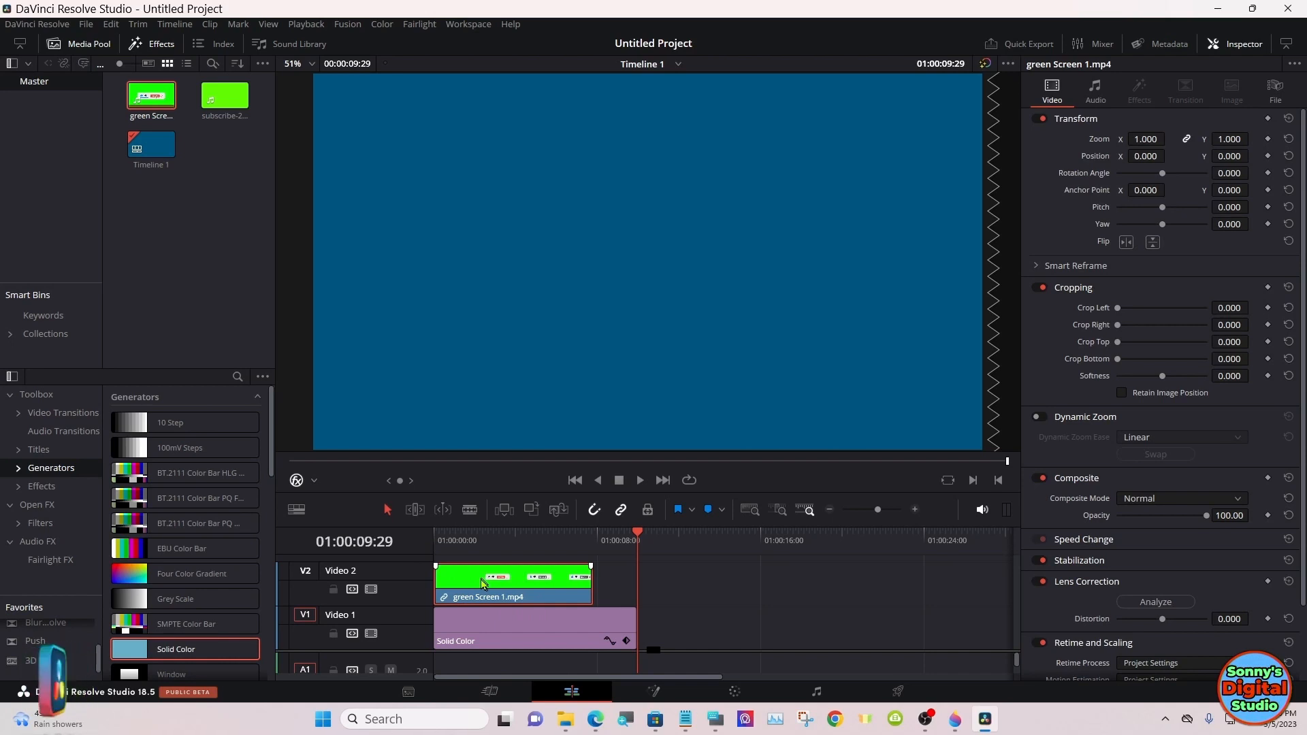
pyautogui.moveTo(607, 588)
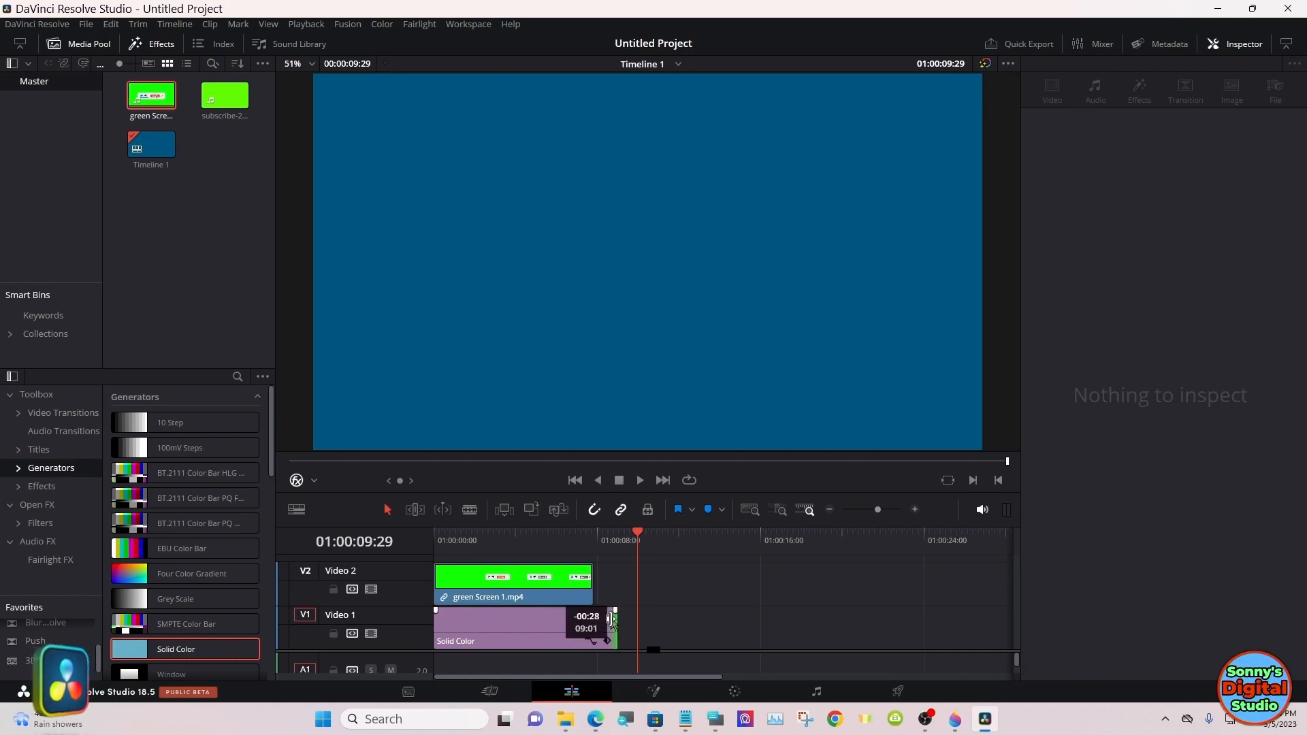
pyautogui.click(512, 582)
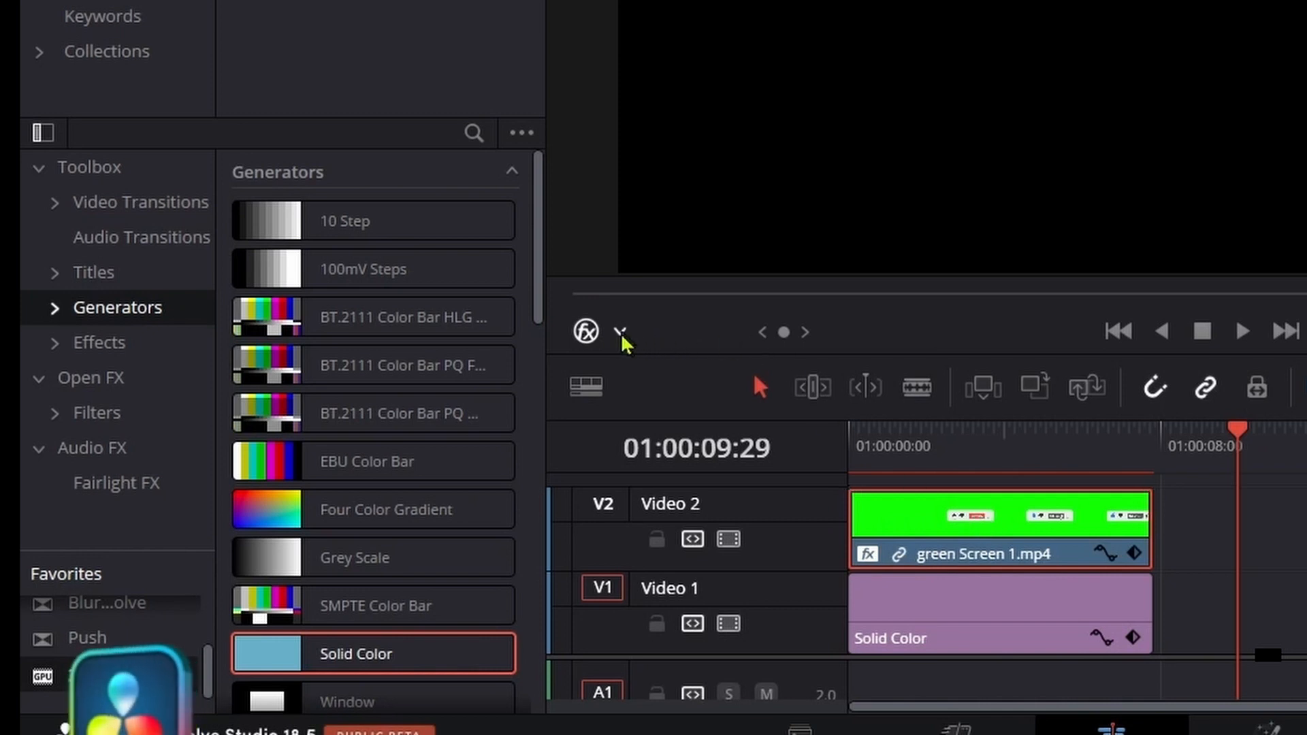
# - Apply the 3D Keyer to the green screen clip and park on one of its frames
pyautogui.click(621, 331)
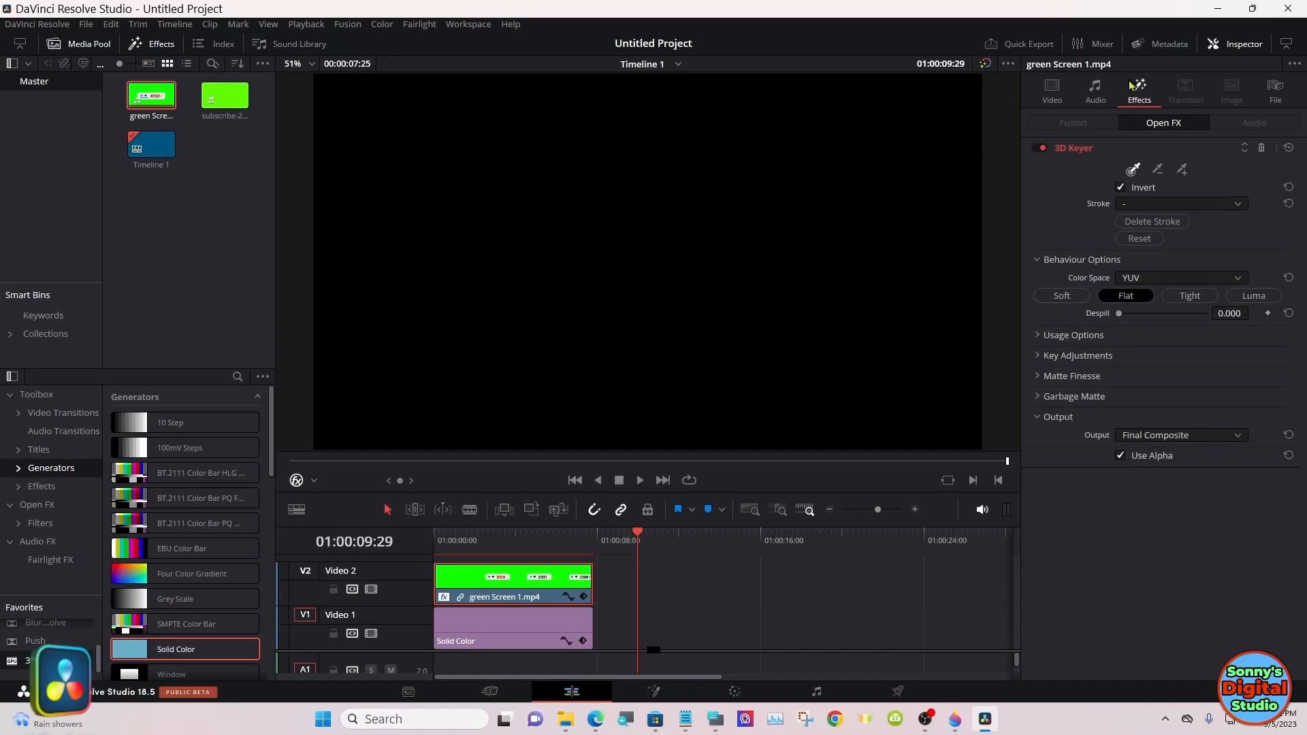
pyautogui.click(496, 534)
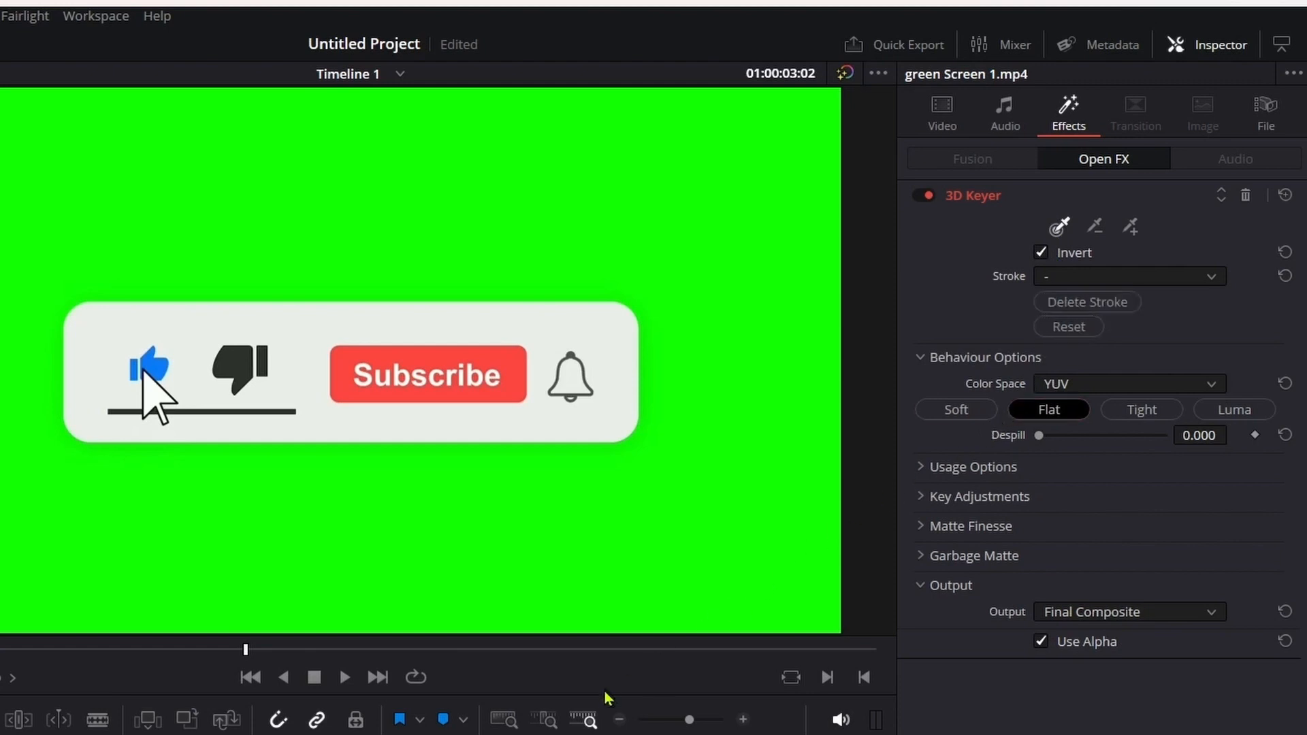
pyautogui.moveTo(724, 307)
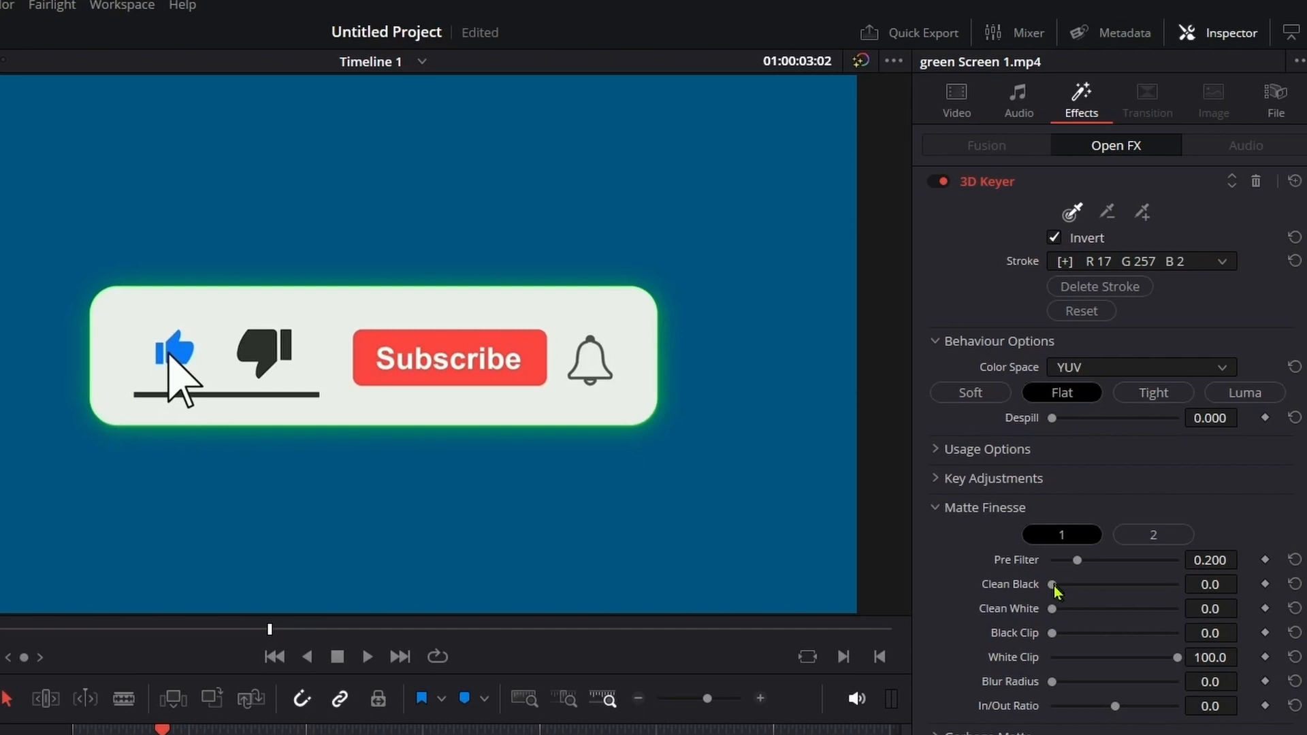
# - Raise Clean Black to about 10.1 and Despill to 1.000 to remove the green spill
pyautogui.moveTo(1052, 584); pyautogui.dragTo(1064, 584)
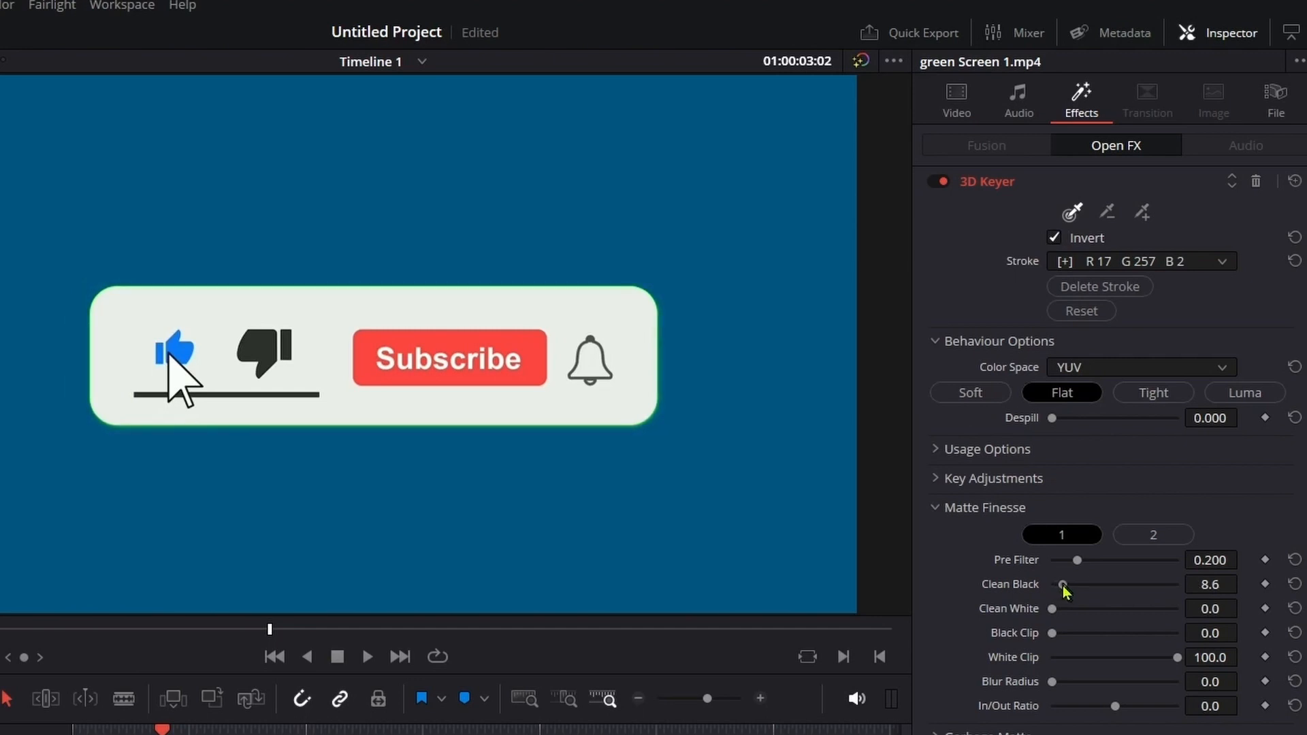
pyautogui.moveTo(1065, 584); pyautogui.dragTo(1076, 584)
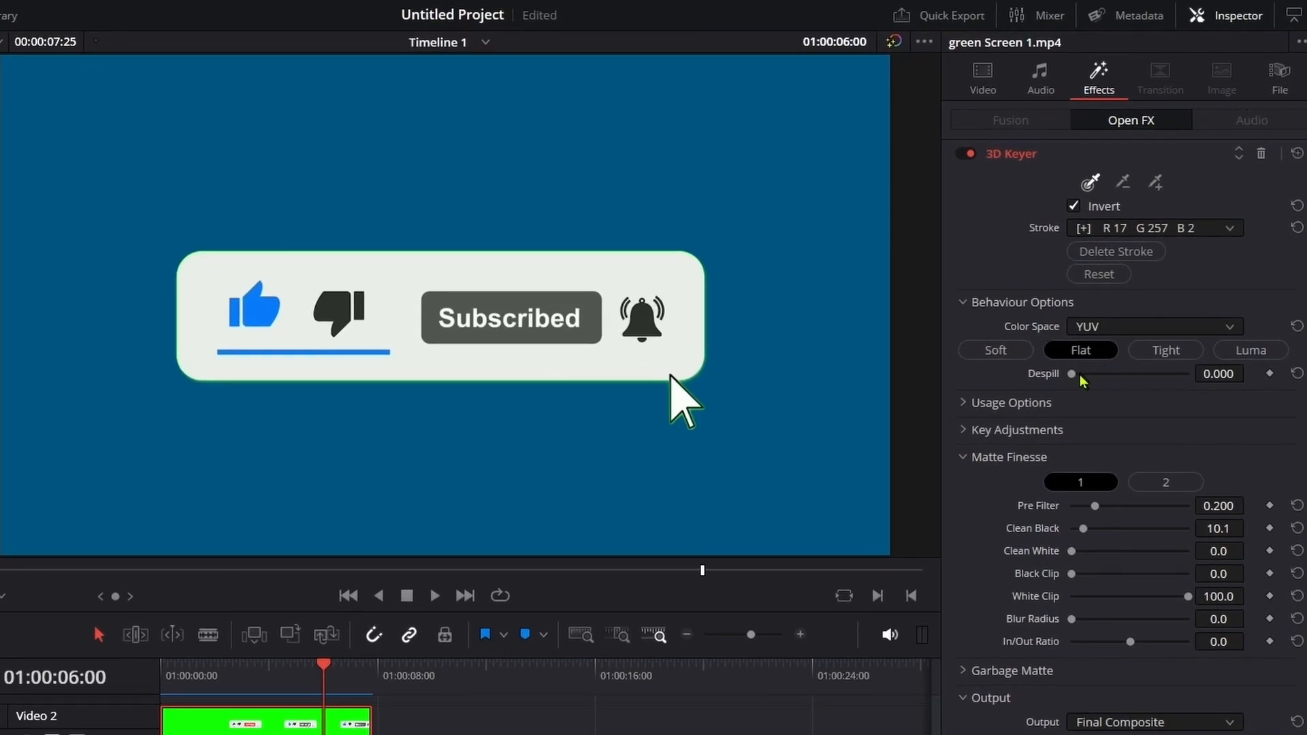
pyautogui.moveTo(1073, 373); pyautogui.dragTo(1187, 373)
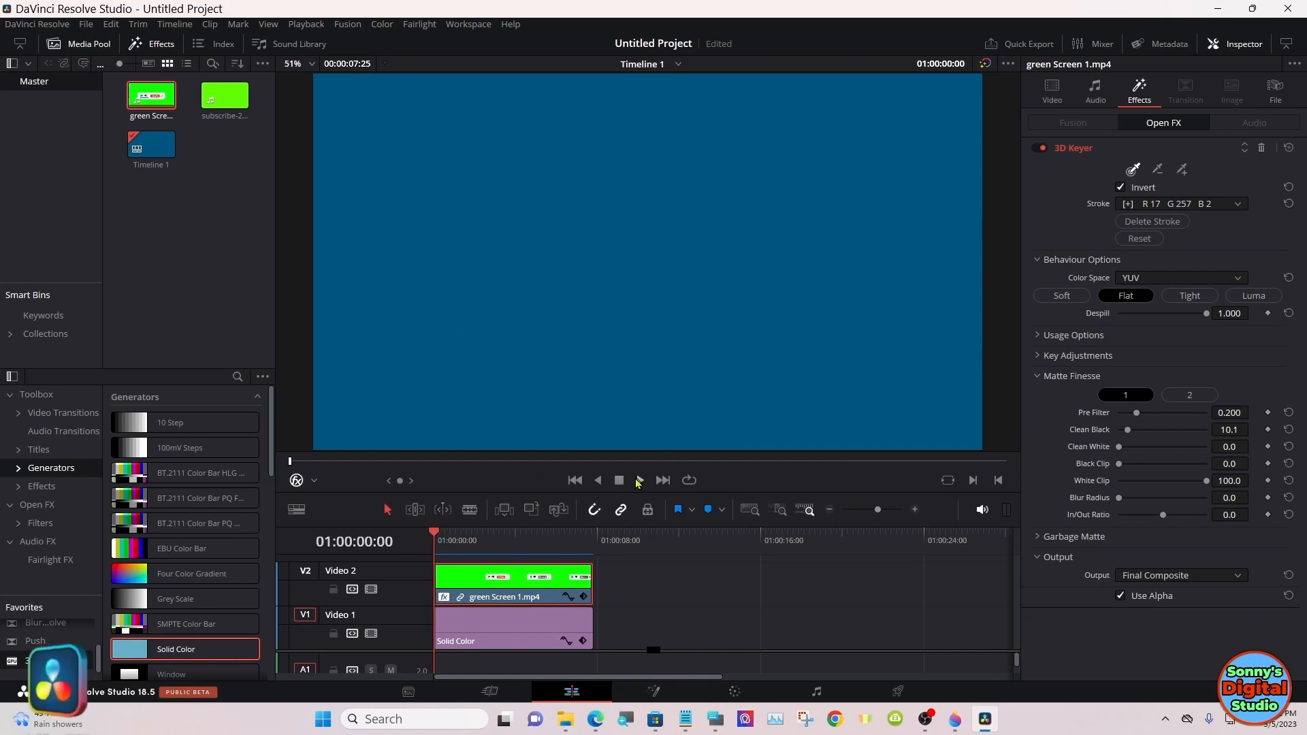
# - Play and pause the keyed animation, then show the clip's Video transform settings
pyautogui.click(640, 480)
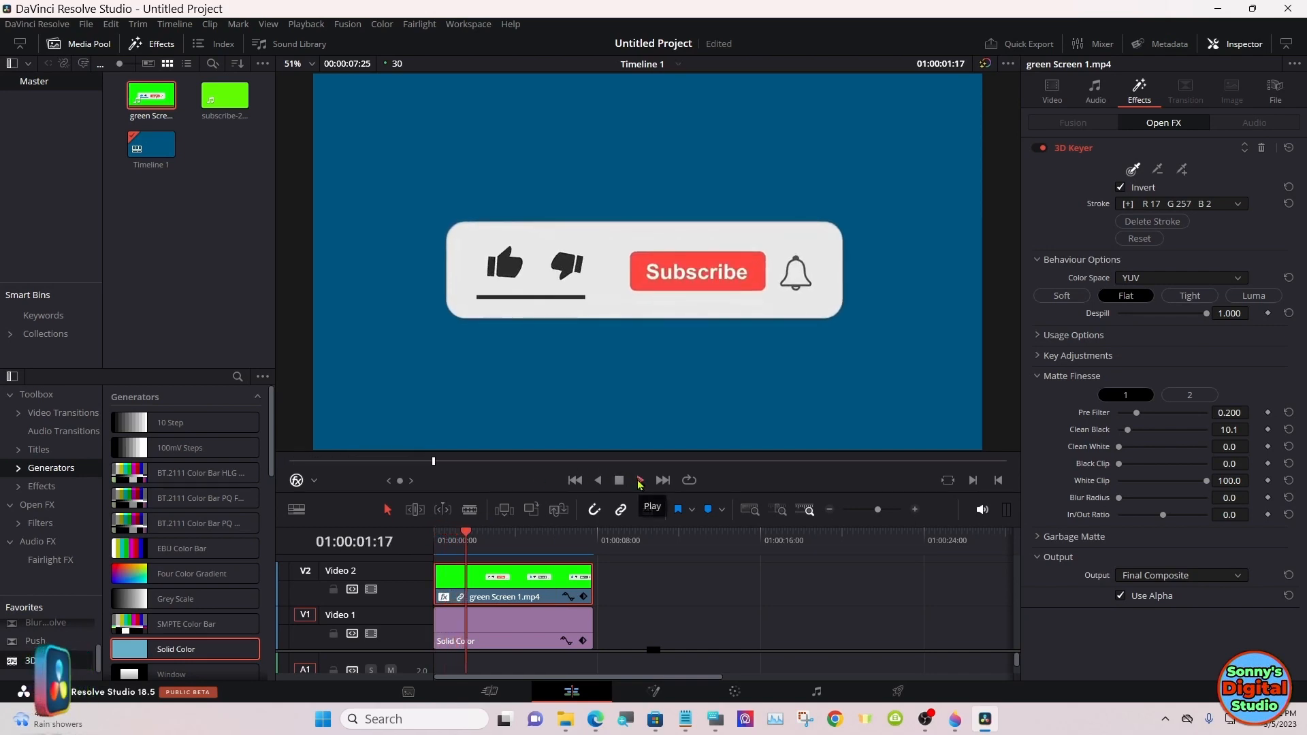
pyautogui.click(640, 480)
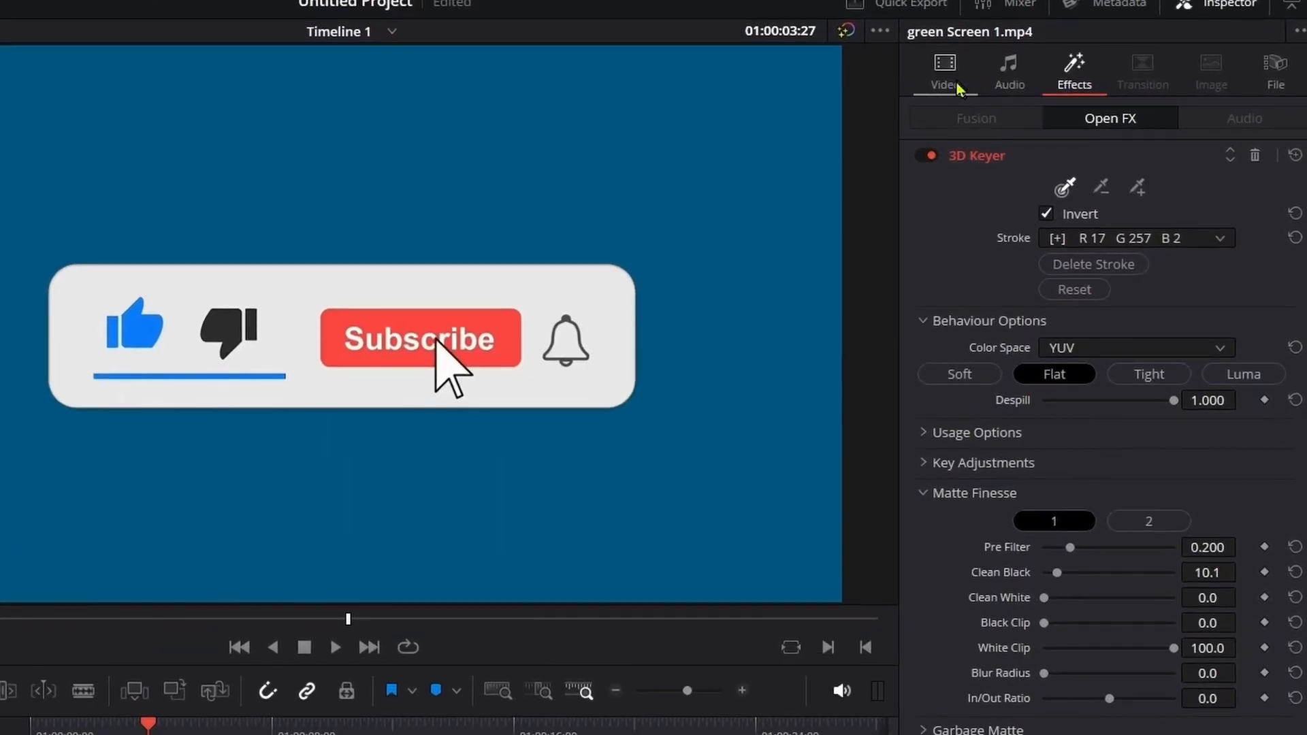
pyautogui.click(945, 68)
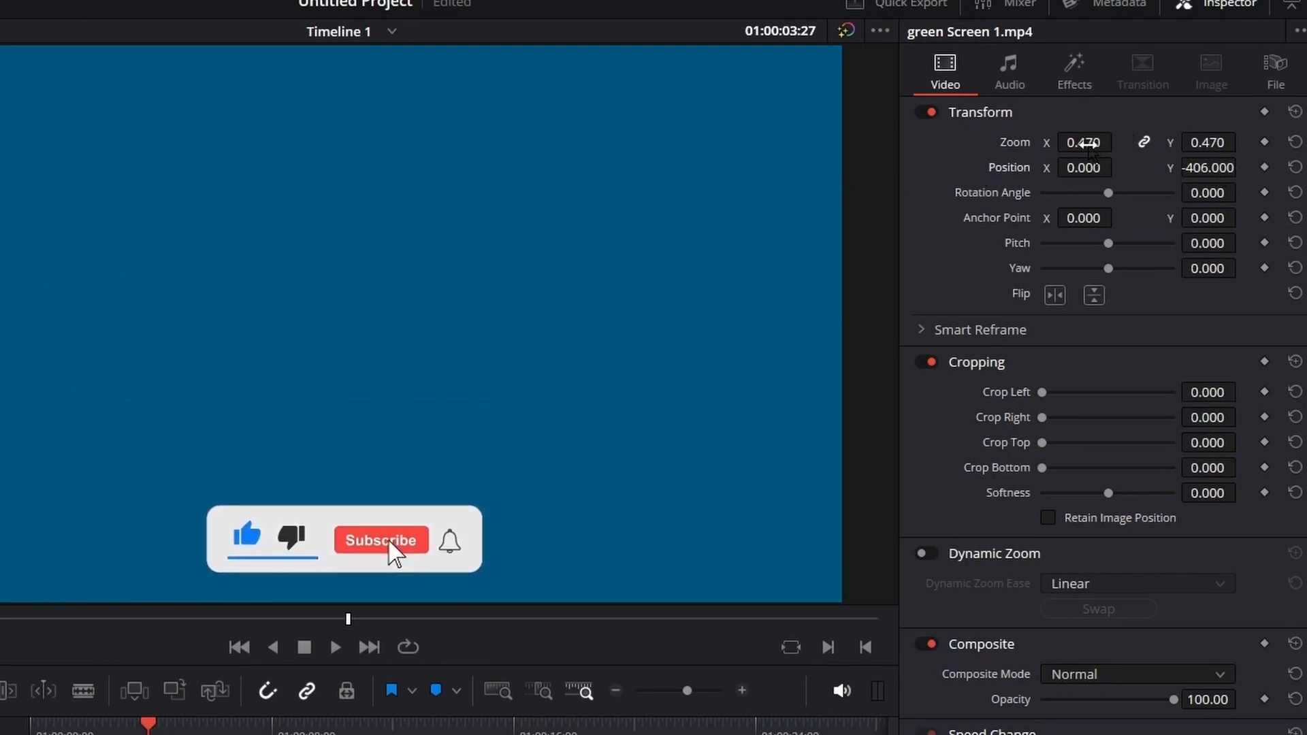
# - Drag Zoom down to about 0.410, shifting the button toward the lower left (X -671, Y -430)
pyautogui.moveTo(1083, 141); pyautogui.dragTo(1068, 142)
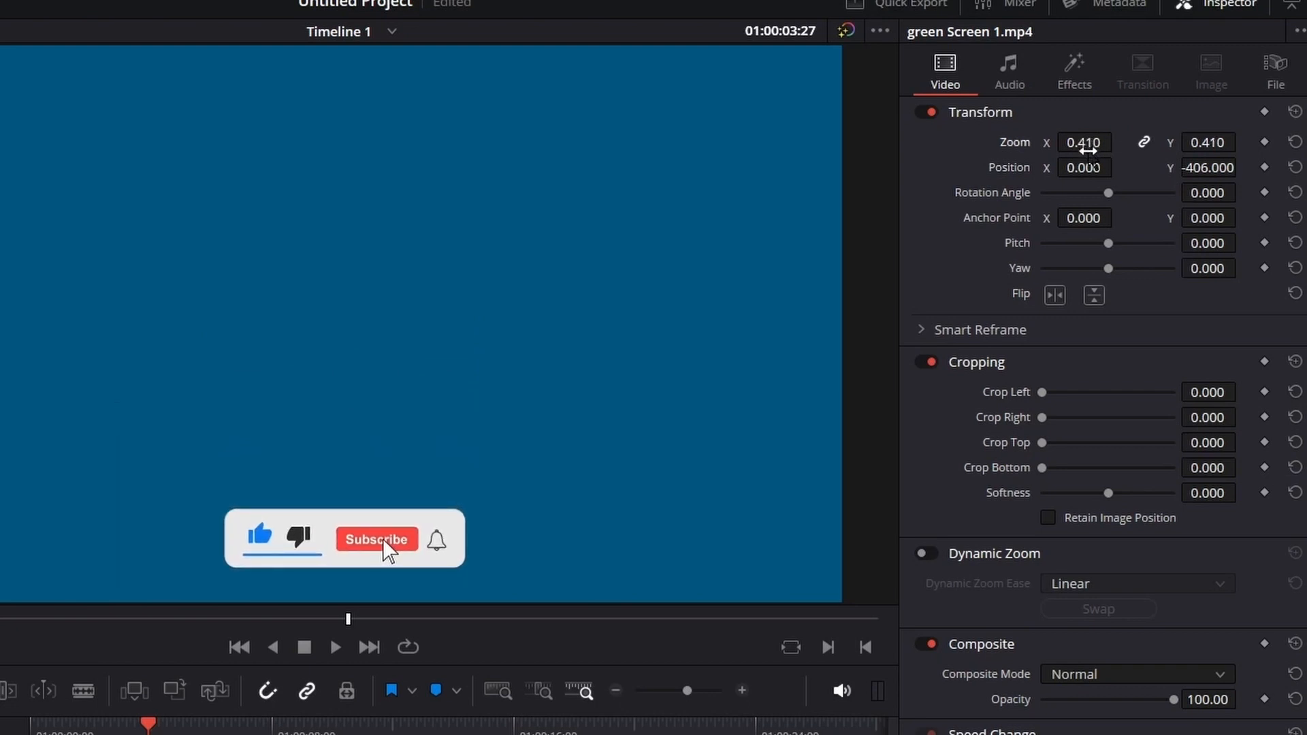
pyautogui.moveTo(1083, 168); pyautogui.dragTo(592, 188)
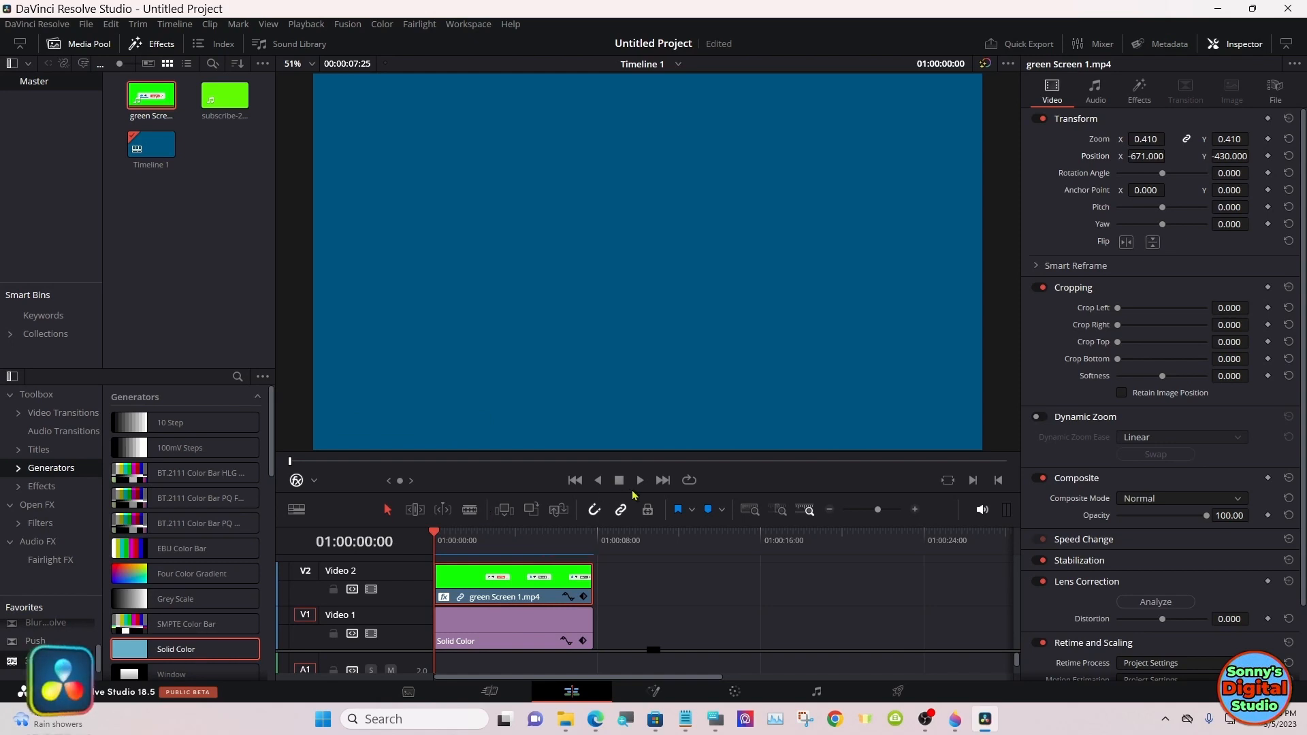
# - Reset the transform to Zoom 1.000 and Position 0,0, then play and stop the timeline
pyautogui.click(640, 479)
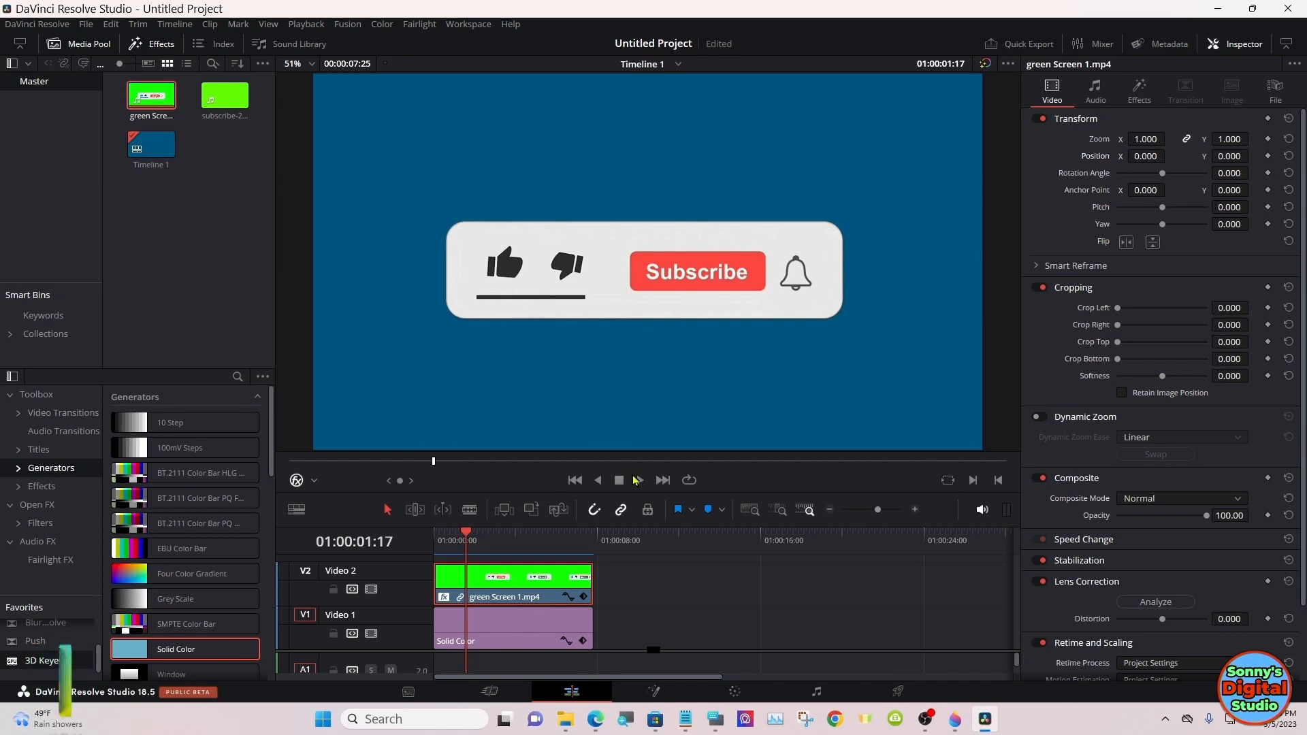
pyautogui.click(637, 481)
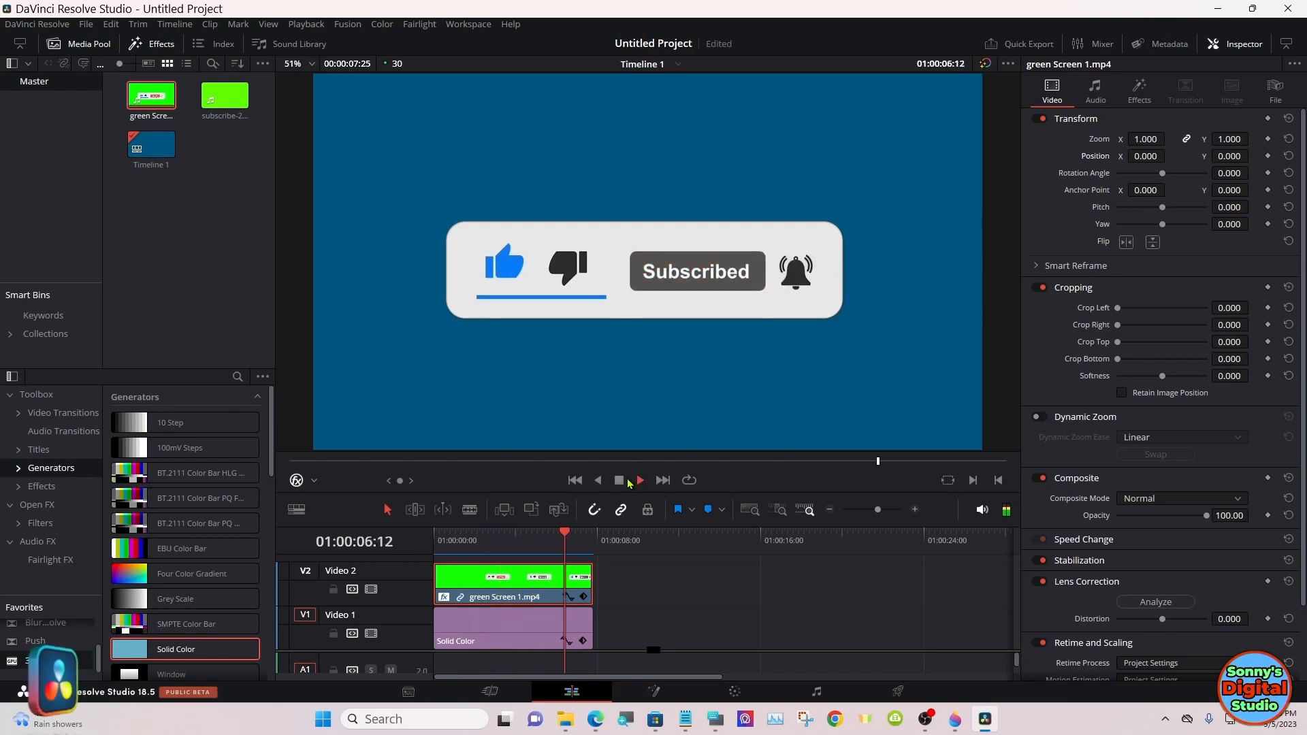
pyautogui.click(620, 480)
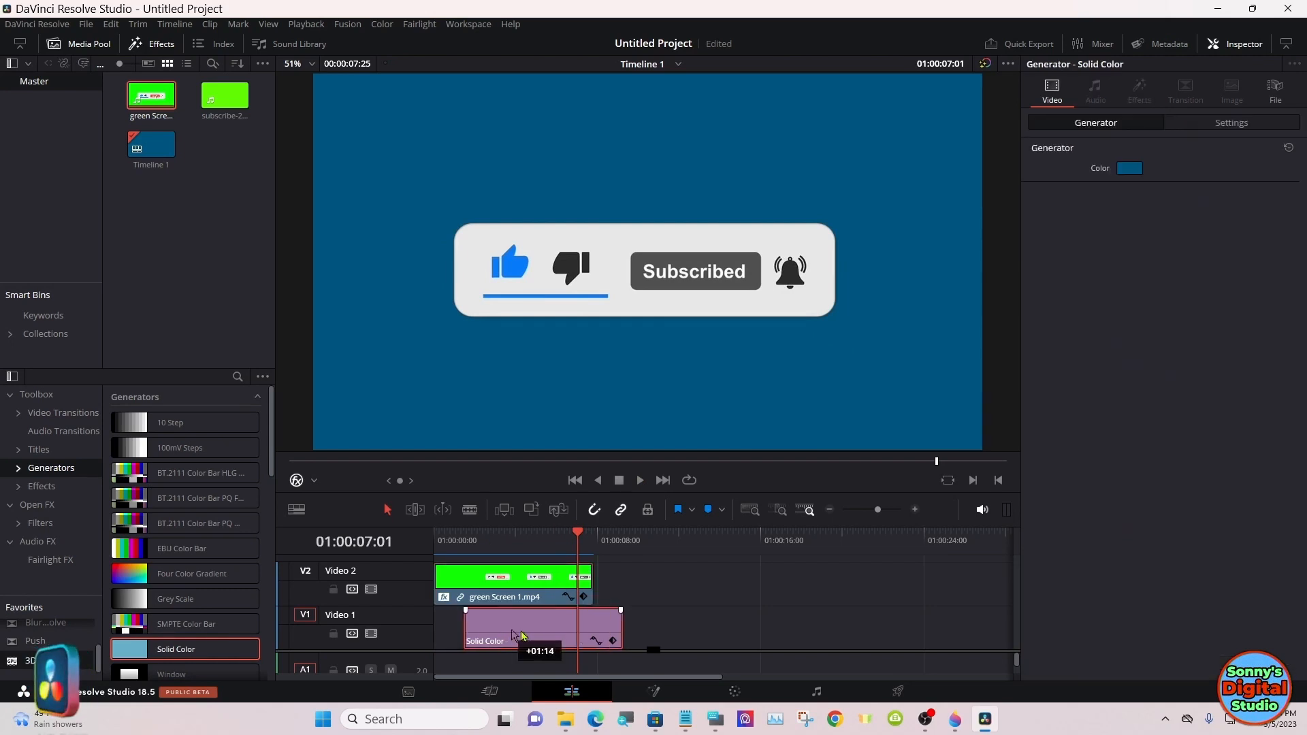
# - Remove the Solid Color clip and unlink Green Screen 1's video and audio on V1
pyautogui.rightClick(520, 634)
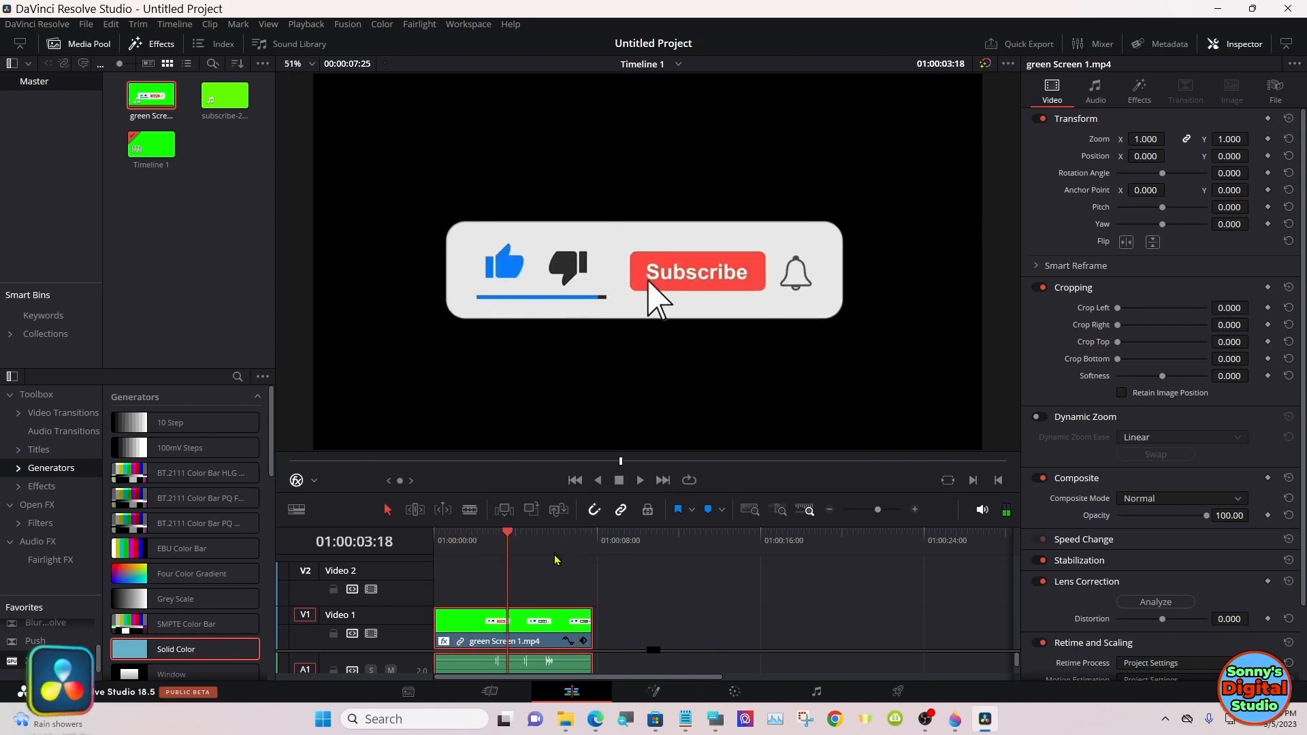
pyautogui.rightClick(536, 621)
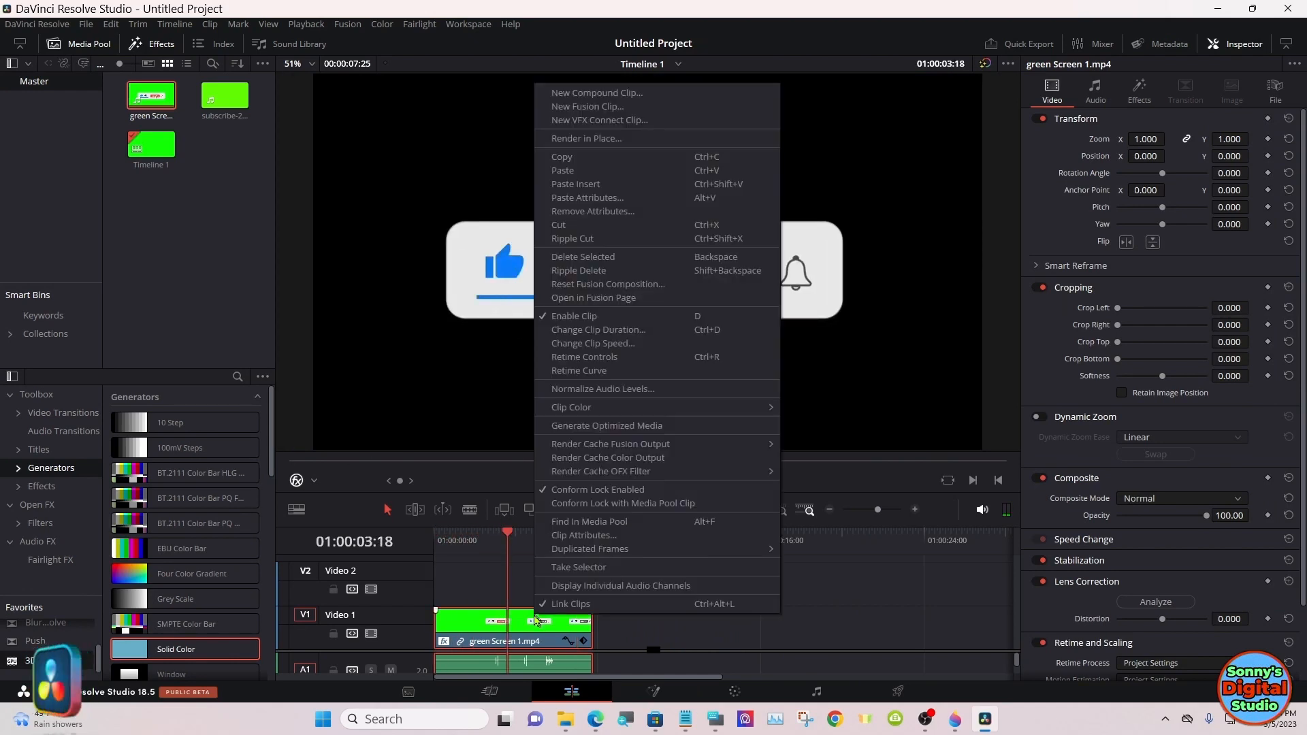
pyautogui.moveTo(588, 460)
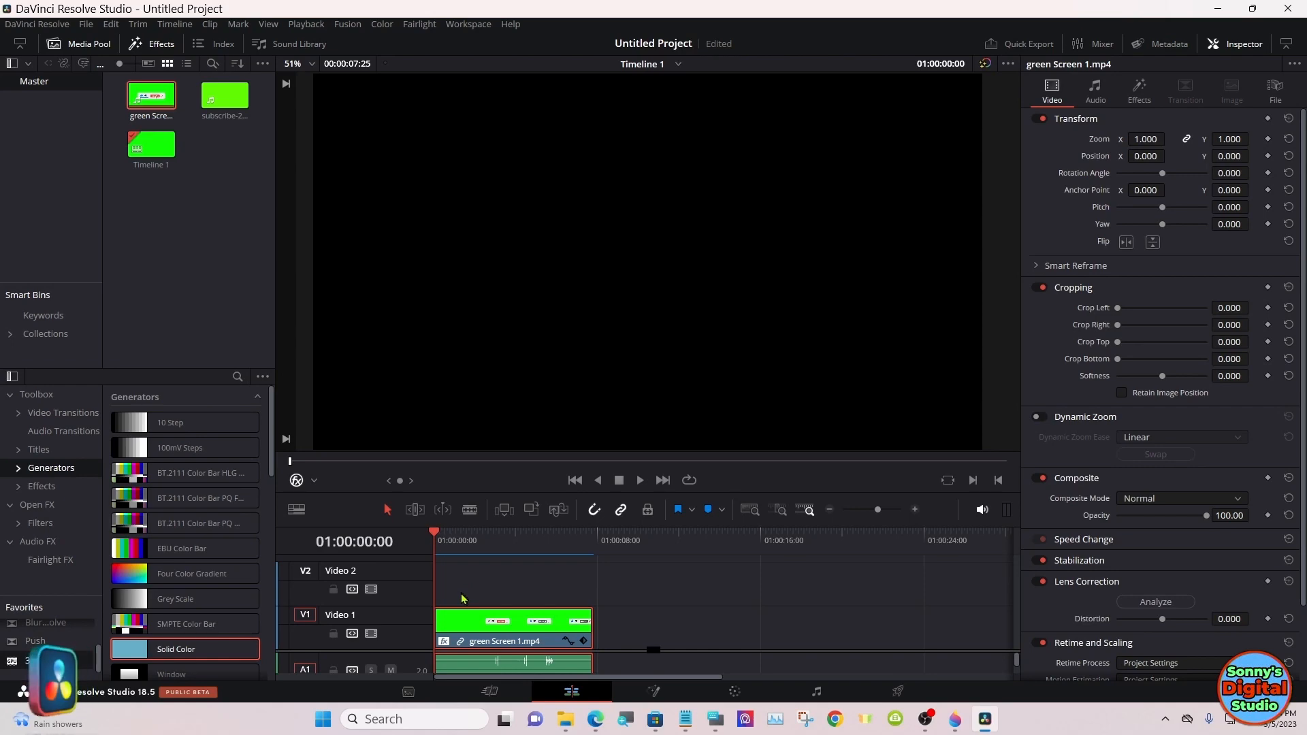
pyautogui.rightClick(509, 622)
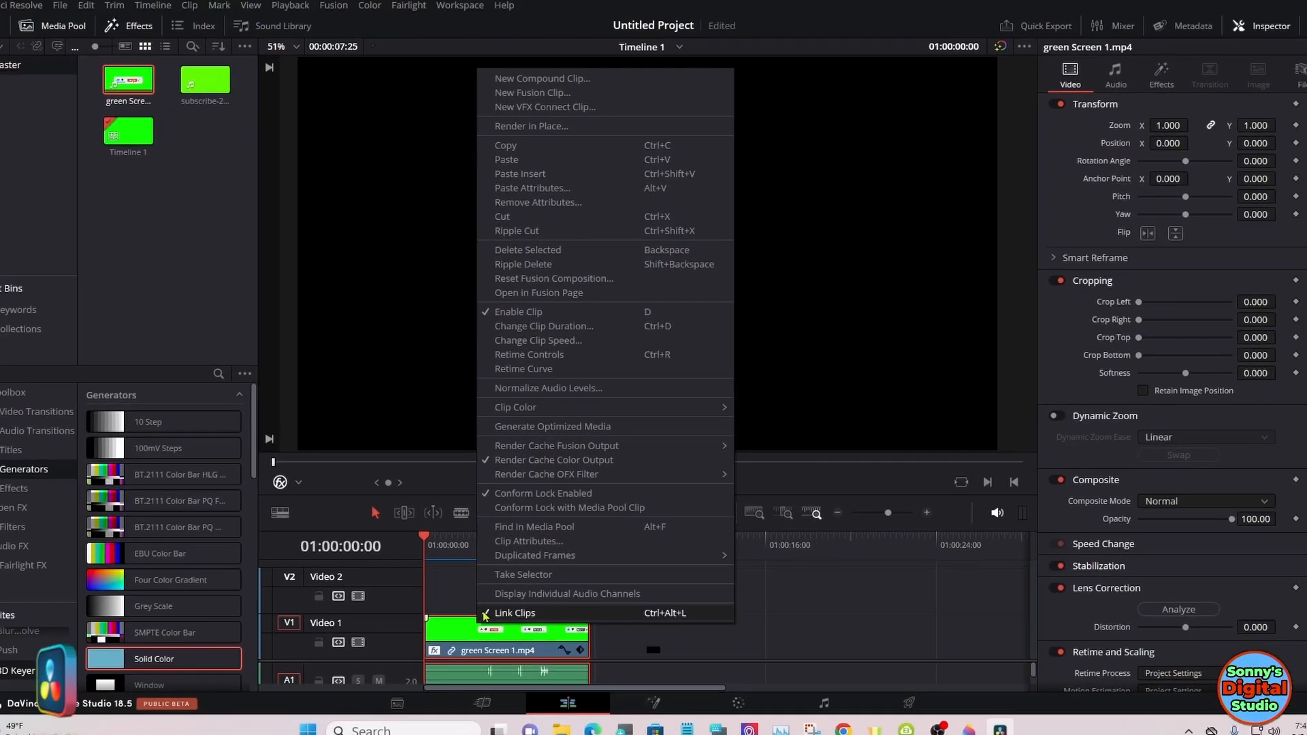
pyautogui.click(515, 612)
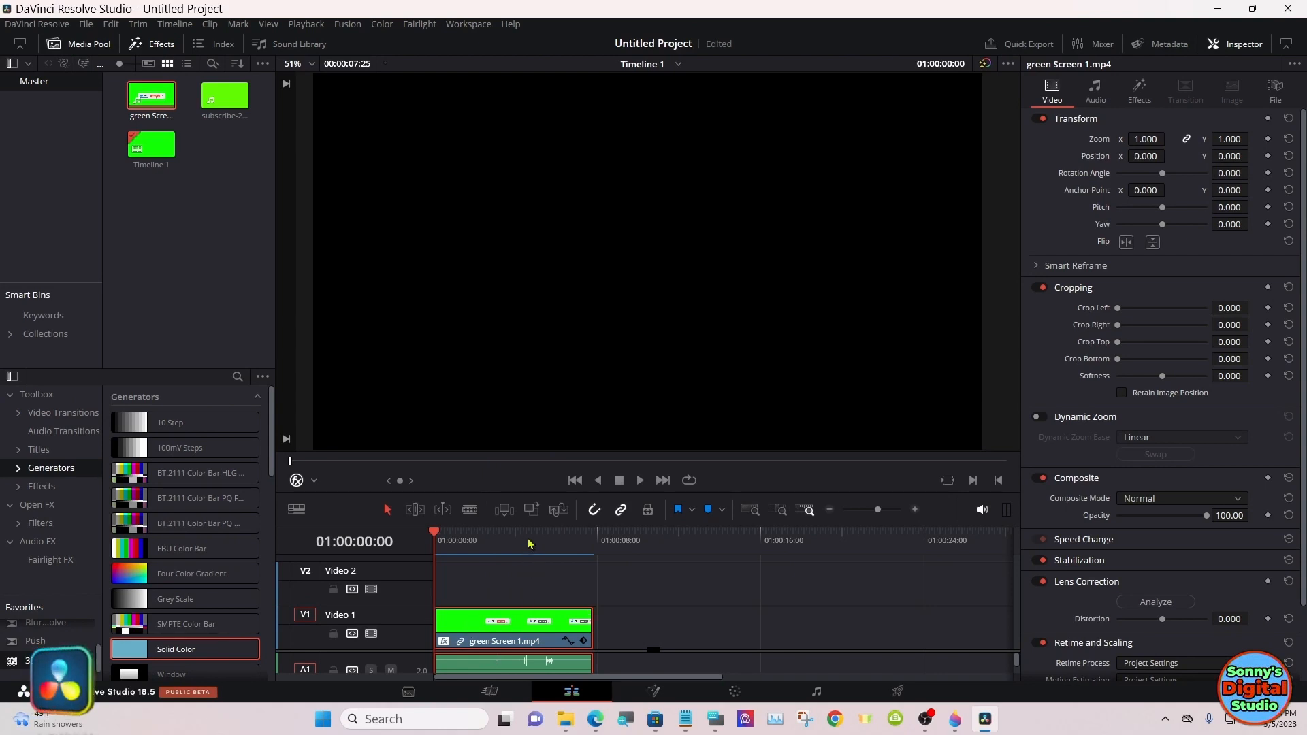
# - Play the keyed subscribe animation over black, then stop
pyautogui.click(640, 479)
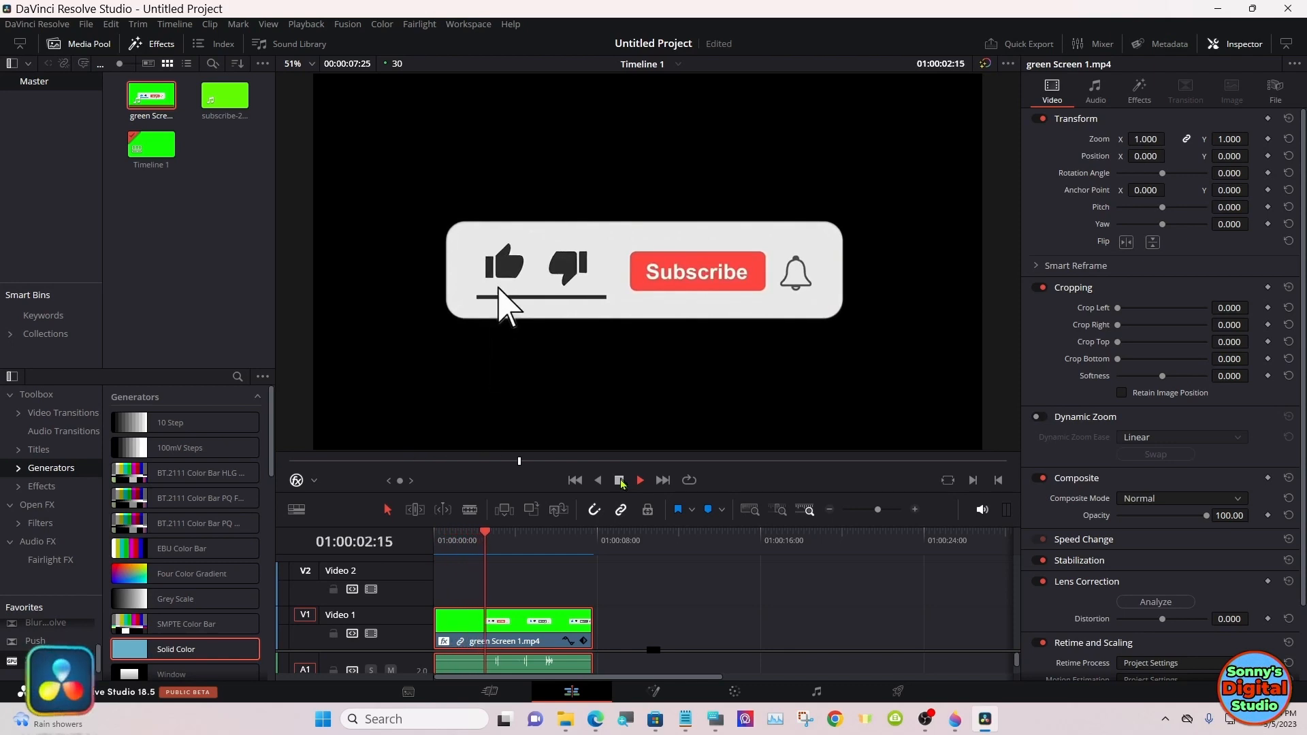
pyautogui.click(619, 481)
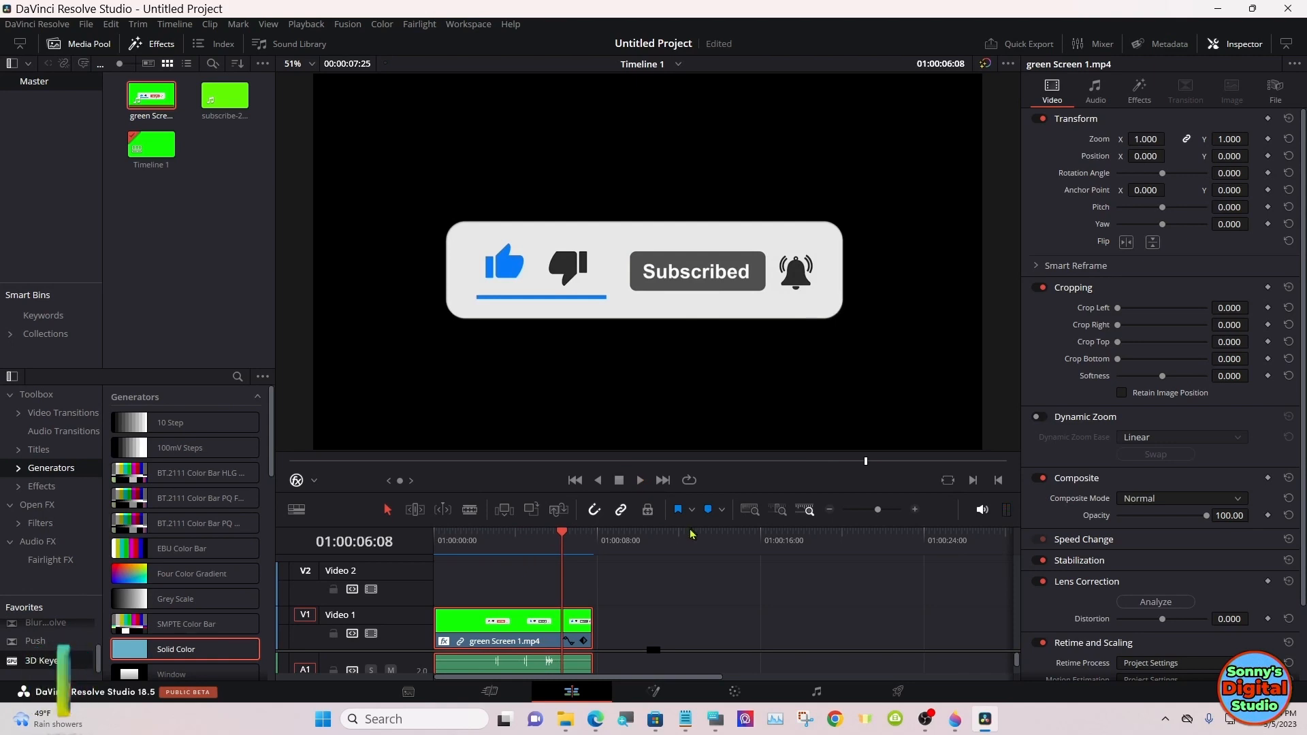
pyautogui.moveTo(893, 670)
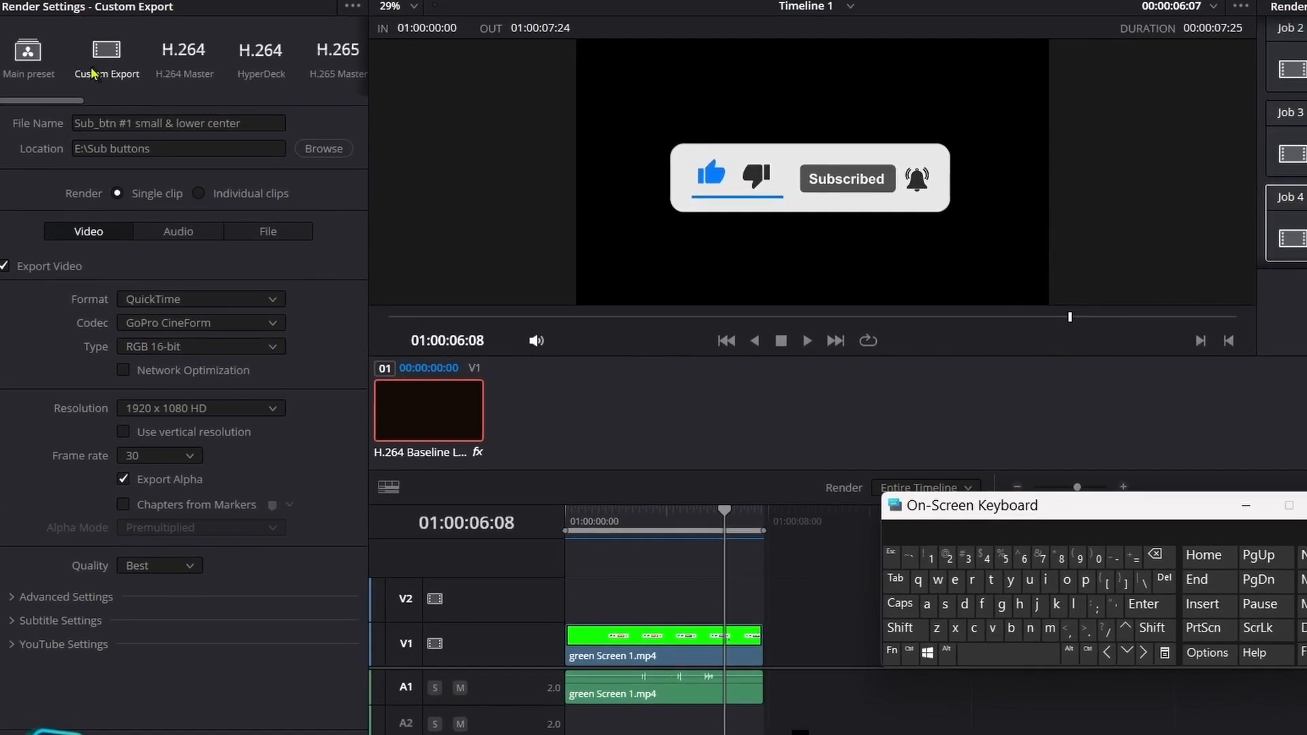
# - Start a custom export and browse to name it 'Subtle sample' in E:\Sub buttons
pyautogui.click(29, 49)
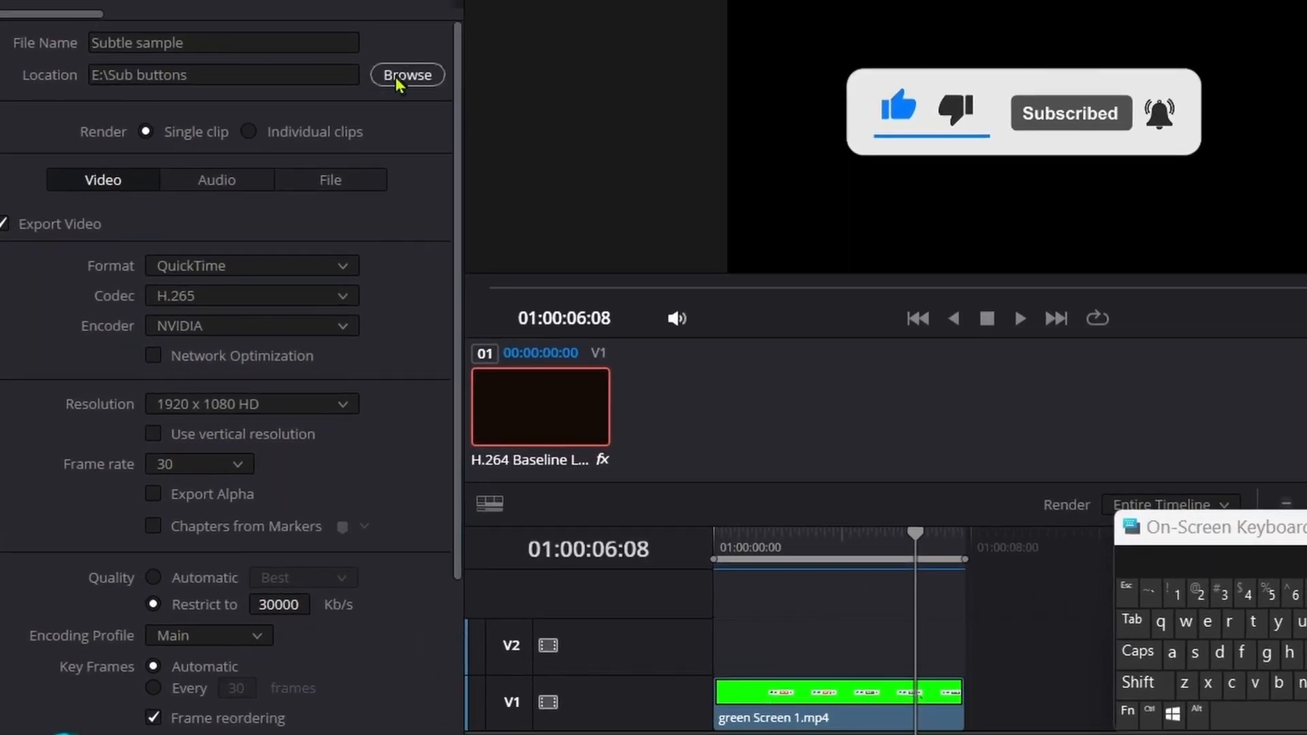
pyautogui.click(407, 75)
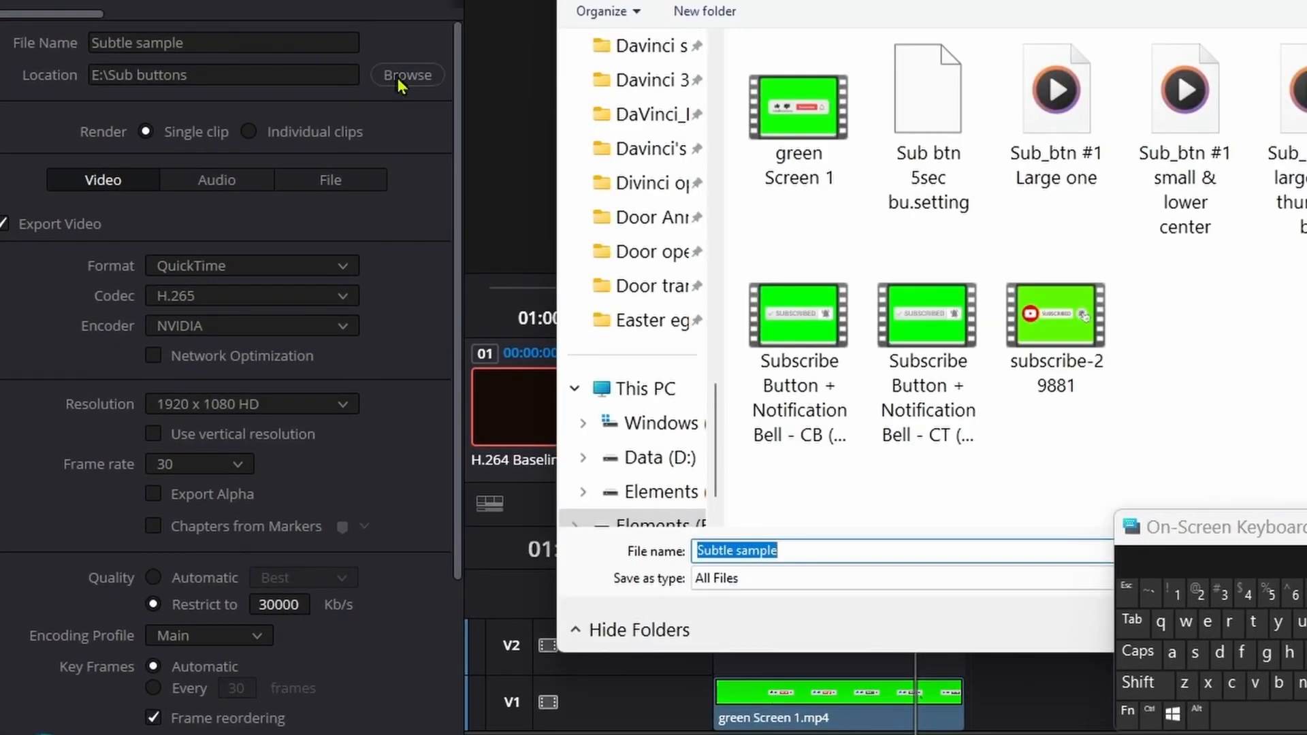
pyautogui.moveTo(398, 87)
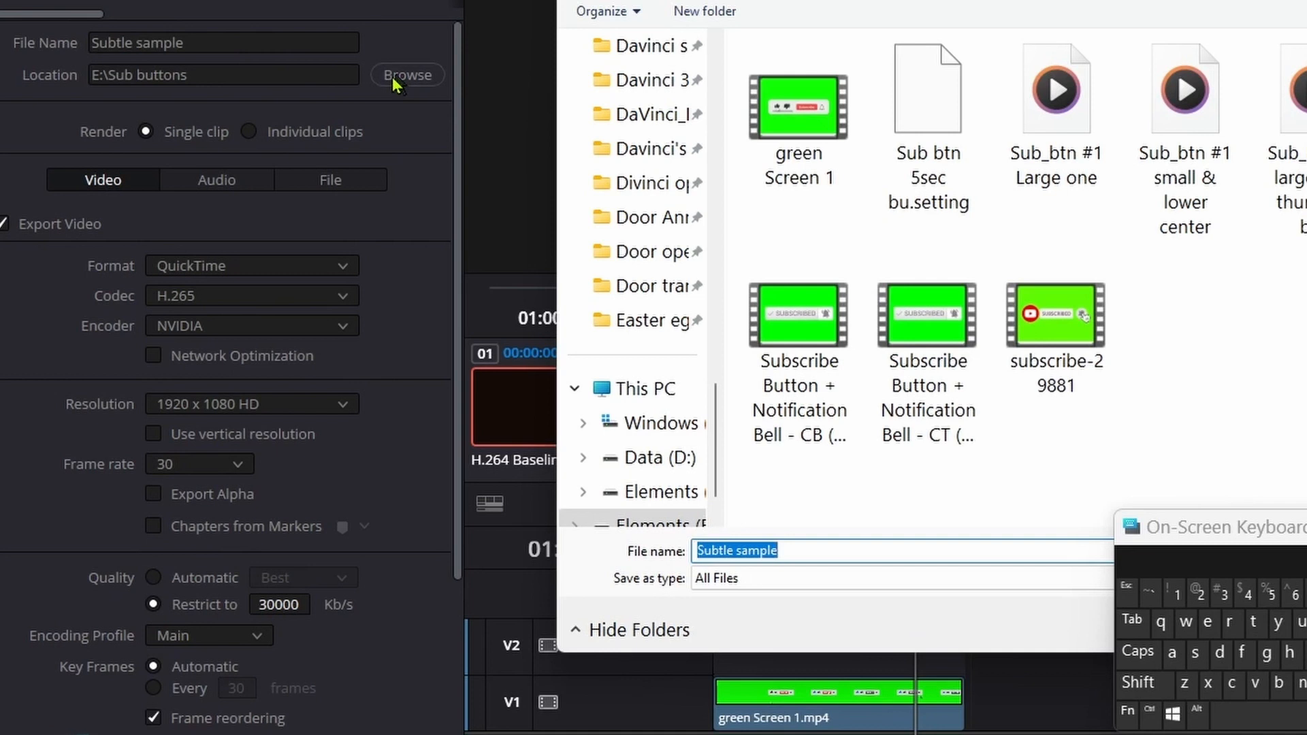
pyautogui.moveTo(447, 92)
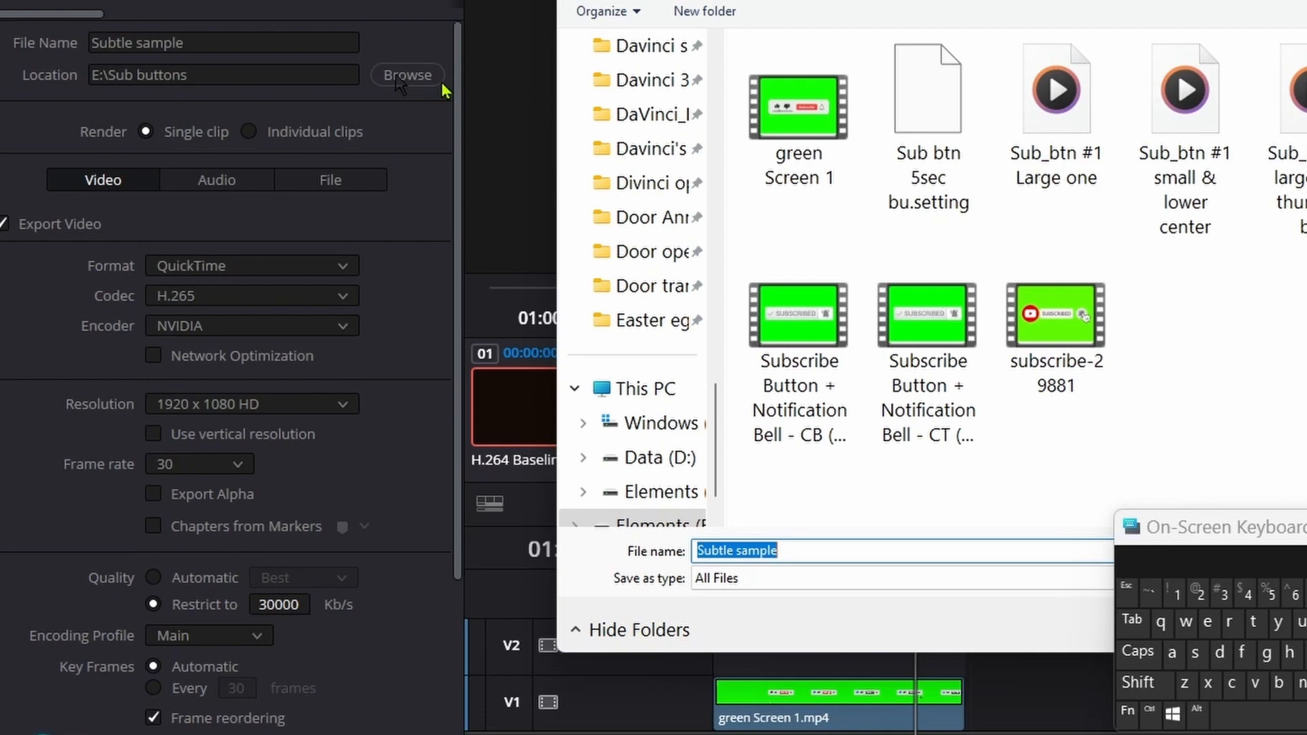
pyautogui.moveTo(430, 147)
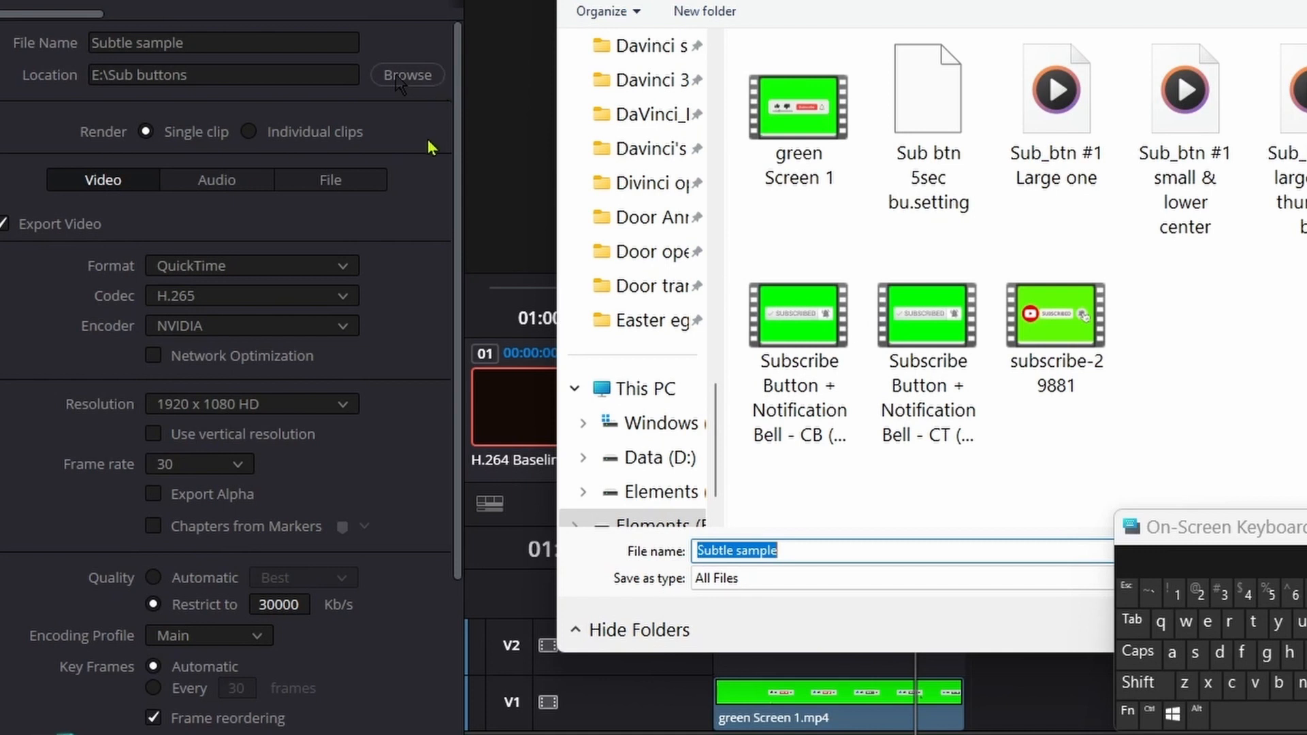
pyautogui.moveTo(283, 285)
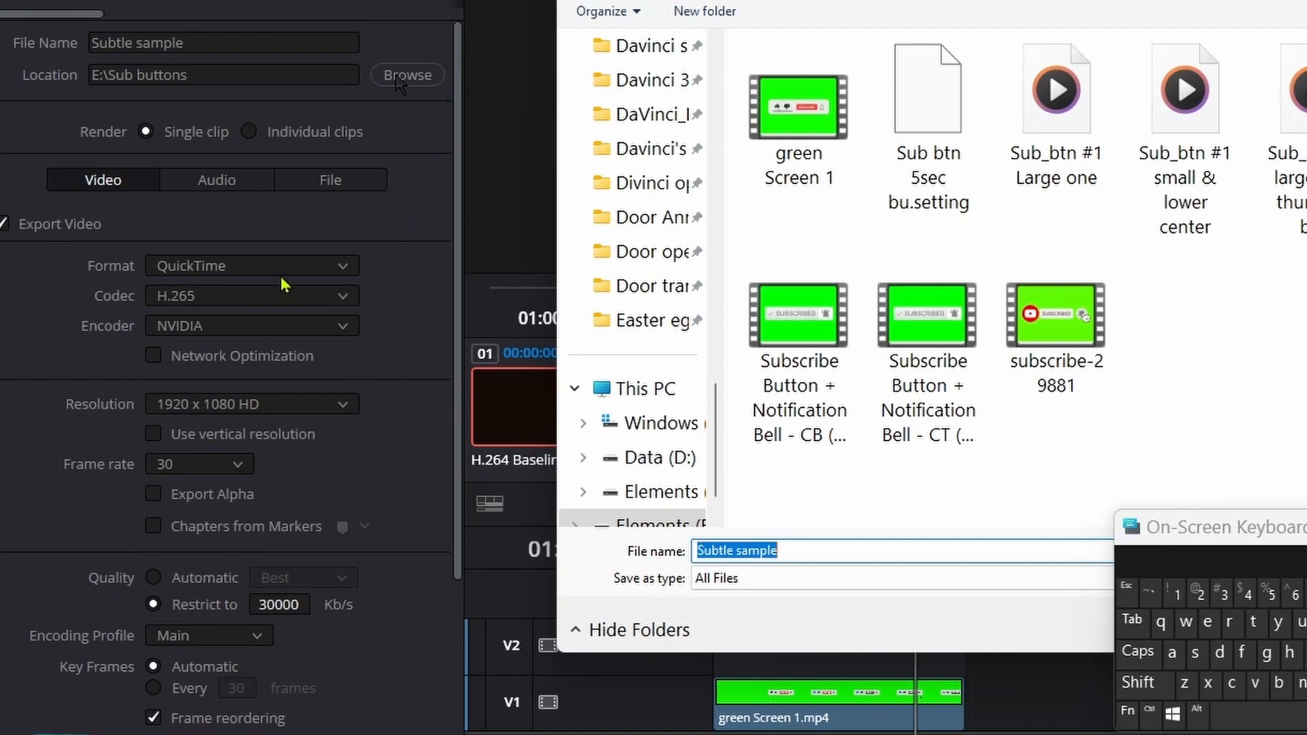
pyautogui.moveTo(224, 290)
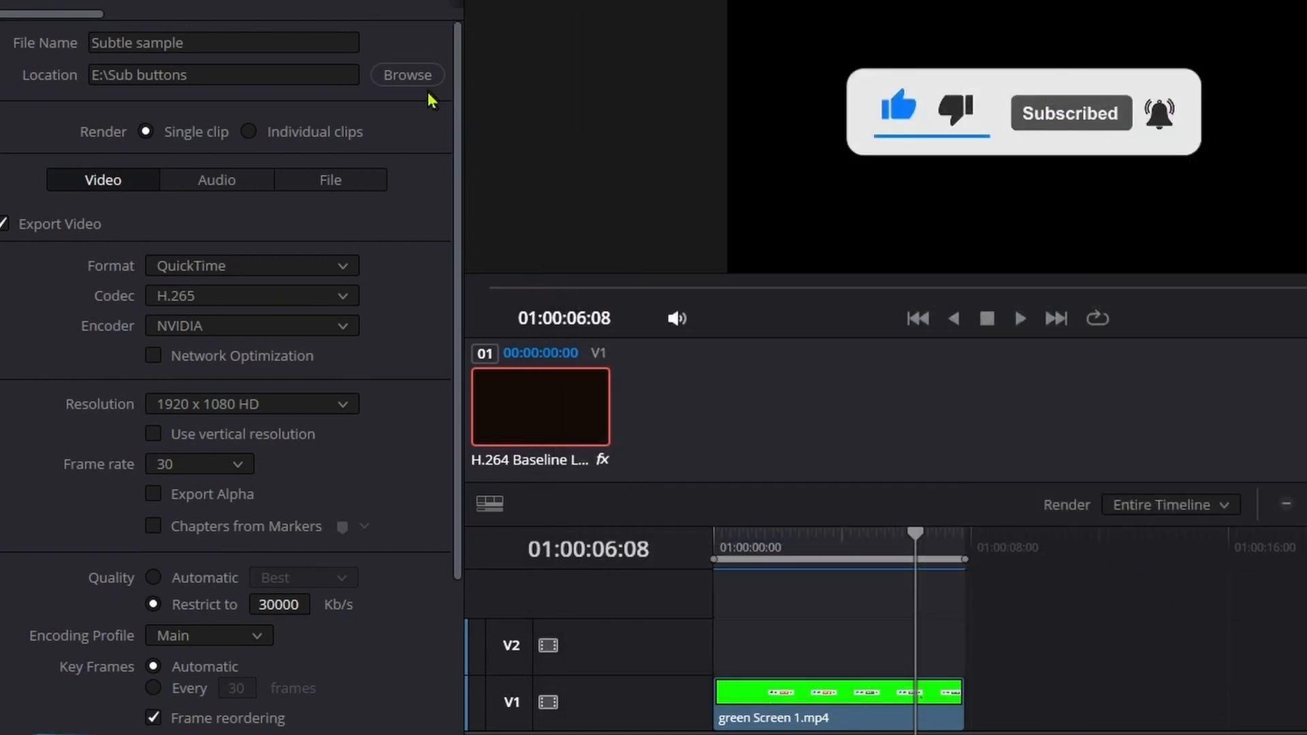
pyautogui.moveTo(248, 270)
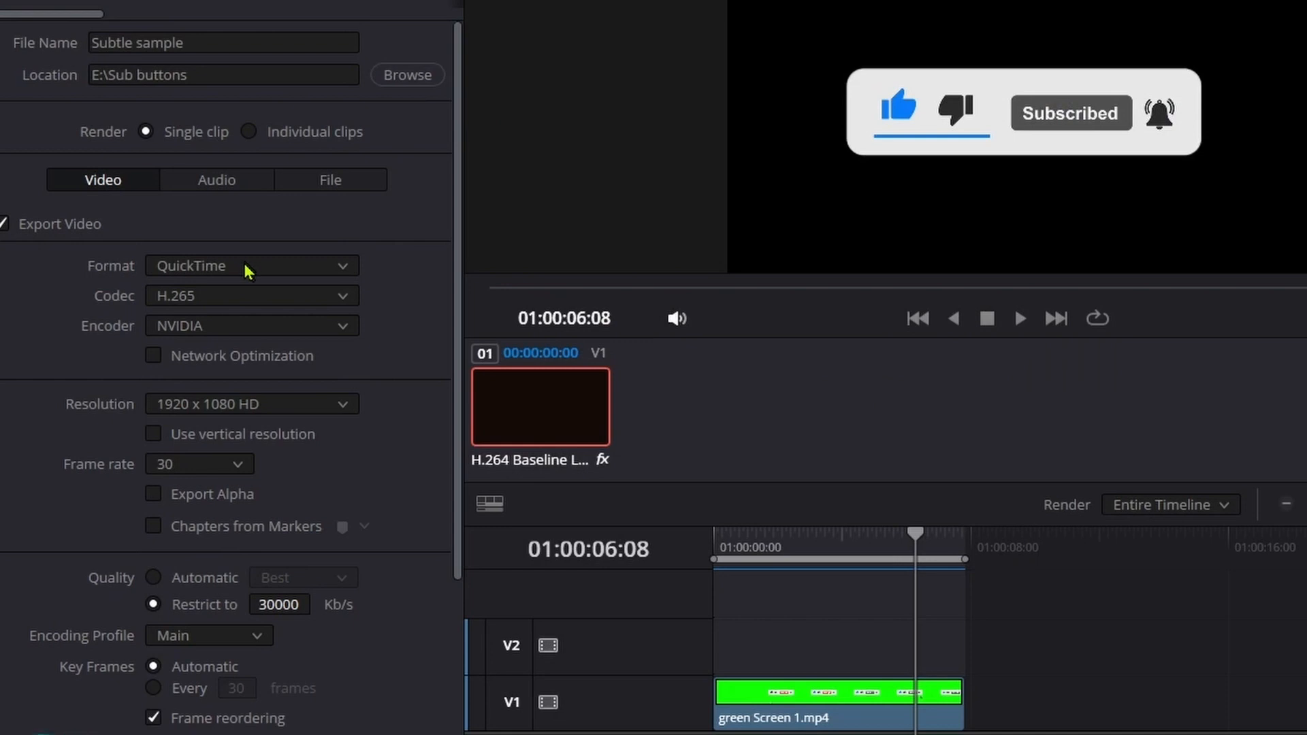
# - Set the codec to GoPro CineForm, type RGB 16-bit, with Export Alpha enabled
pyautogui.click(250, 297)
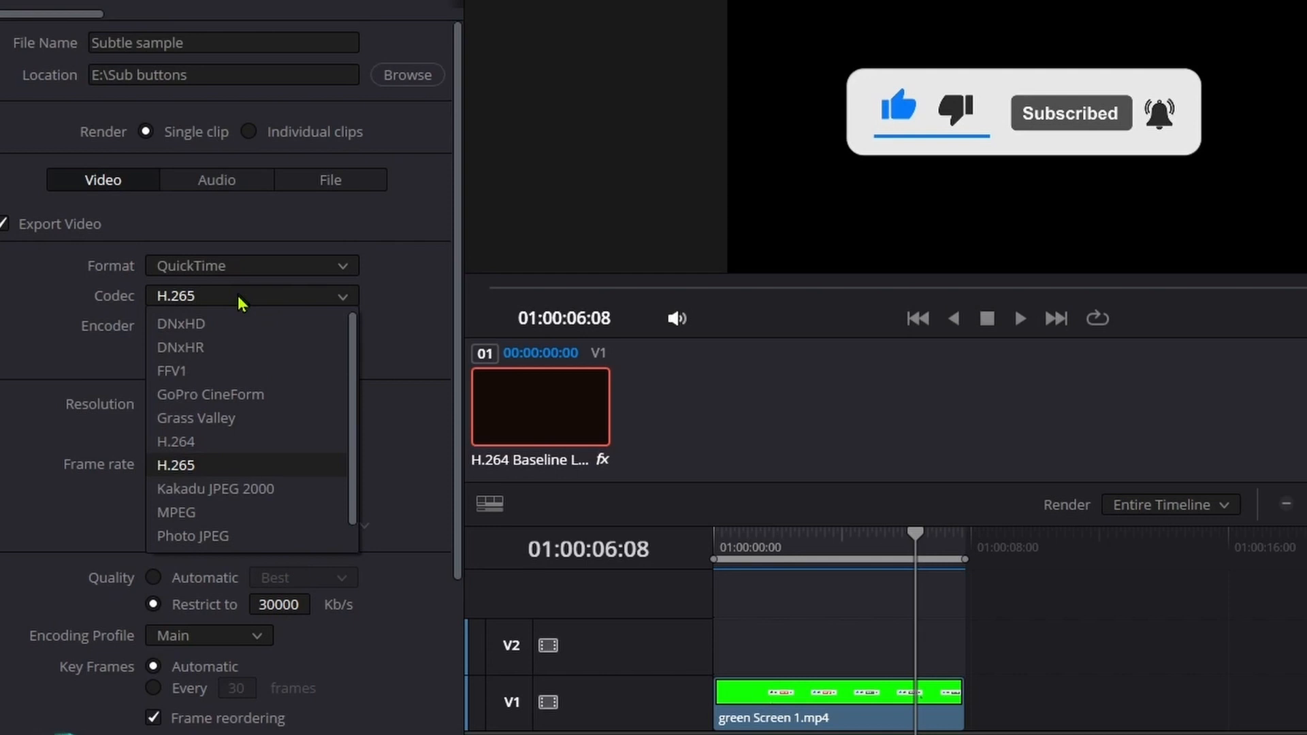
pyautogui.moveTo(239, 354)
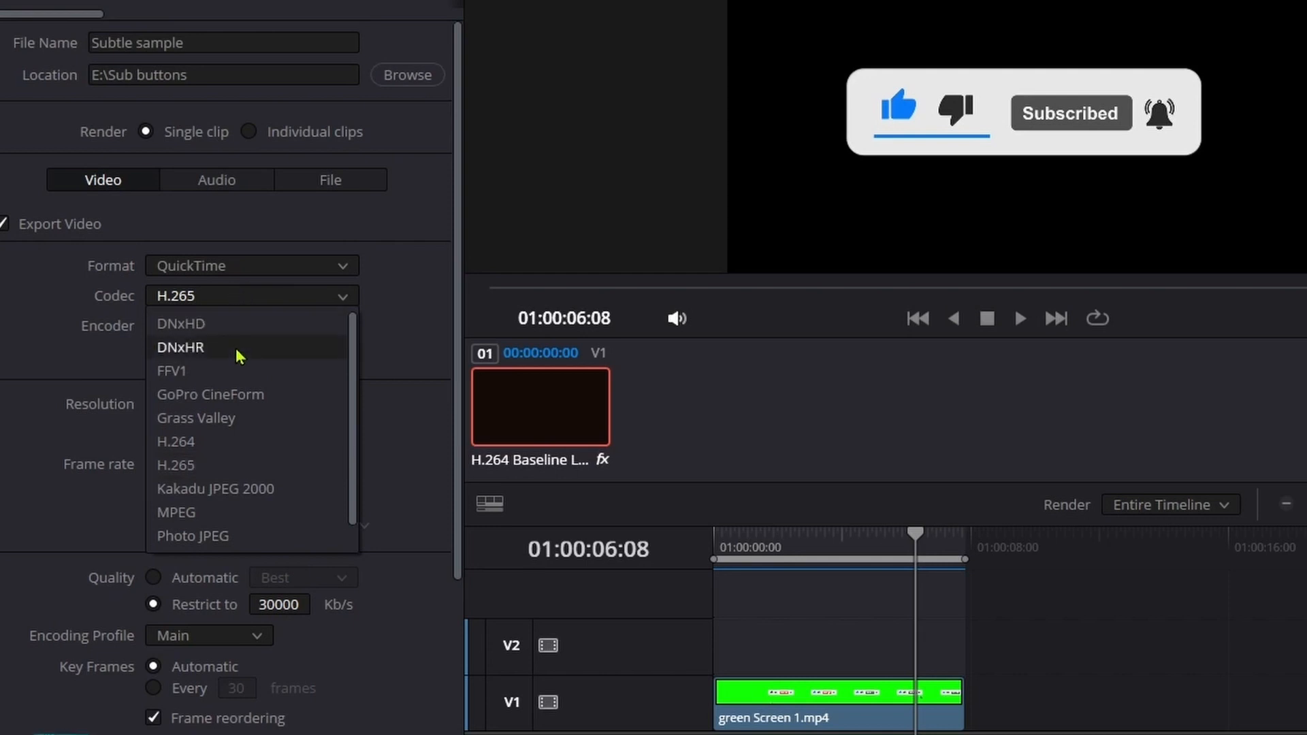
pyautogui.click(209, 395)
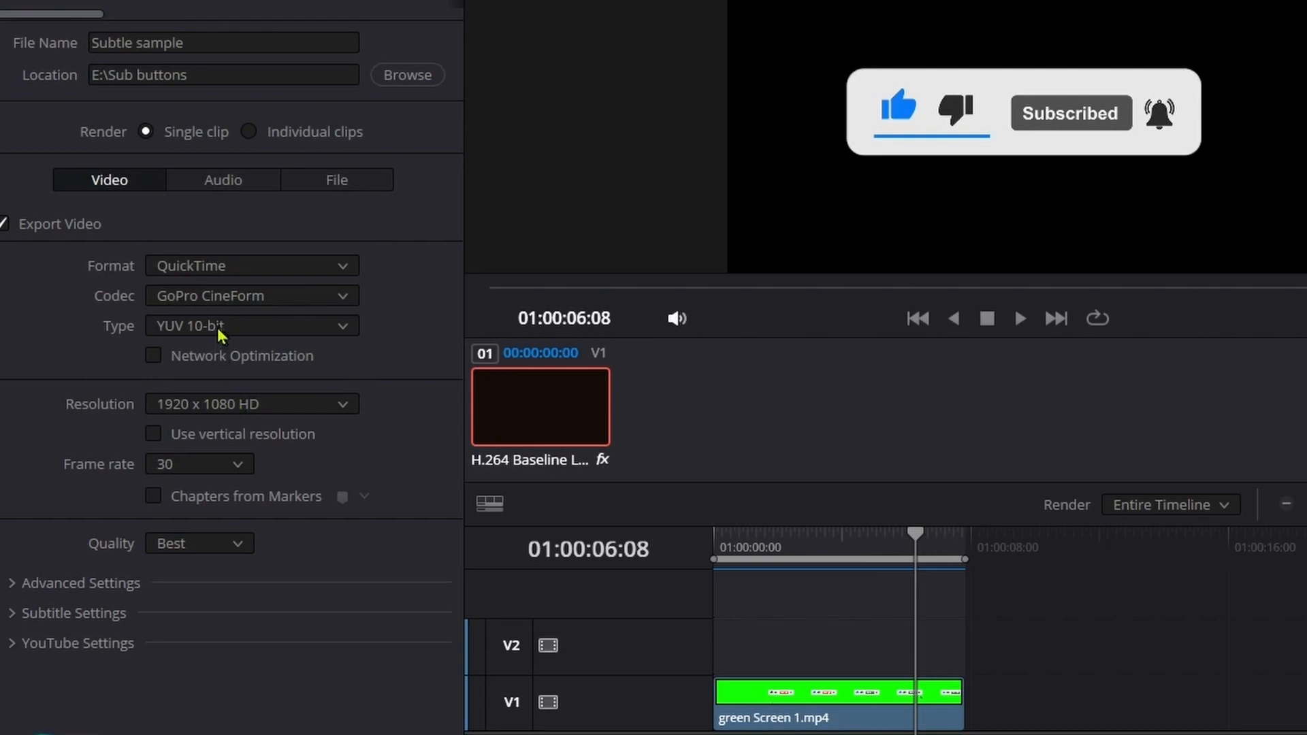
pyautogui.moveTo(233, 328)
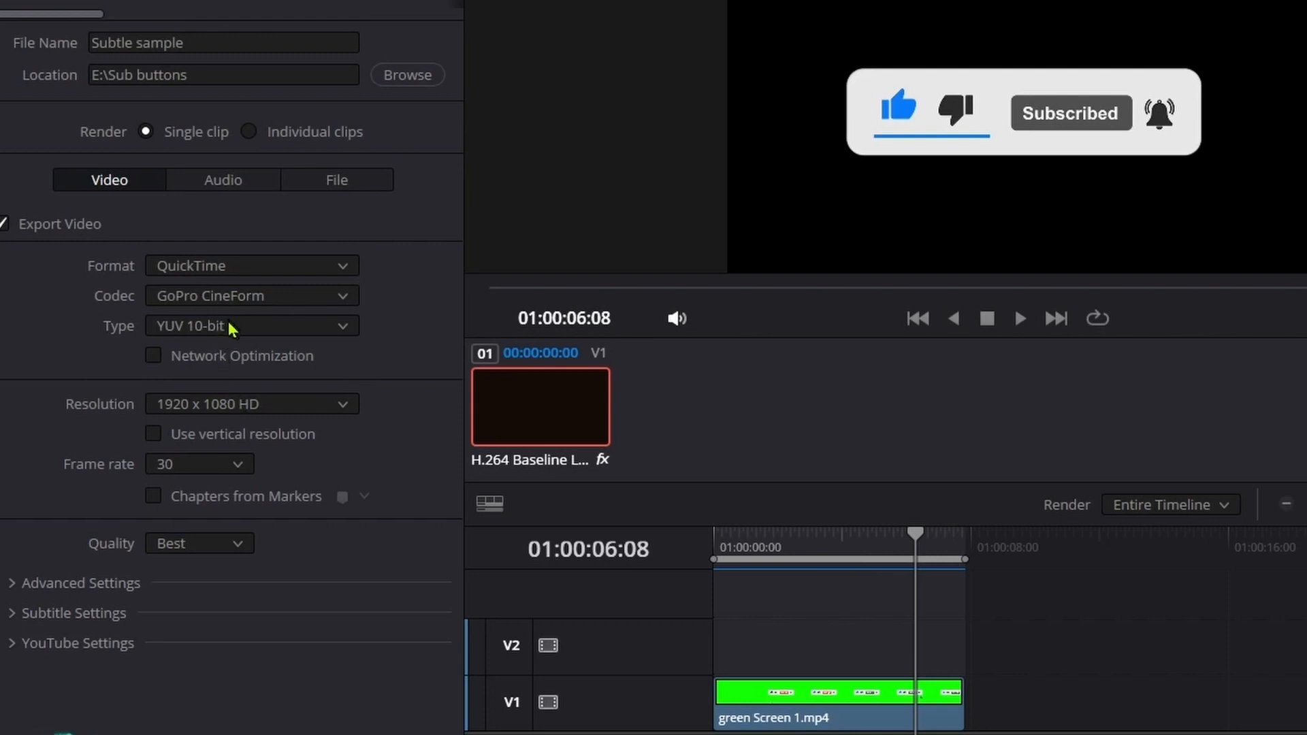
pyautogui.click(250, 326)
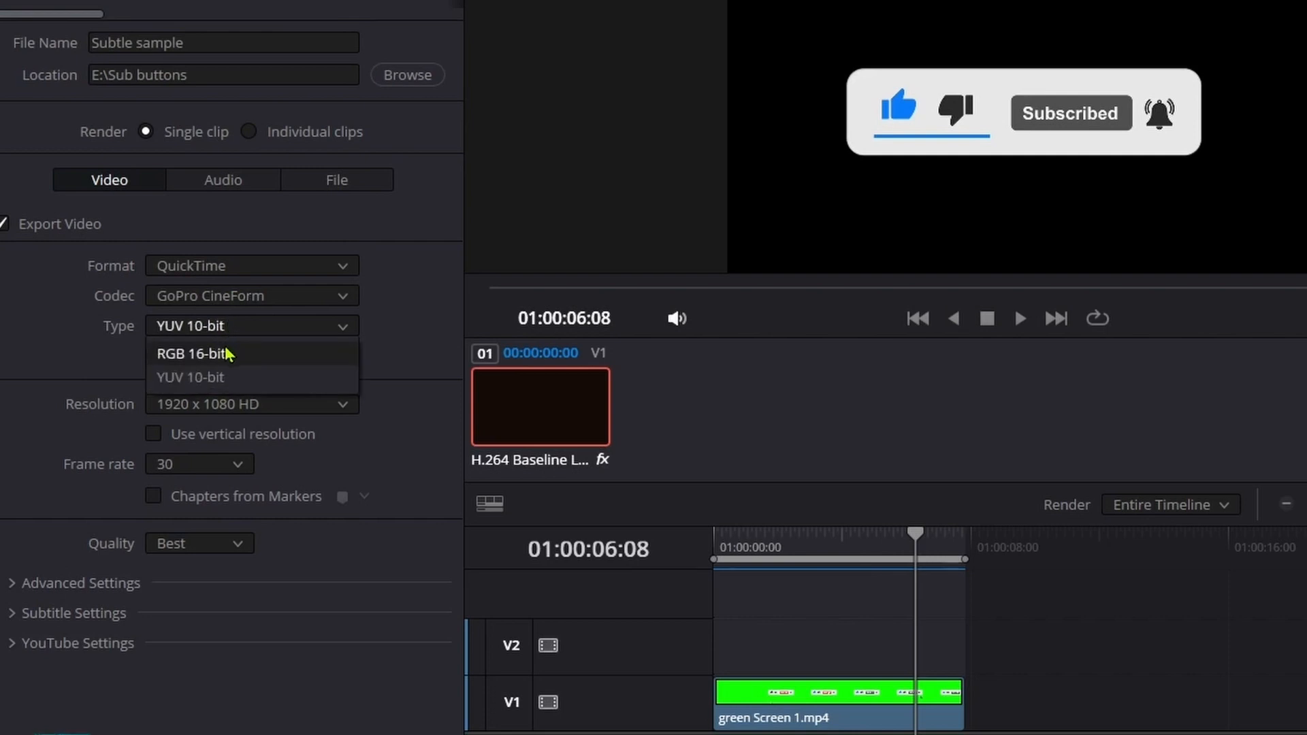
pyautogui.click(193, 354)
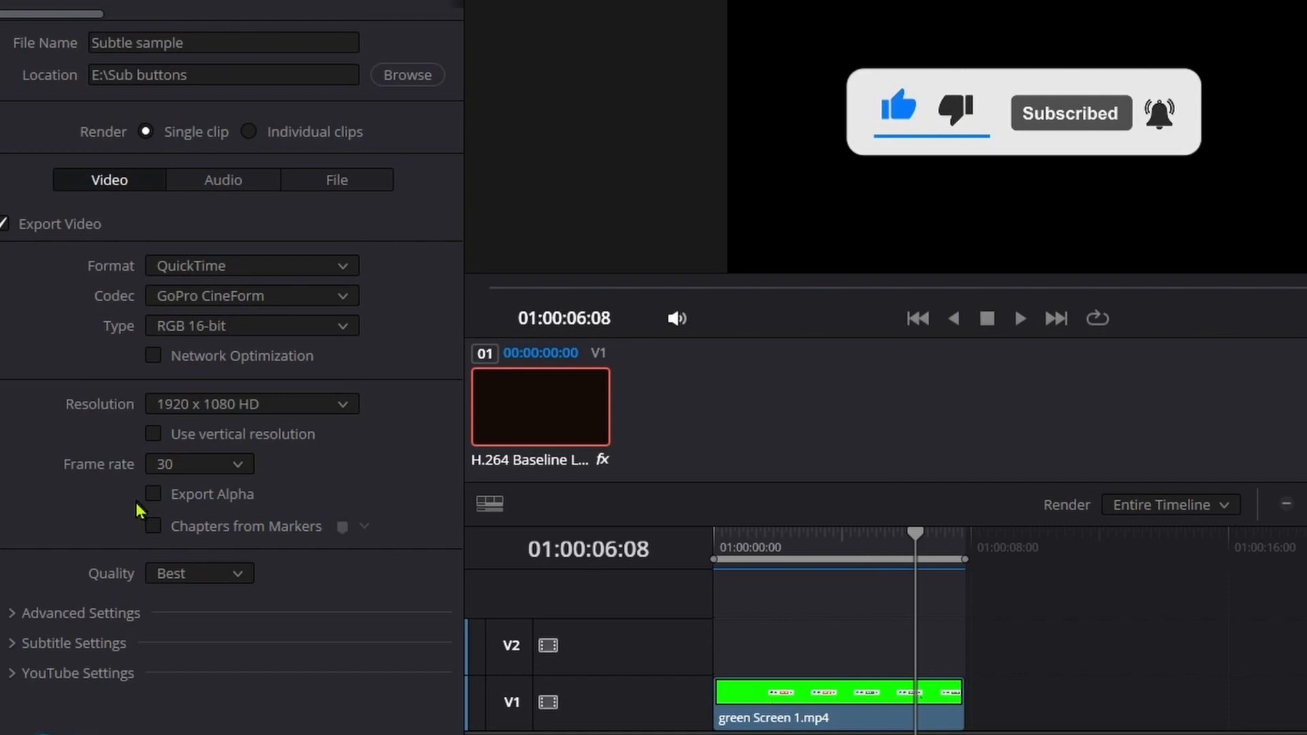
pyautogui.moveTo(152, 511)
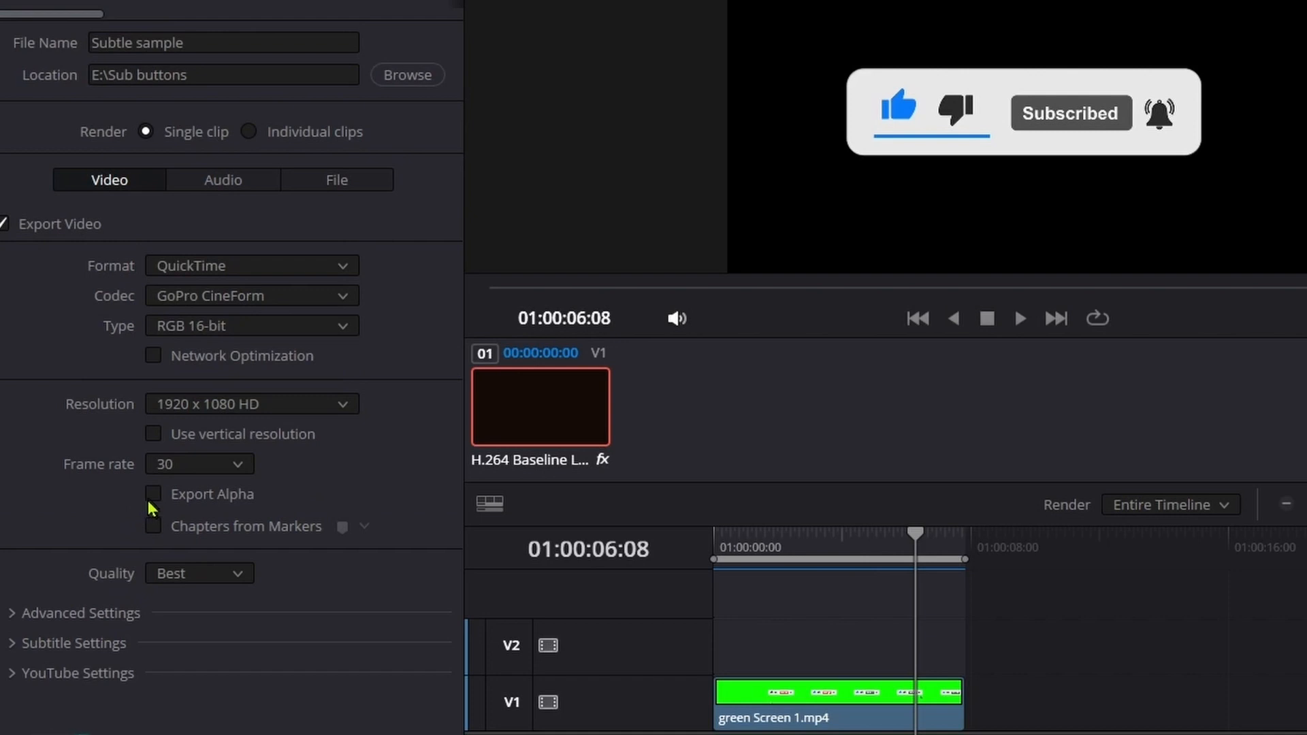
pyautogui.click(152, 494)
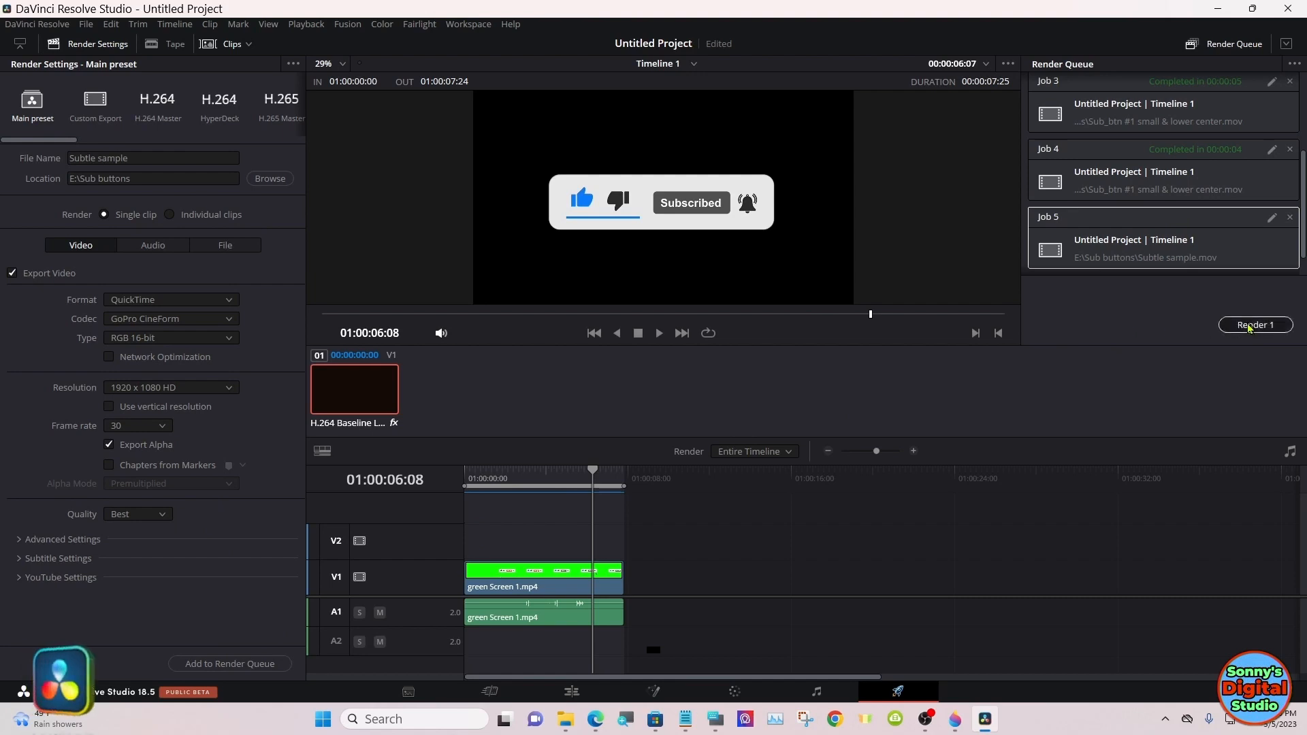
pyautogui.click(1255, 324)
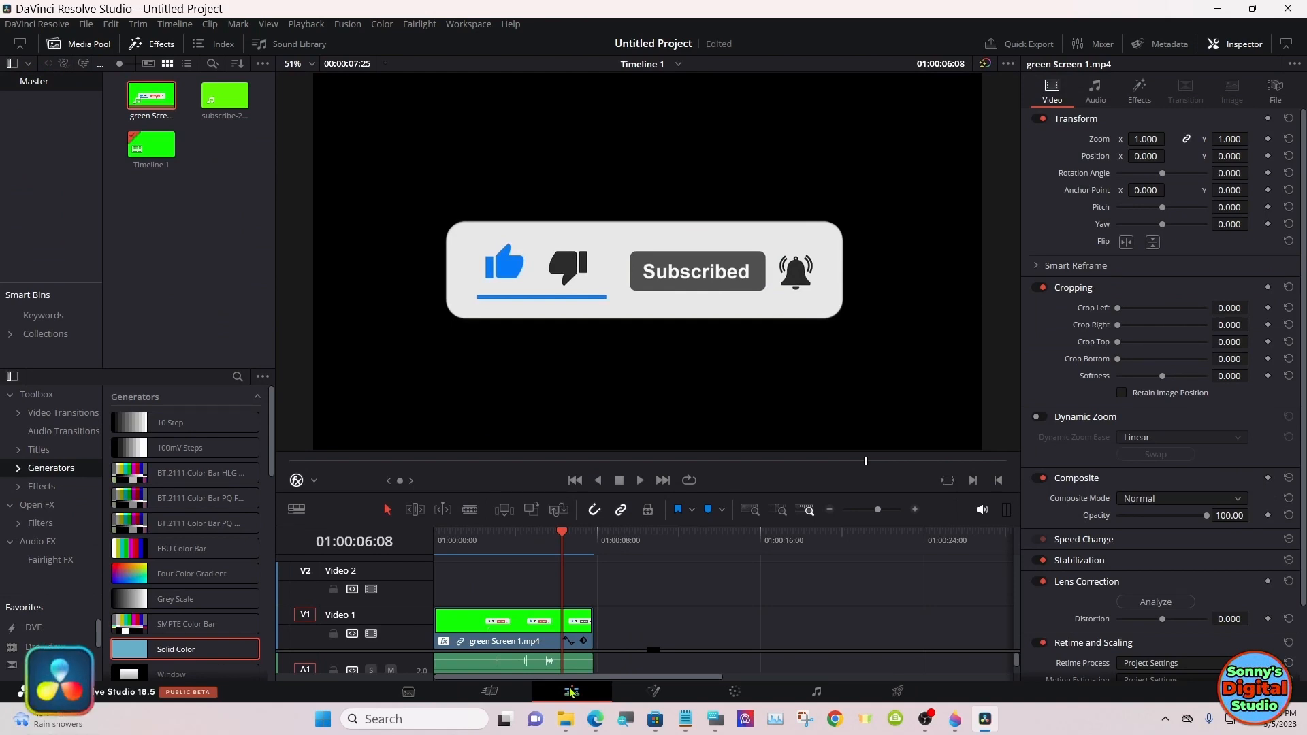
pyautogui.moveTo(640, 691)
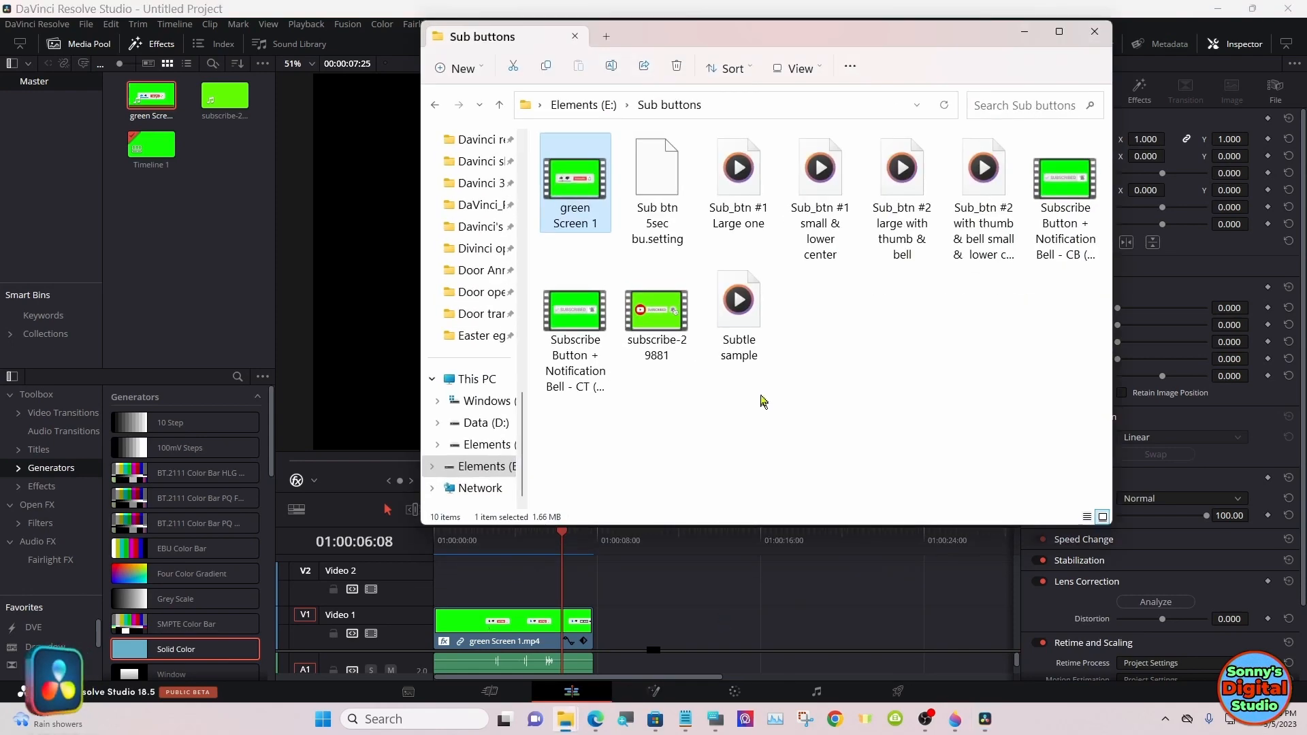
pyautogui.moveTo(749, 352)
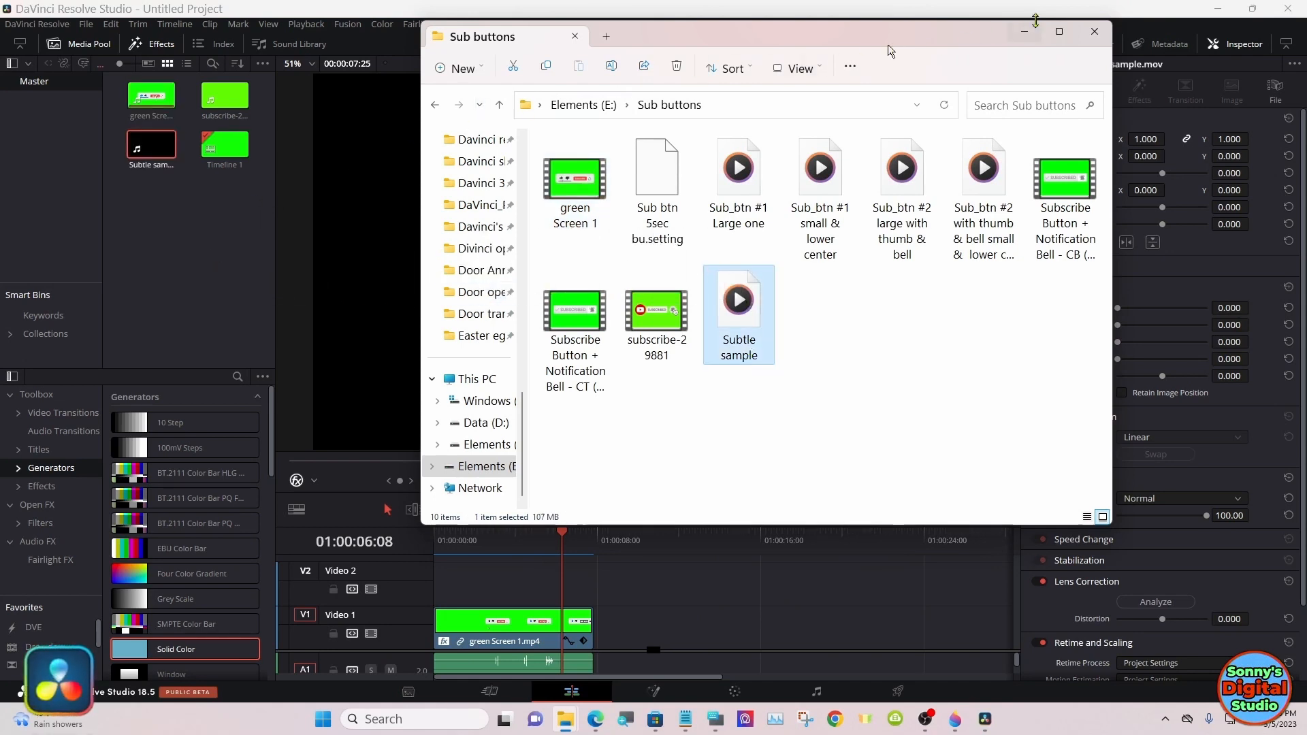
# - Close the Sub buttons folder window after importing Subtle sample.mov
pyautogui.click(1095, 31)
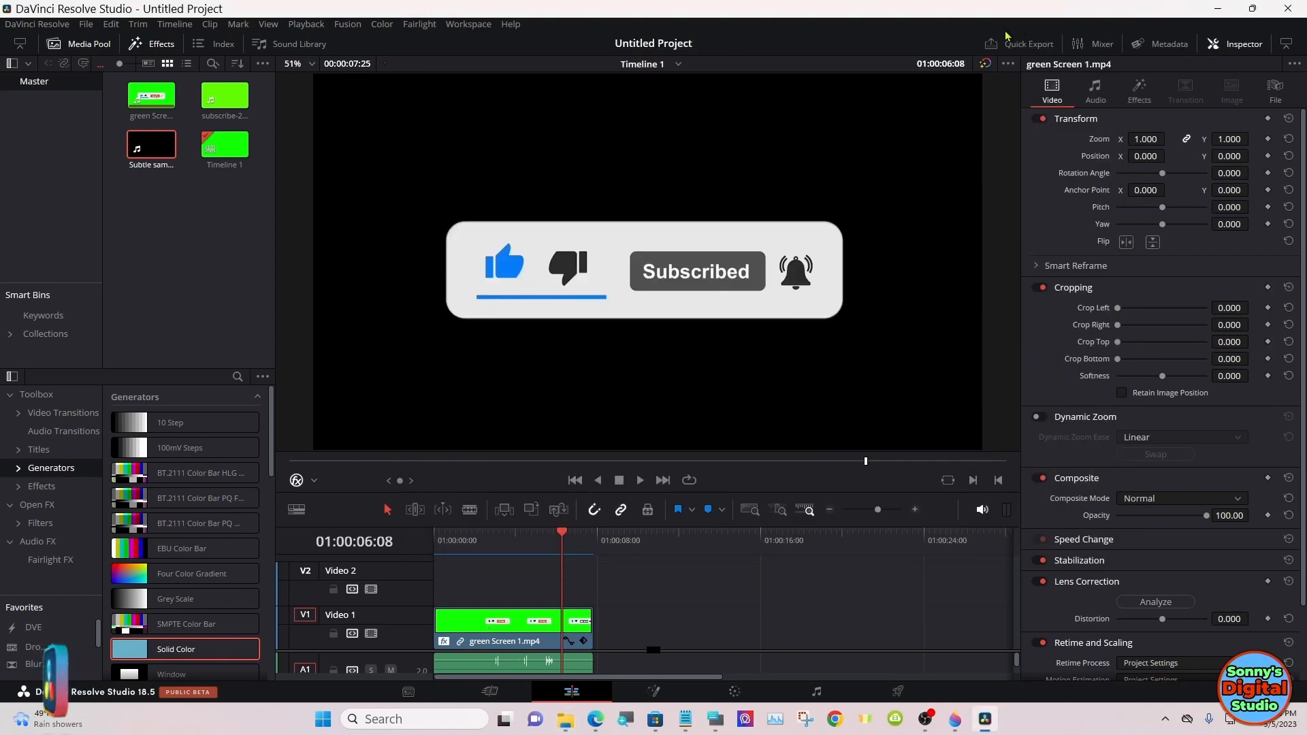
# - Put Subtle sample on Video 2 with a Solid Color generator on Video 1 beneath it
pyautogui.click(150, 140)
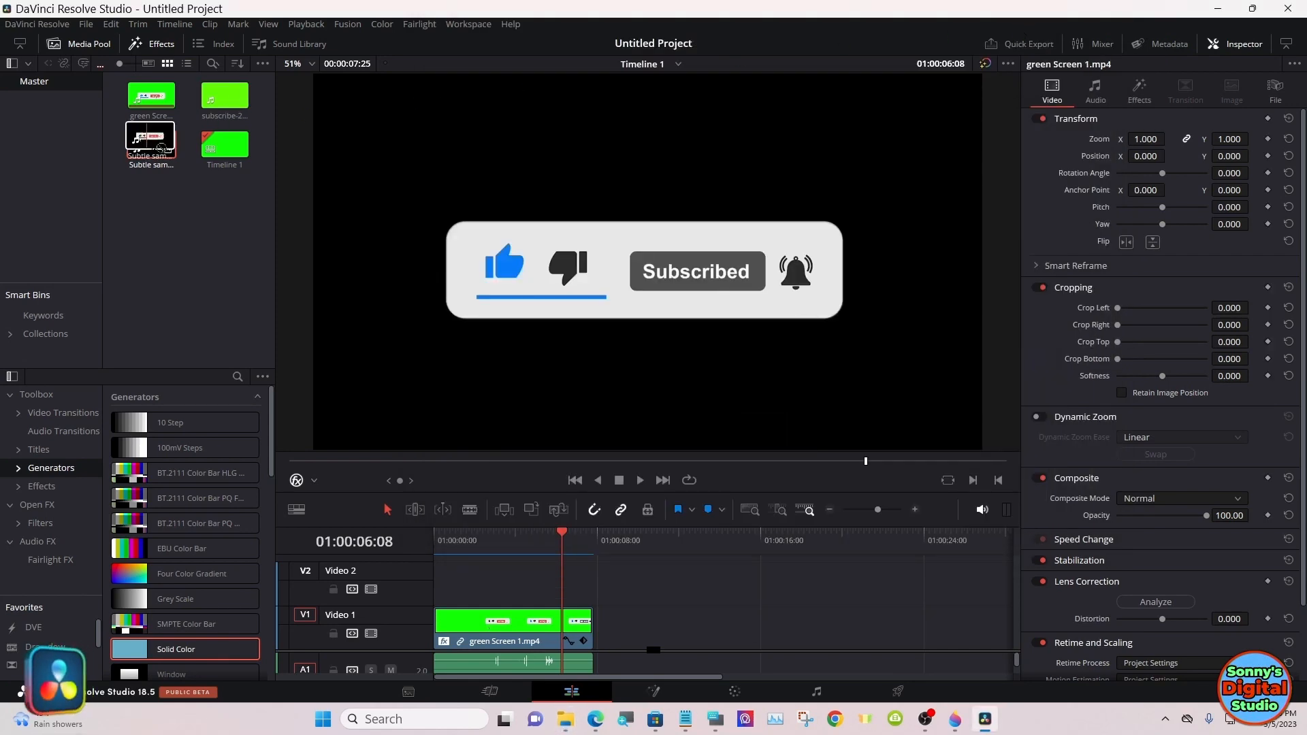
pyautogui.moveTo(152, 141); pyautogui.dragTo(667, 574)
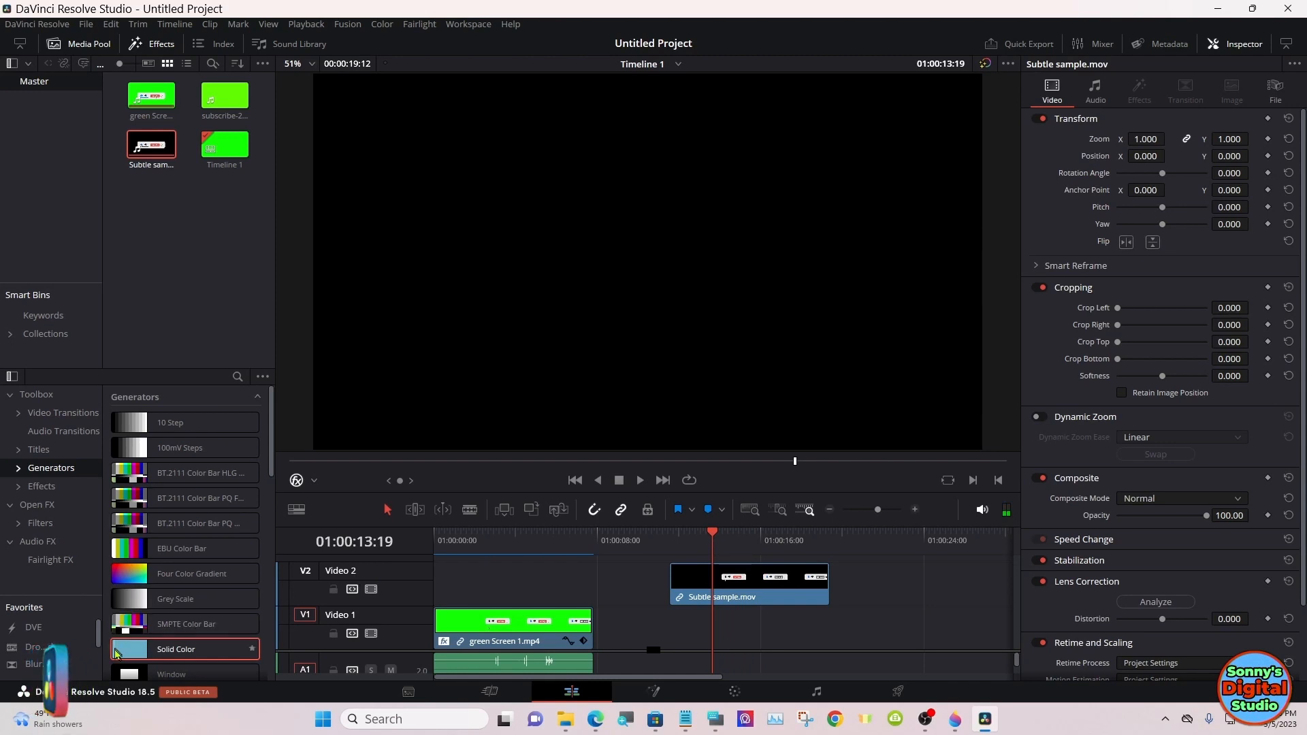
pyautogui.moveTo(175, 650); pyautogui.dragTo(641, 580)
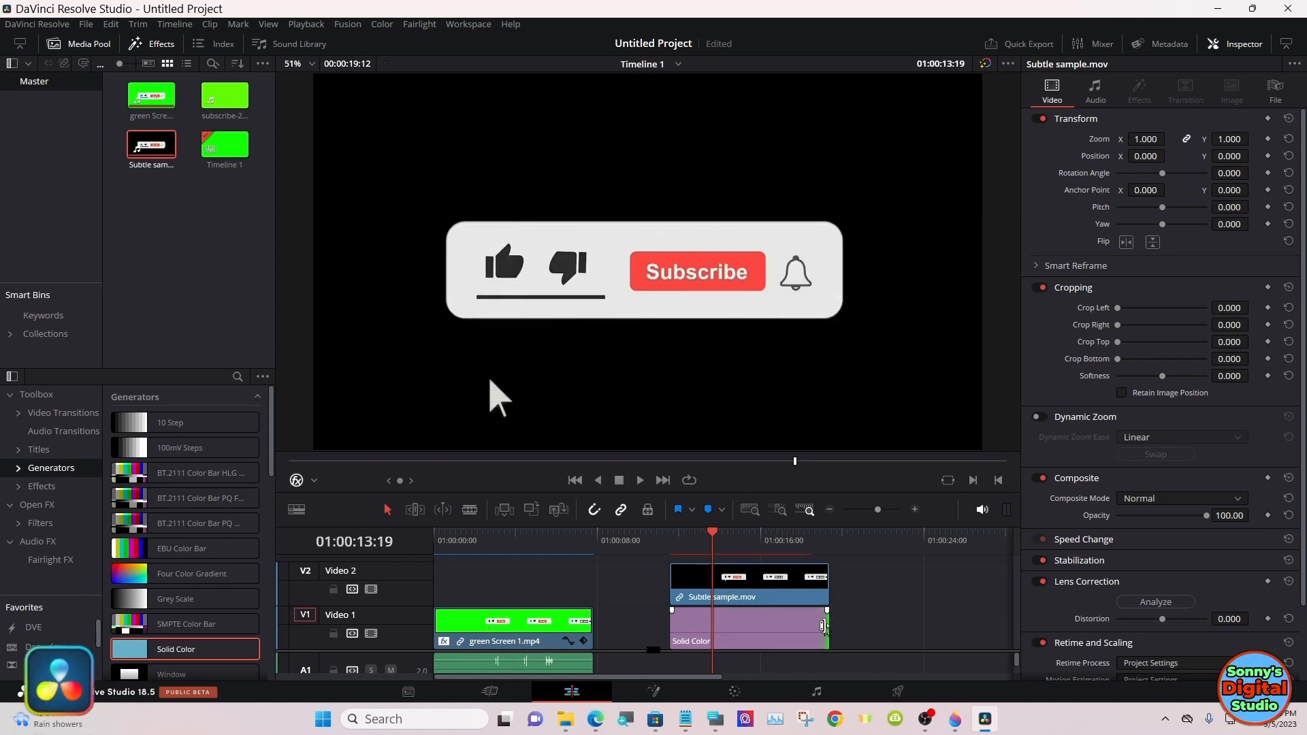
# - Set the Solid Color generator's colour to blue in the Inspector
pyautogui.click(747, 629)
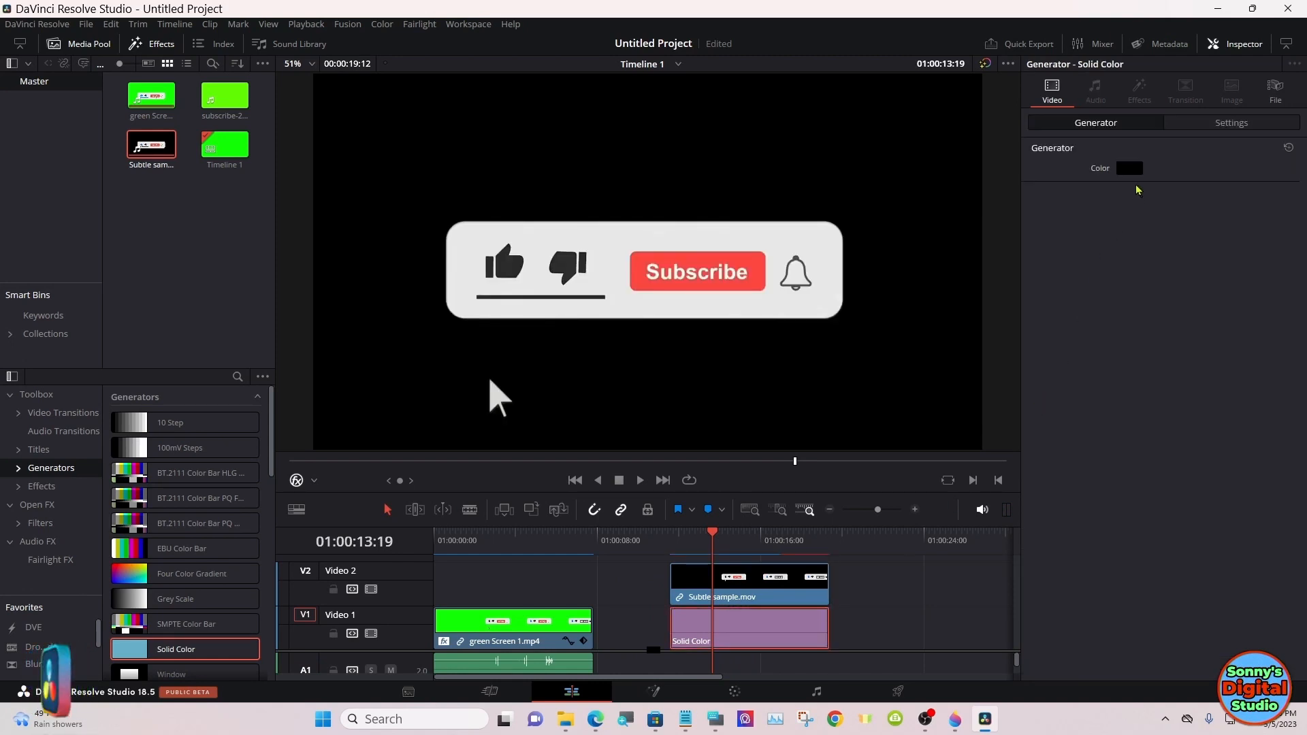
pyautogui.click(1130, 169)
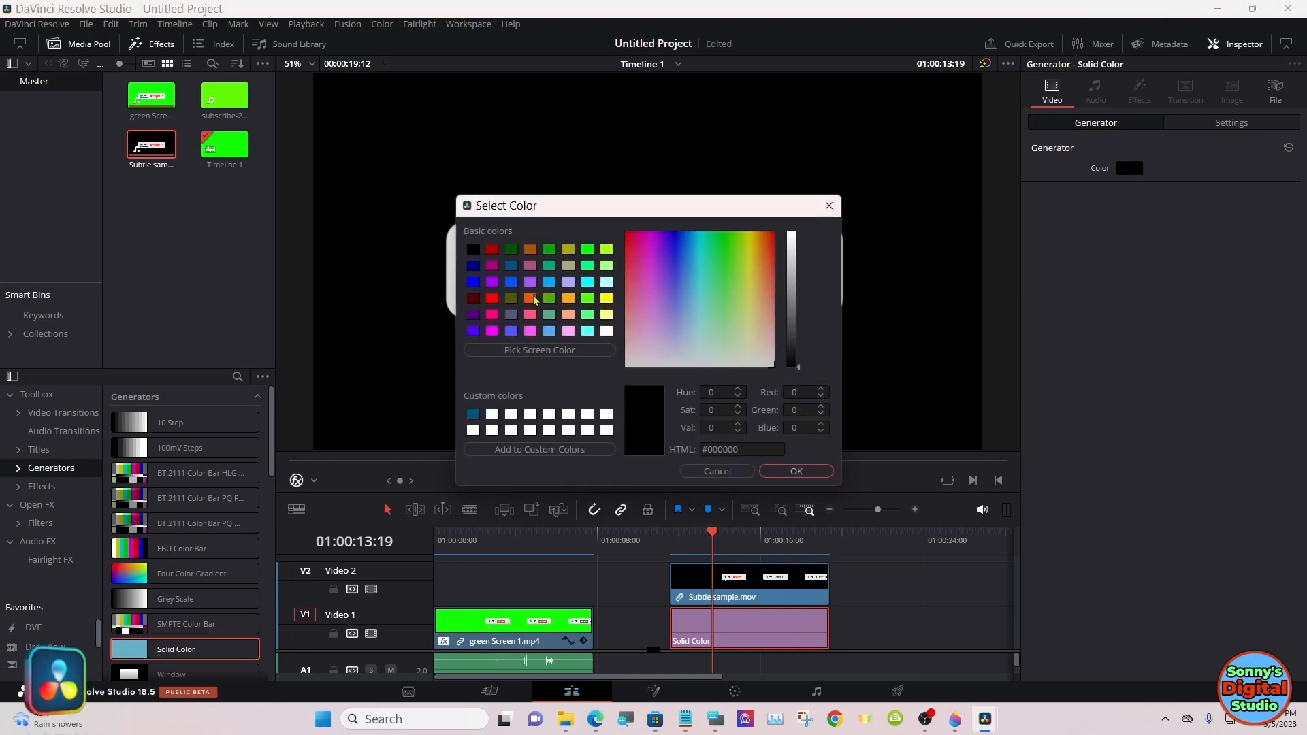
pyautogui.moveTo(511, 272)
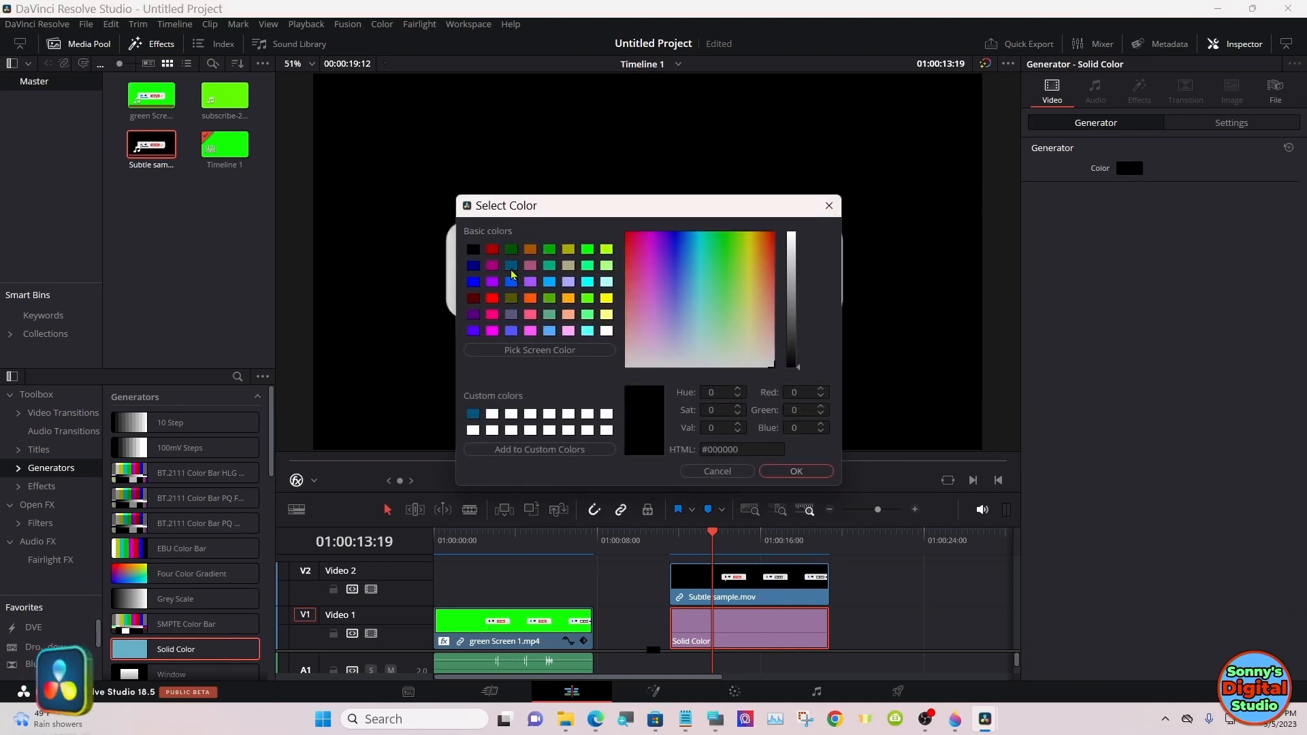
pyautogui.click(511, 264)
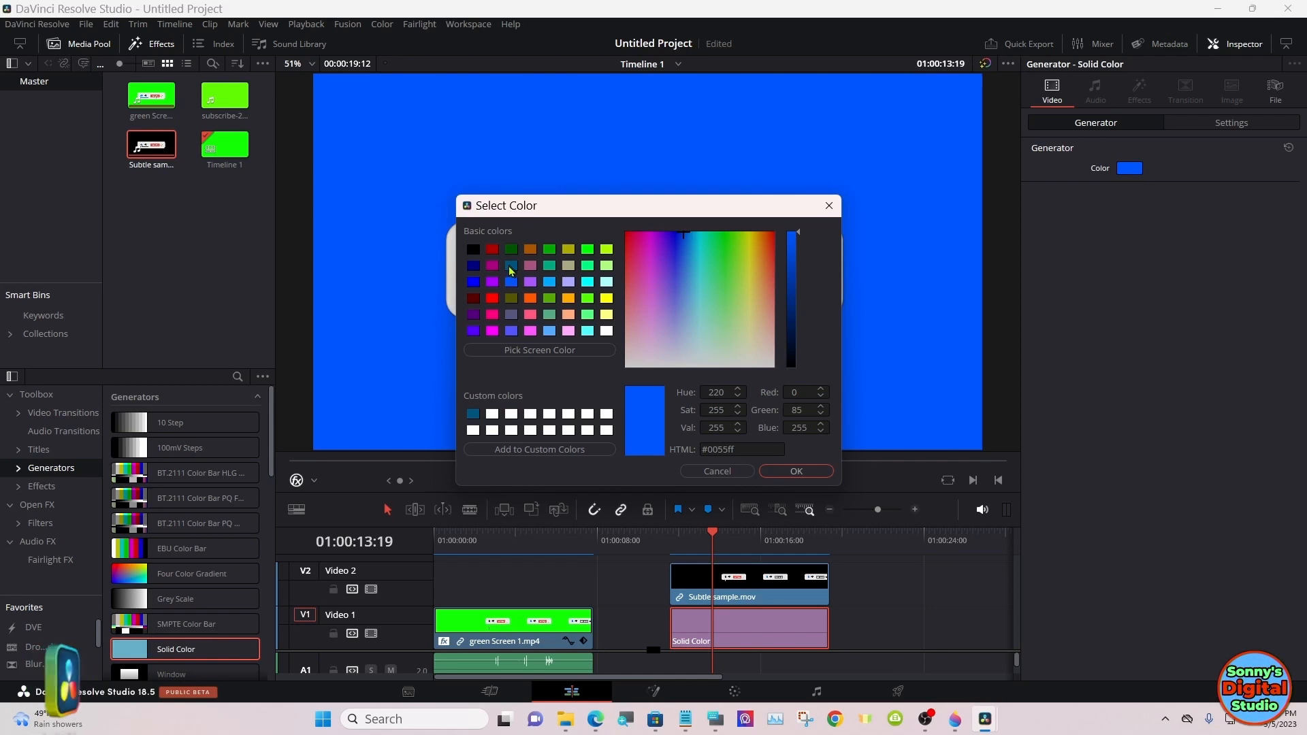
pyautogui.moveTo(594, 327)
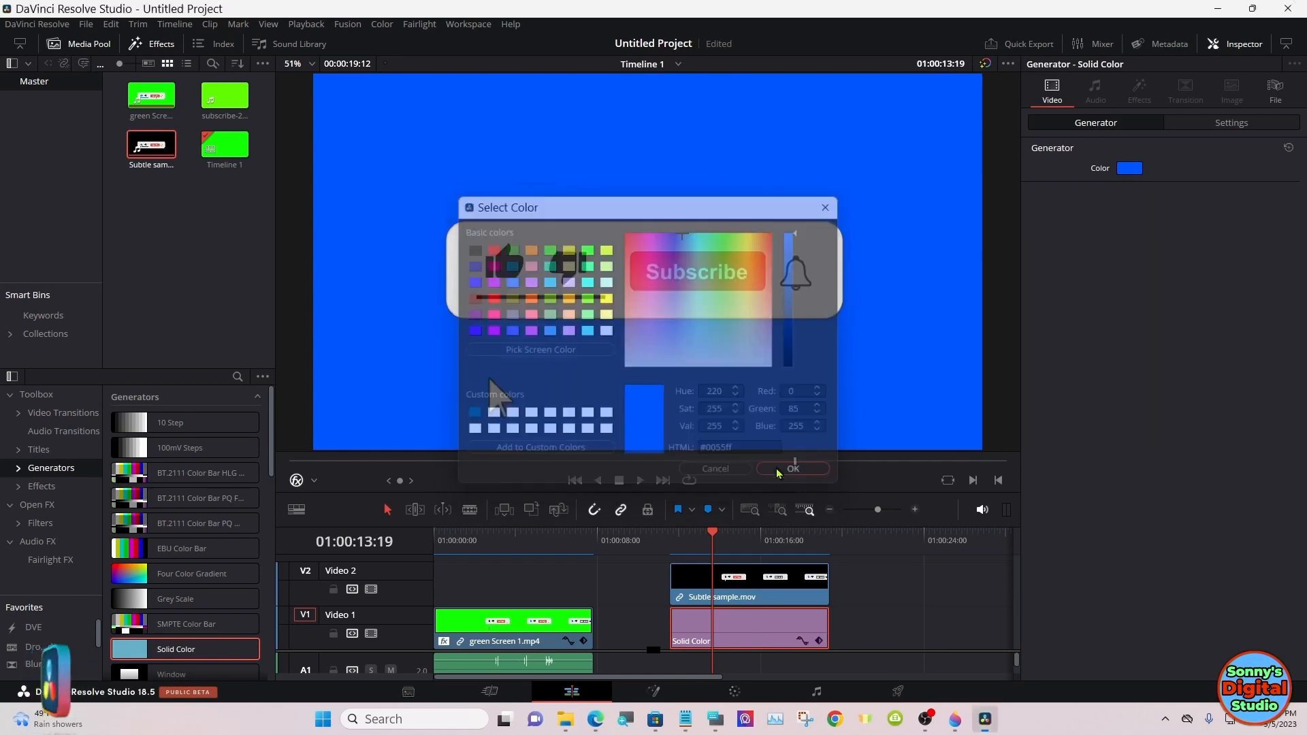
pyautogui.click(792, 468)
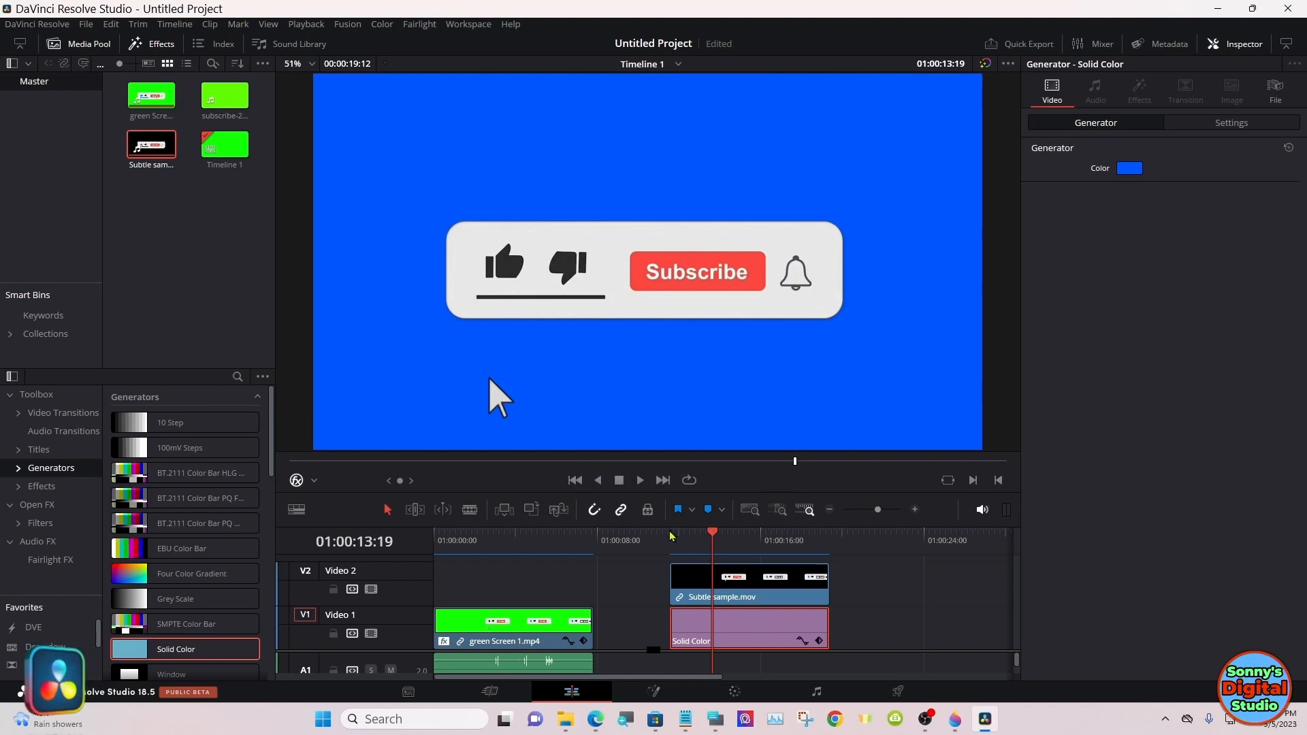
pyautogui.moveTo(787, 329)
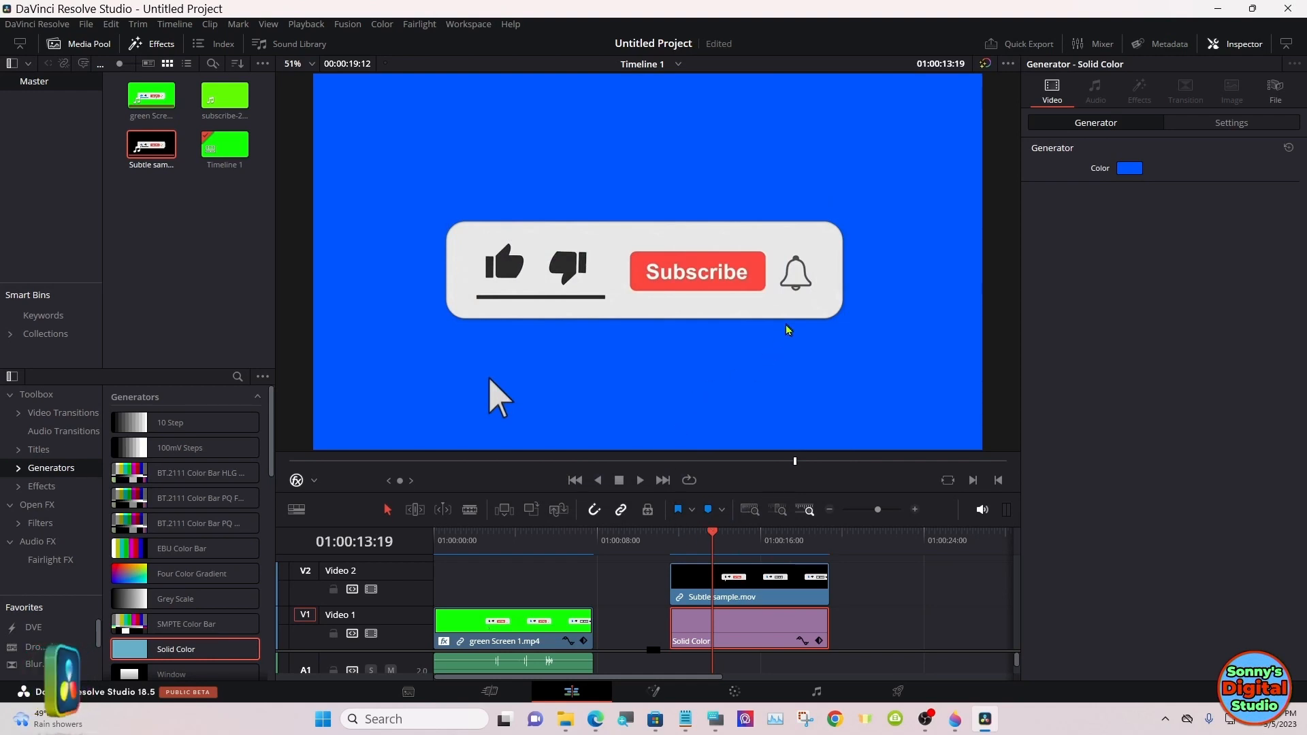
pyautogui.moveTo(728, 390)
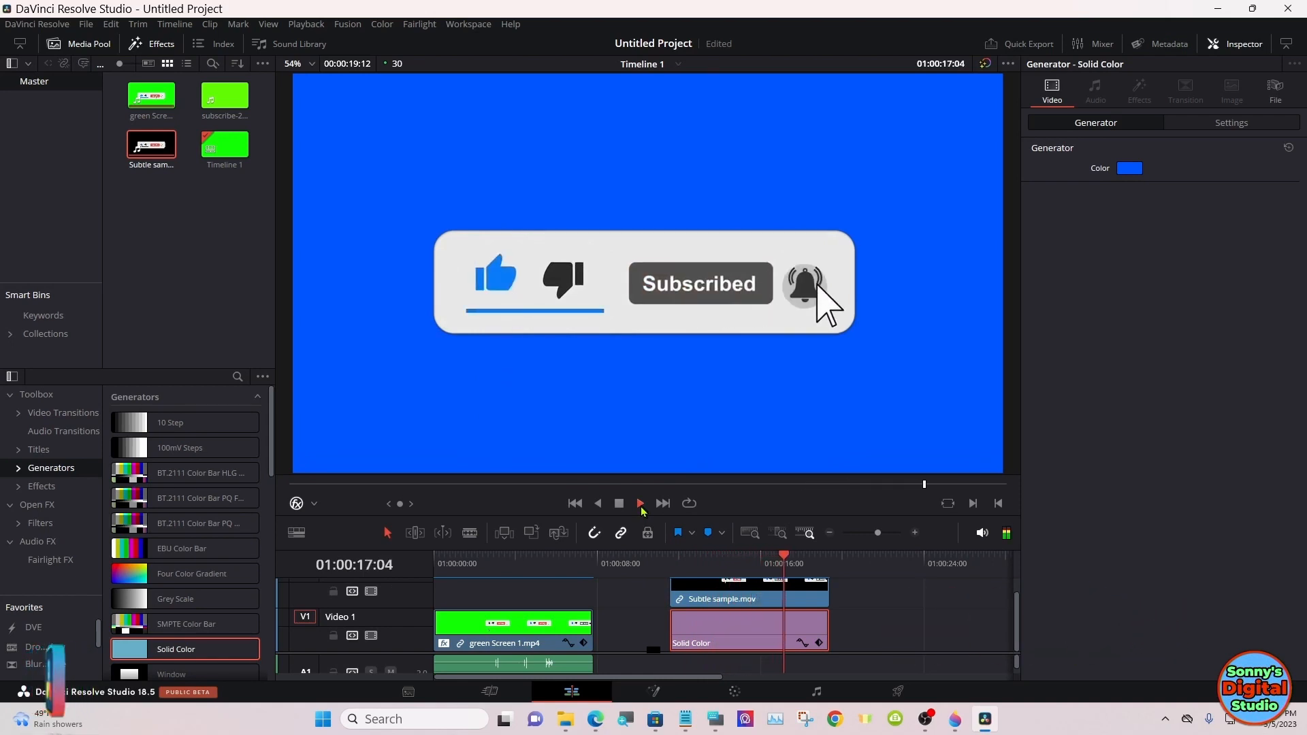
pyautogui.click(640, 504)
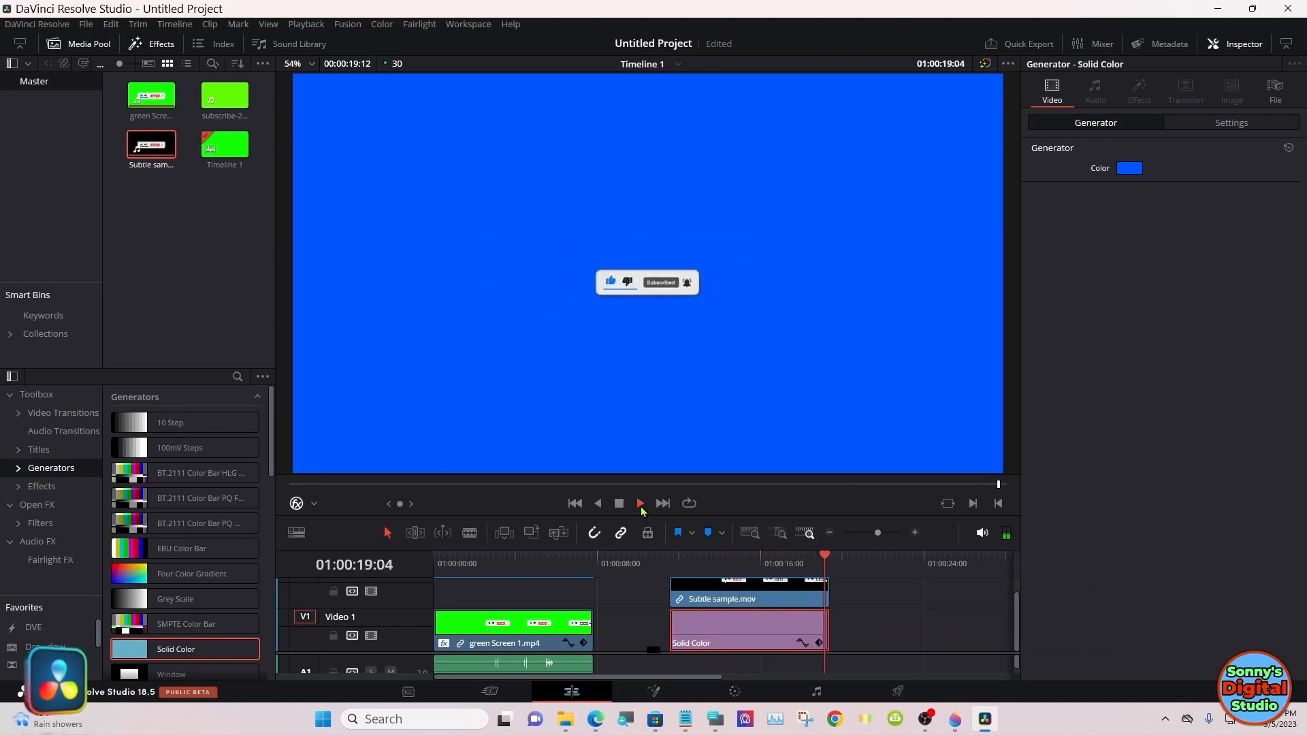
pyautogui.click(640, 504)
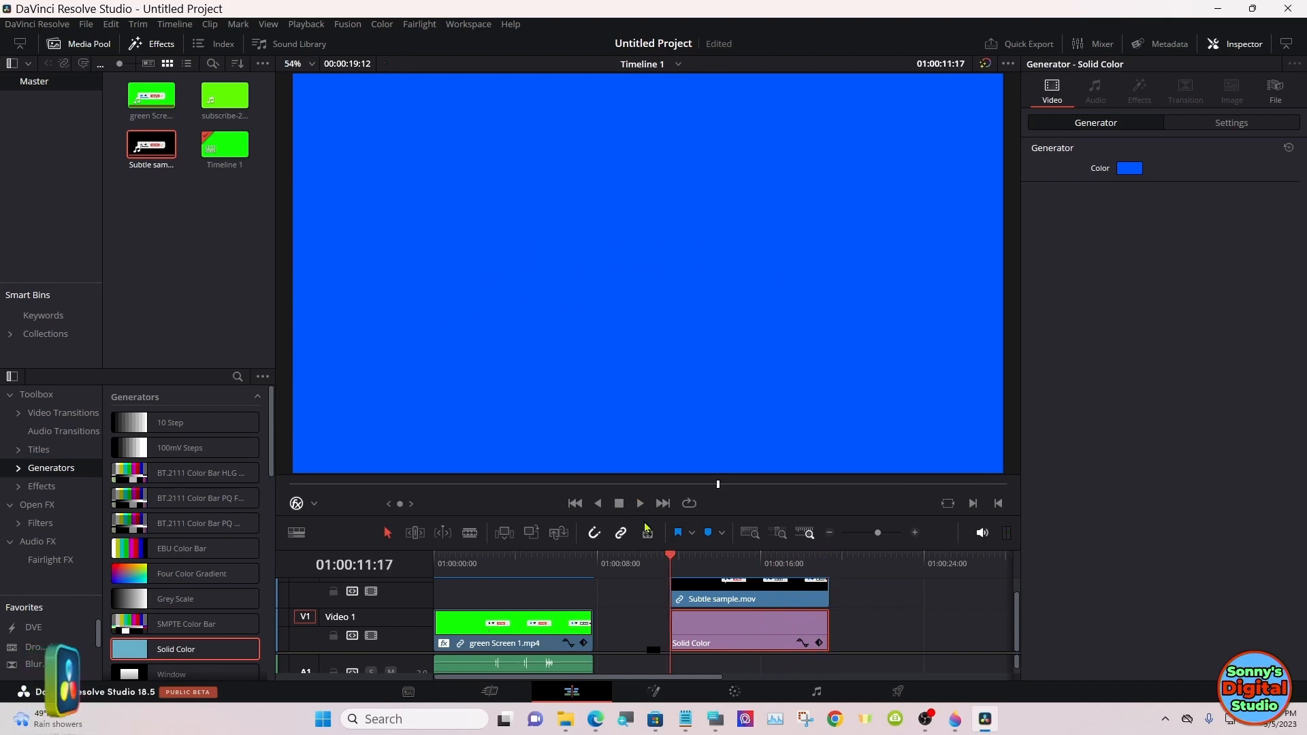
pyautogui.click(640, 504)
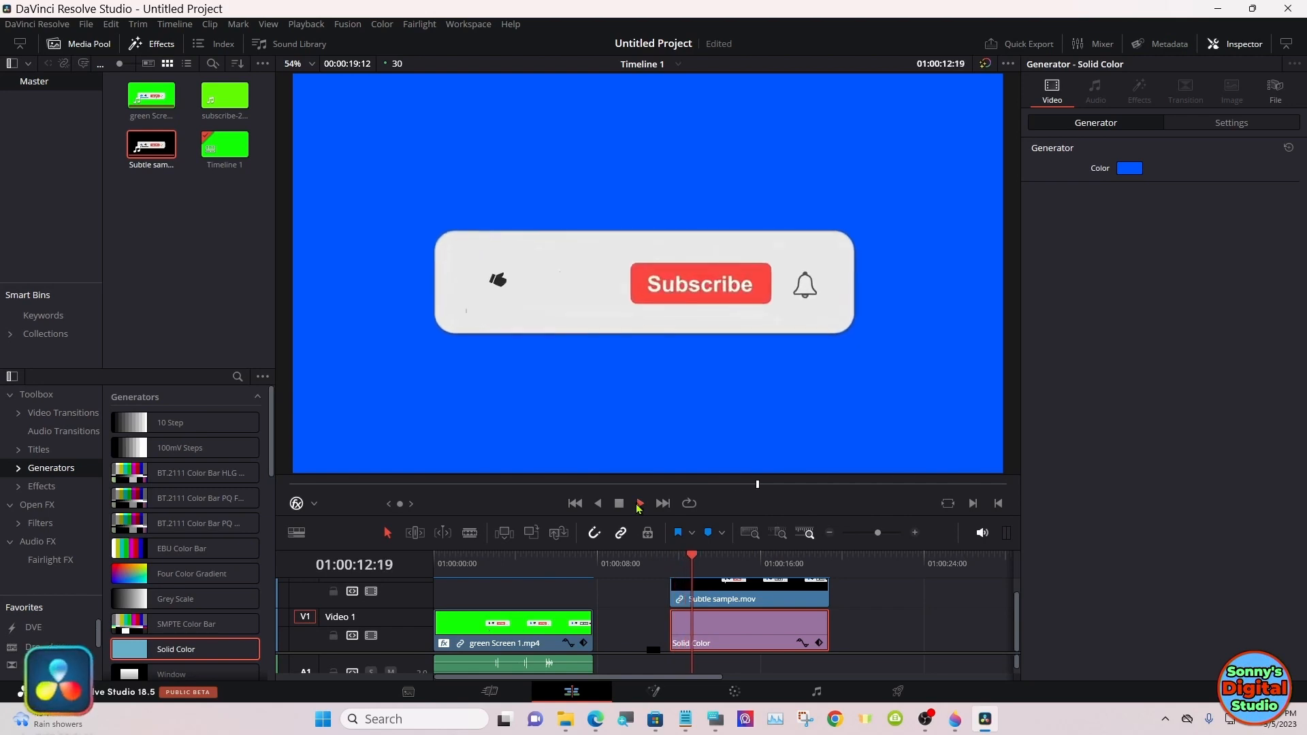